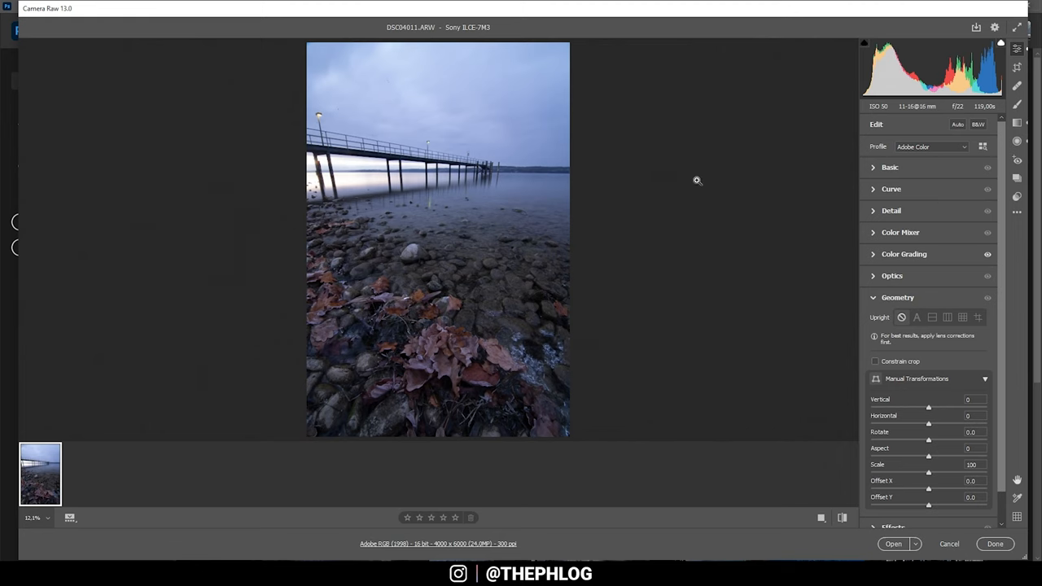
Step: Collapse Geometry, then enable Remove chromatic aberration and Use profile corrections in Optics
{"action": "left_click", "coordinate": [898, 297]}
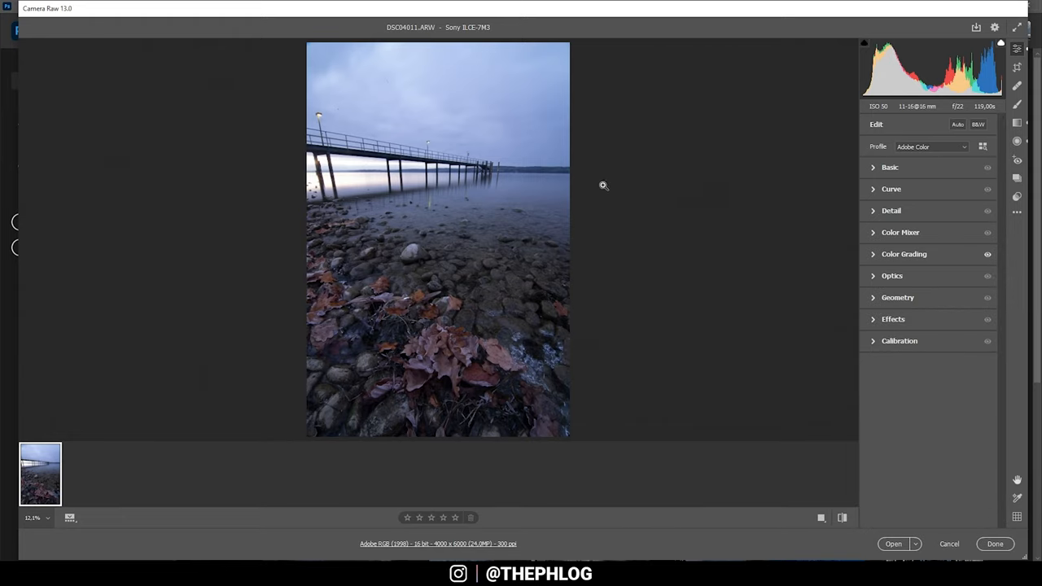
{"action": "mouse_move", "coordinate": [755, 187]}
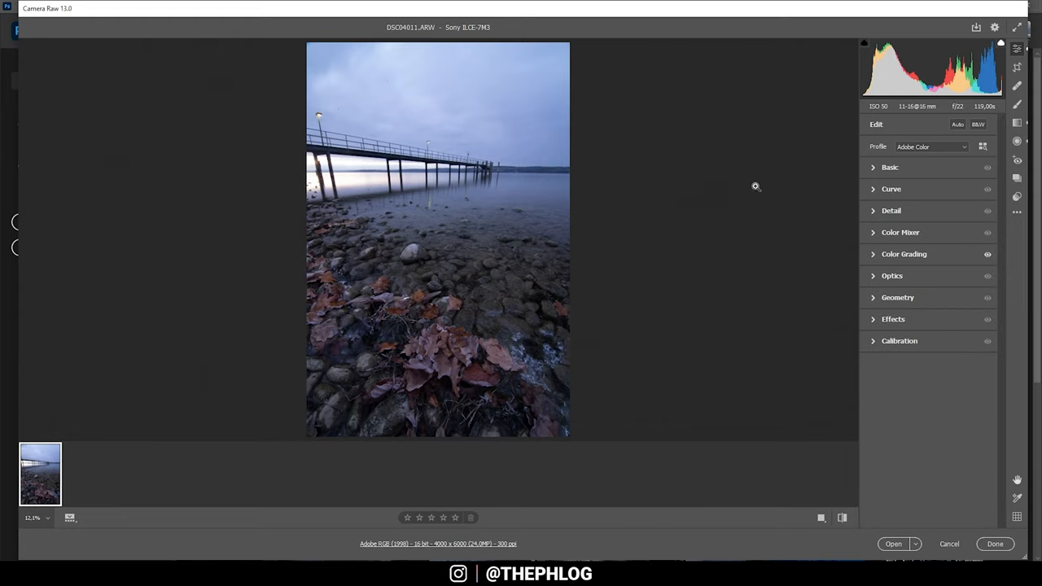
{"action": "mouse_move", "coordinate": [871, 278]}
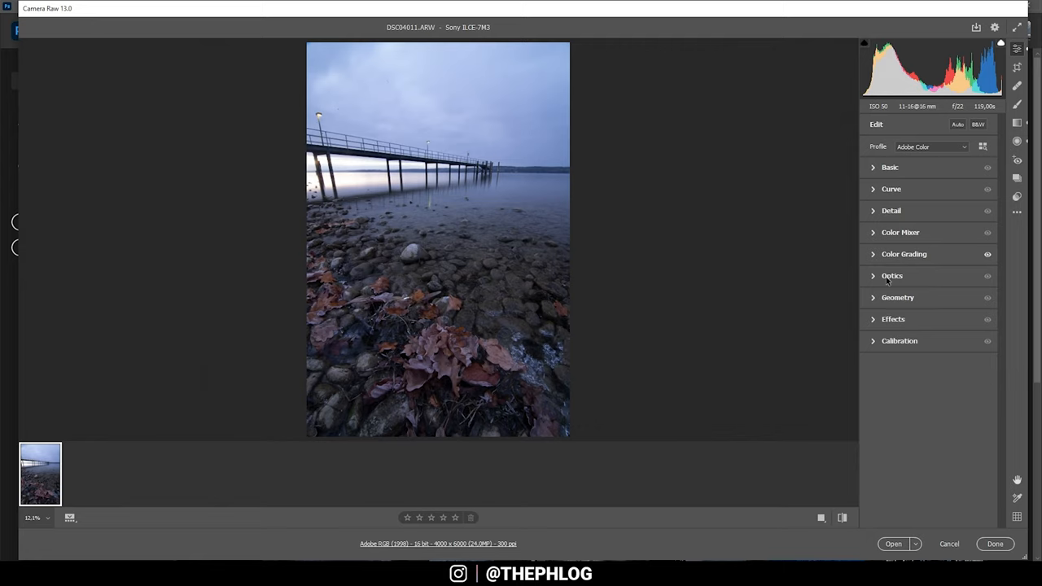
{"action": "left_click", "coordinate": [892, 275]}
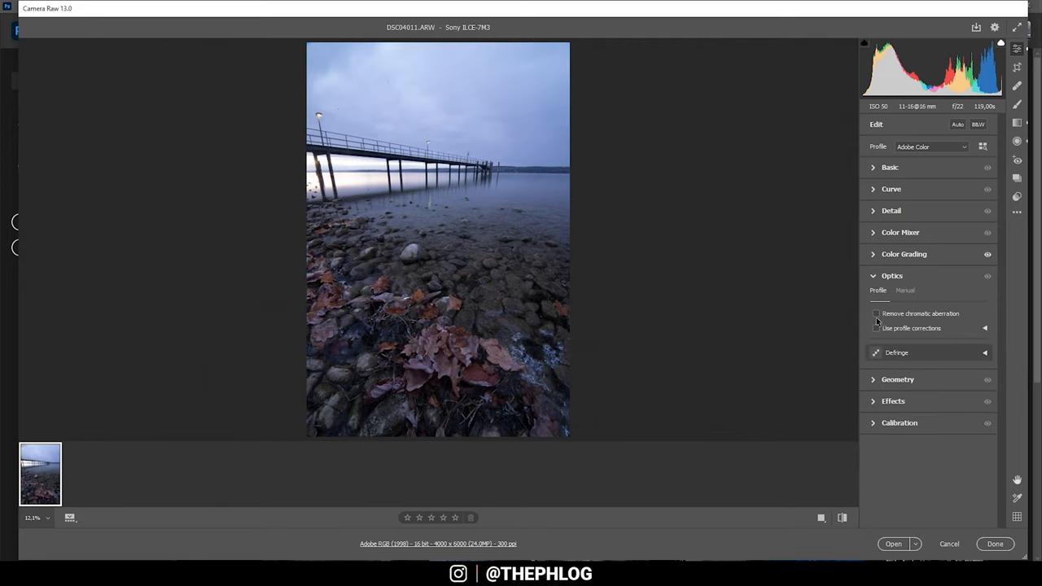
{"action": "left_click", "coordinate": [876, 328]}
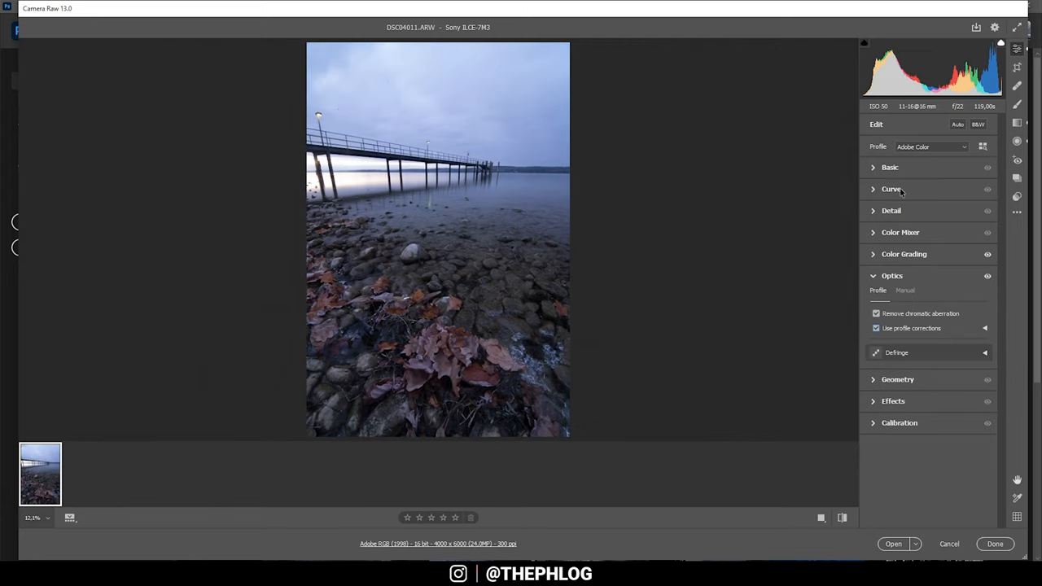
Step: Choose Adobe Landscape from the Profile dropdown in the Basic panel
{"action": "left_click", "coordinate": [889, 166]}
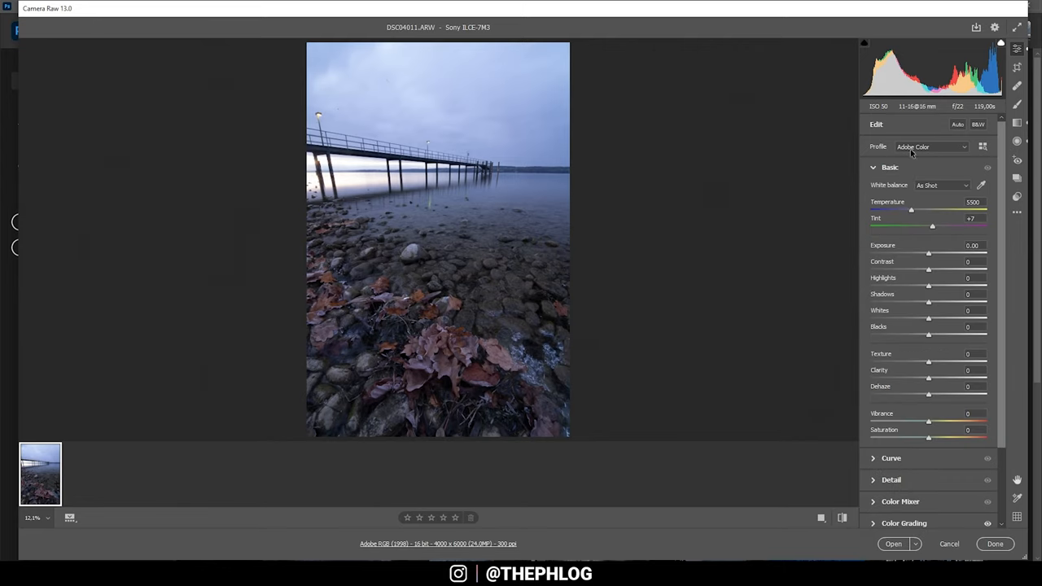
{"action": "left_click", "coordinate": [930, 146]}
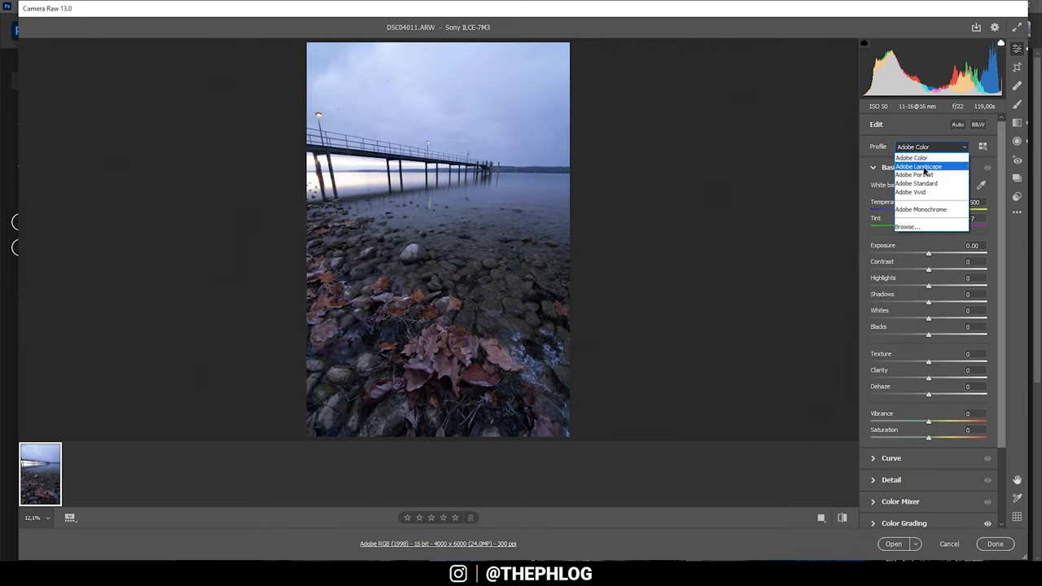
{"action": "left_click", "coordinate": [919, 167]}
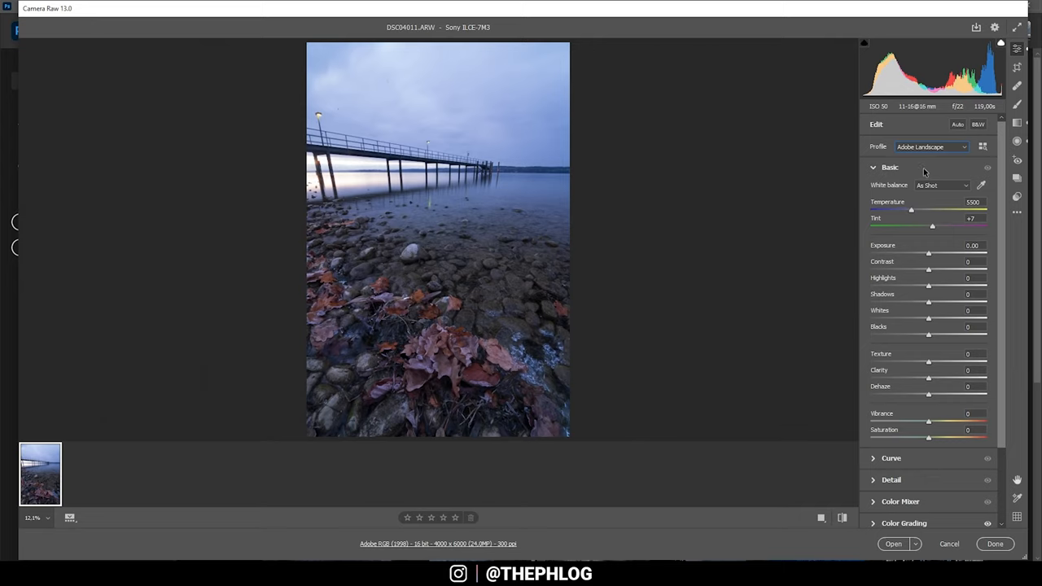
{"action": "mouse_move", "coordinate": [337, 328]}
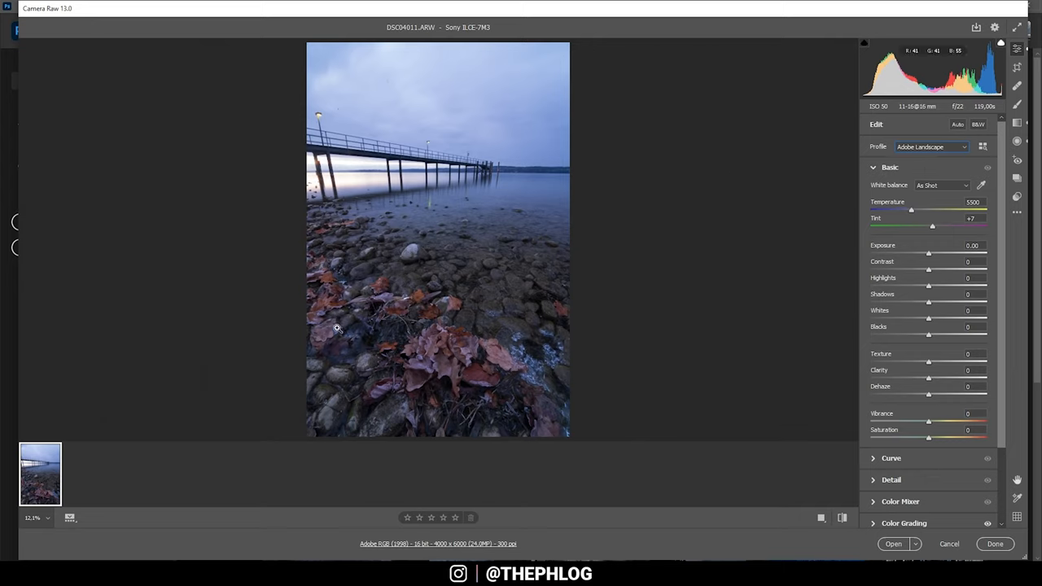
{"action": "mouse_move", "coordinate": [573, 353]}
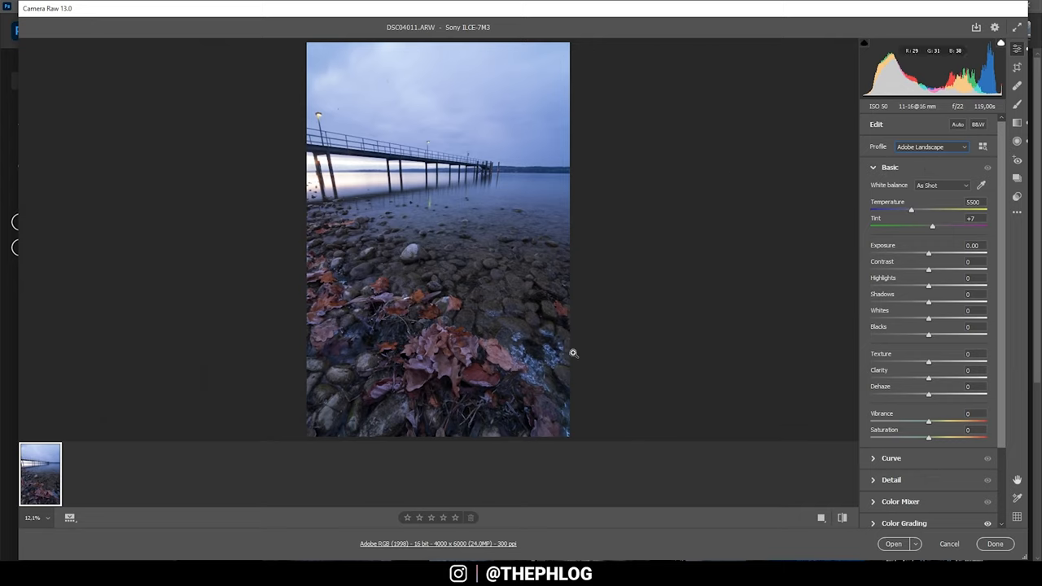
{"action": "mouse_move", "coordinate": [438, 317]}
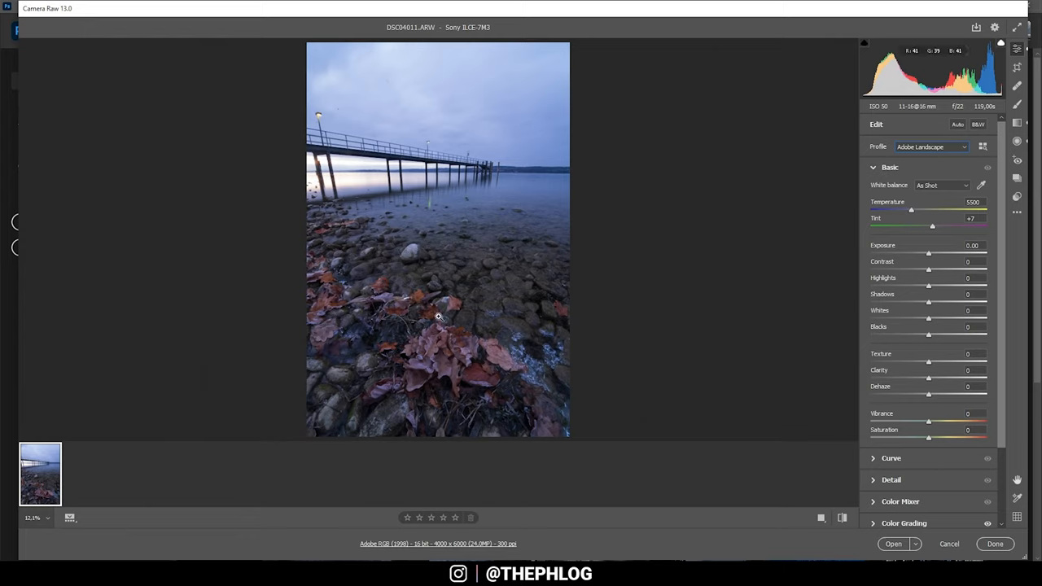
{"action": "mouse_move", "coordinate": [419, 177]}
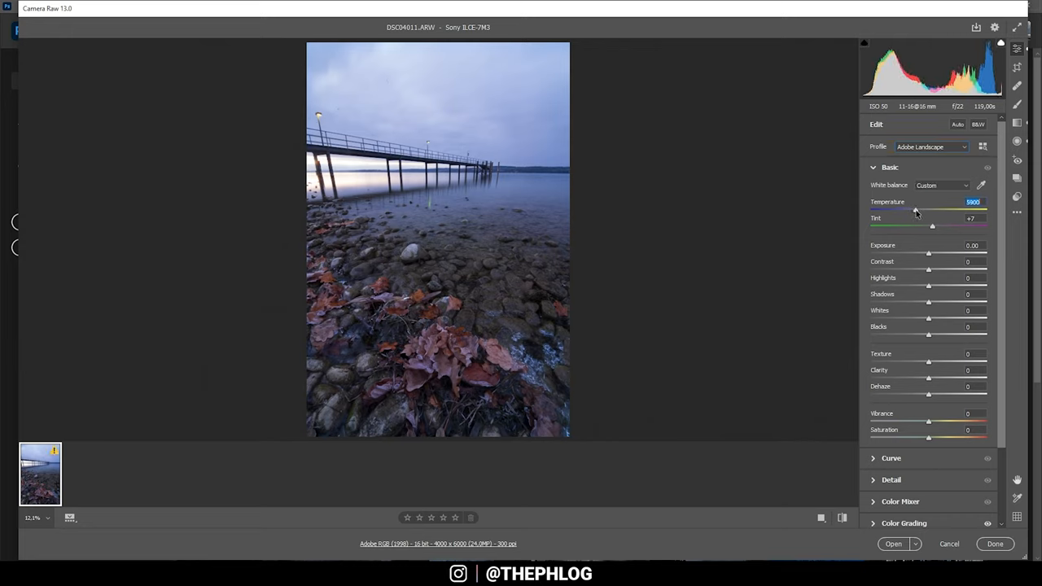
Step: Set Temperature 7050, Tint +10, Highlights −100 and Vibrance +17 in Basic
{"action": "left_click_drag", "start_coordinate": [915, 210], "coordinate": [923, 209]}
{"action": "type", "text": "+10"}
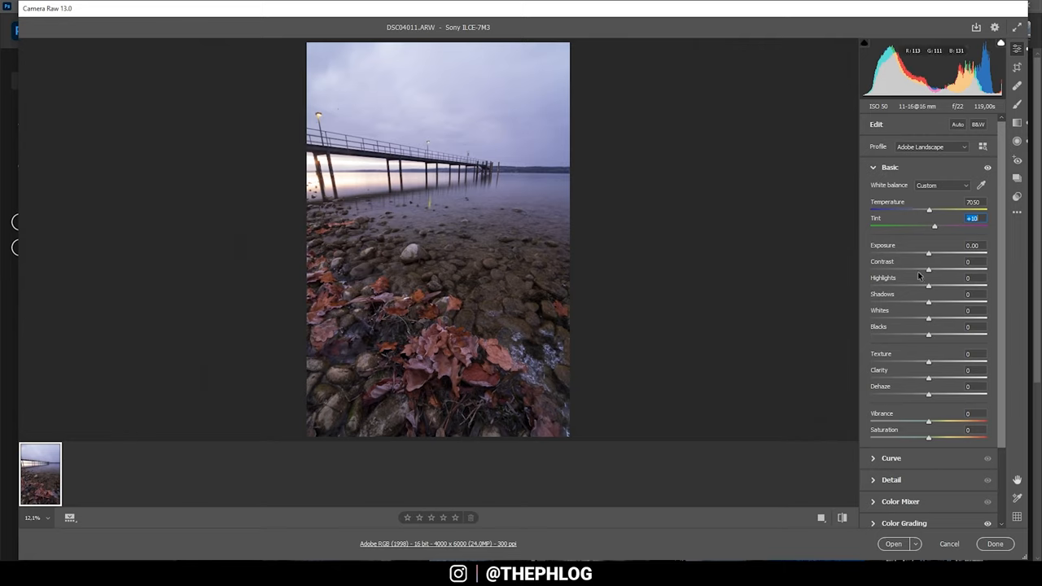
{"action": "mouse_move", "coordinate": [369, 214]}
{"action": "type", "text": "-37"}
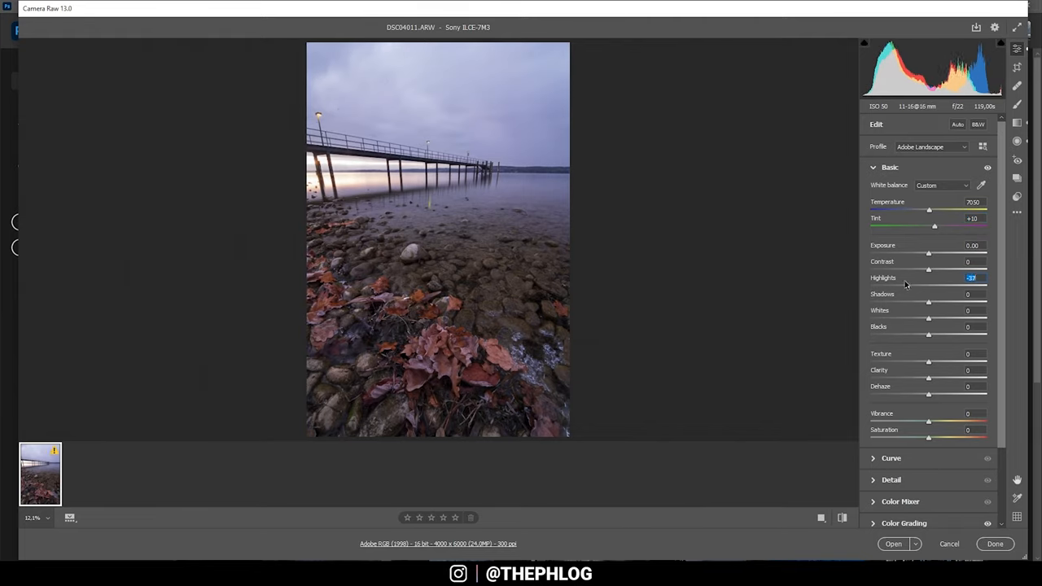
{"action": "left_click_drag", "start_coordinate": [936, 285], "coordinate": [870, 285]}
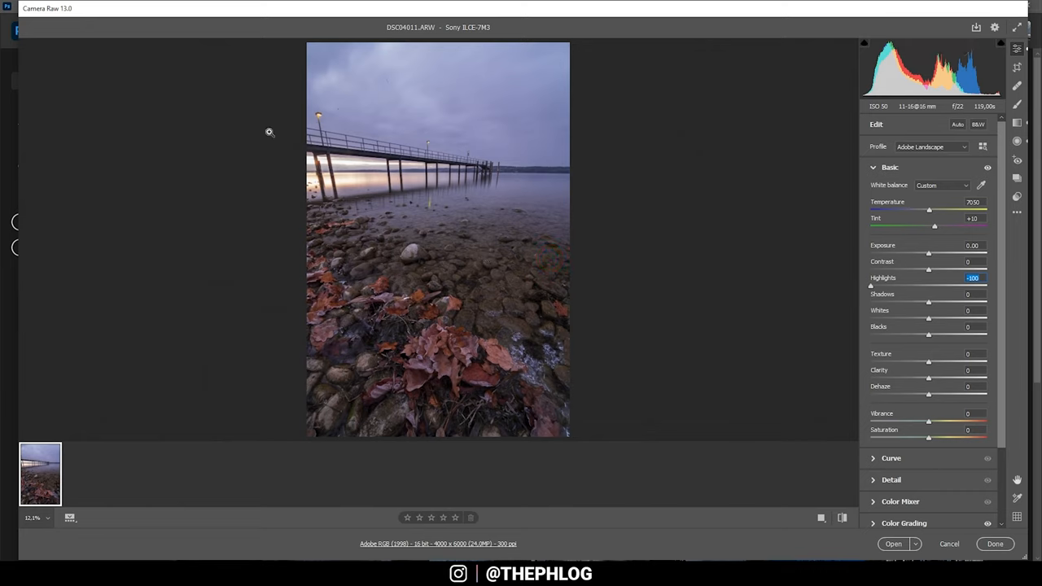
{"action": "mouse_move", "coordinate": [372, 143]}
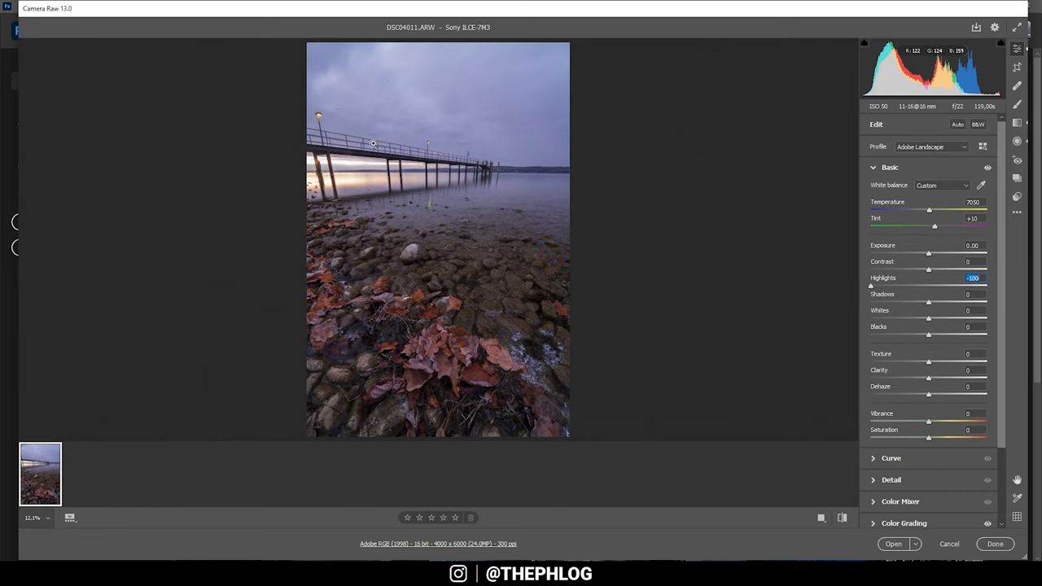
{"action": "mouse_move", "coordinate": [443, 178]}
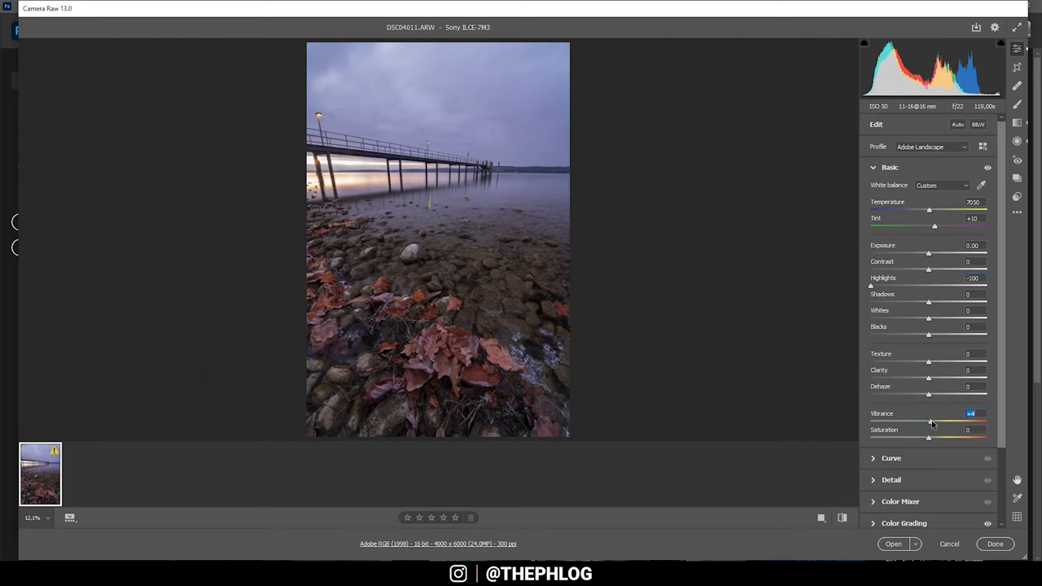
{"action": "left_click_drag", "start_coordinate": [931, 421], "coordinate": [940, 422]}
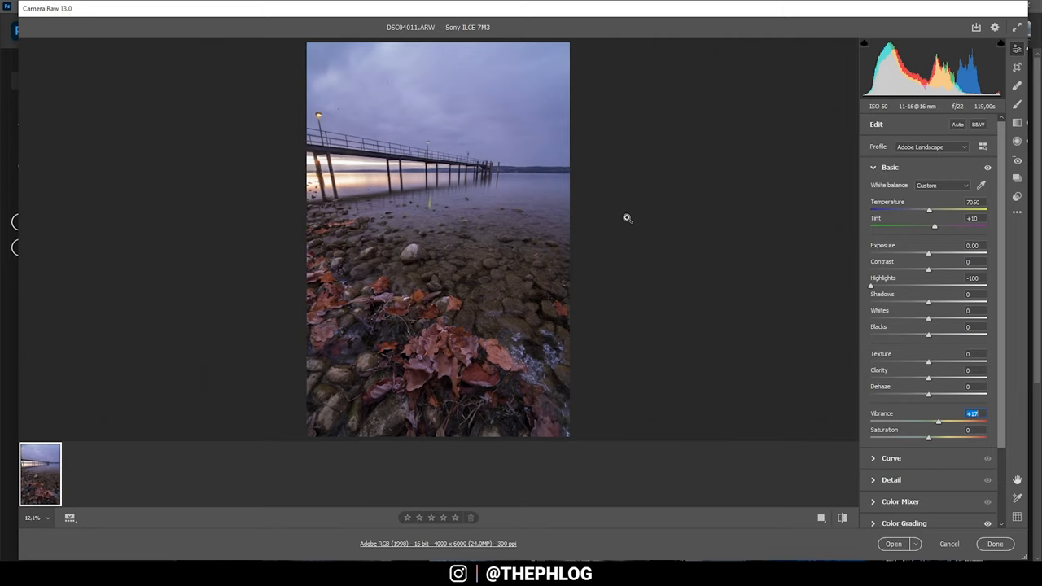
{"action": "mouse_move", "coordinate": [867, 358]}
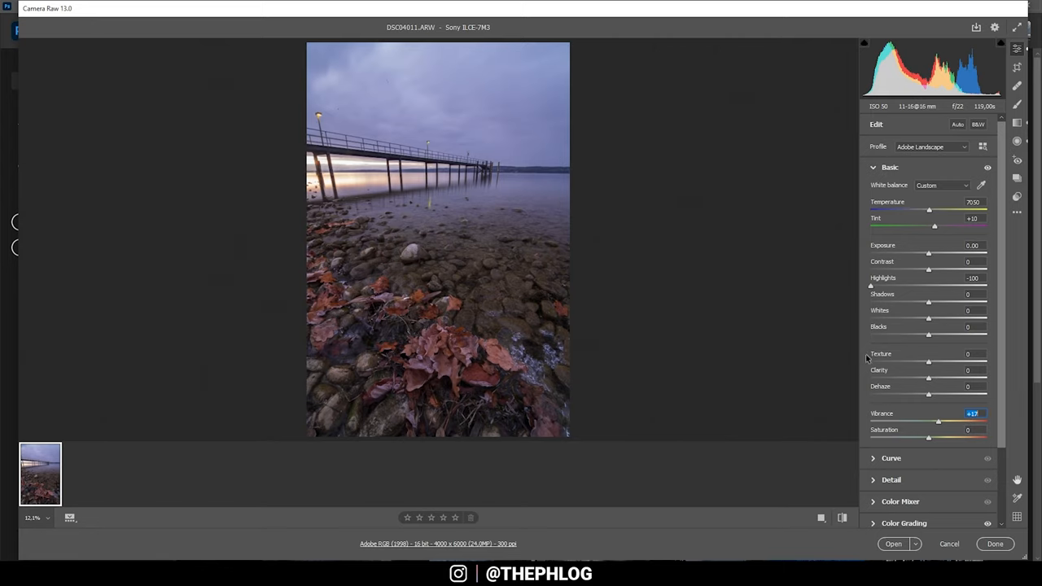
{"action": "mouse_move", "coordinate": [933, 131]}
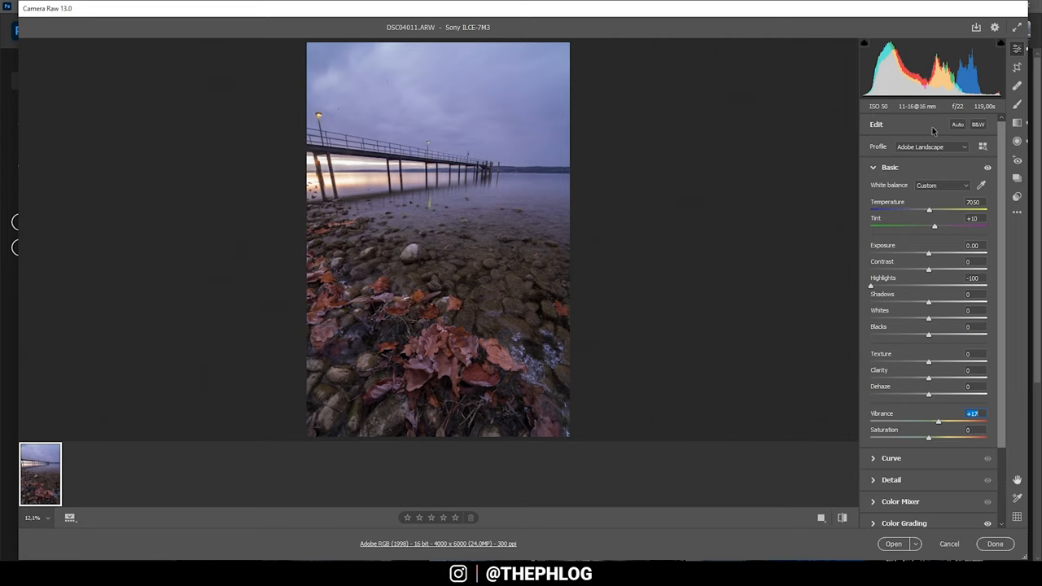
Step: Draw a Graduated Filter over the sky and lower its Exposure to about −0.20
{"action": "left_click", "coordinate": [1017, 124]}
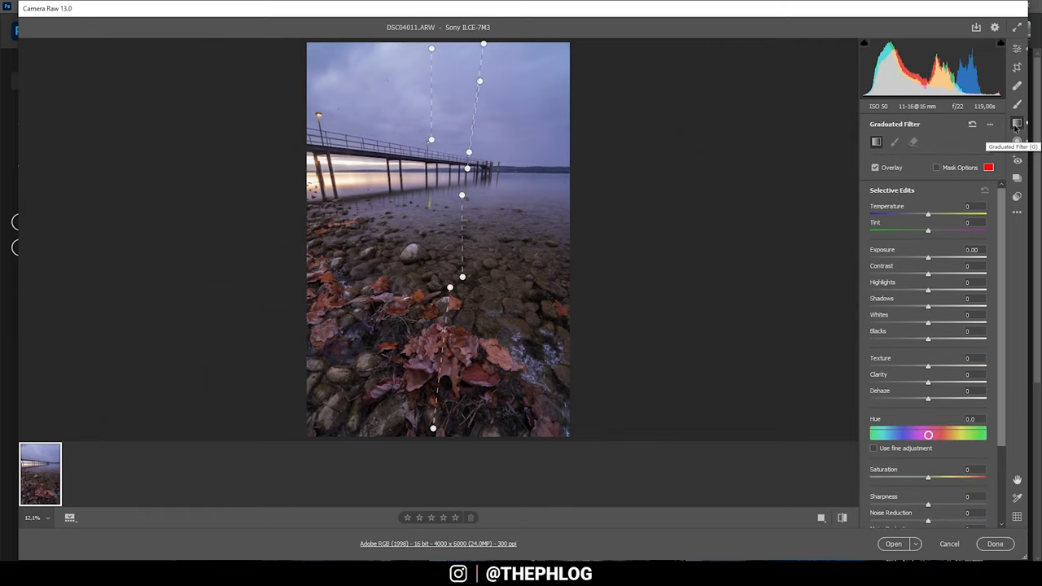
{"action": "mouse_move", "coordinate": [498, 119]}
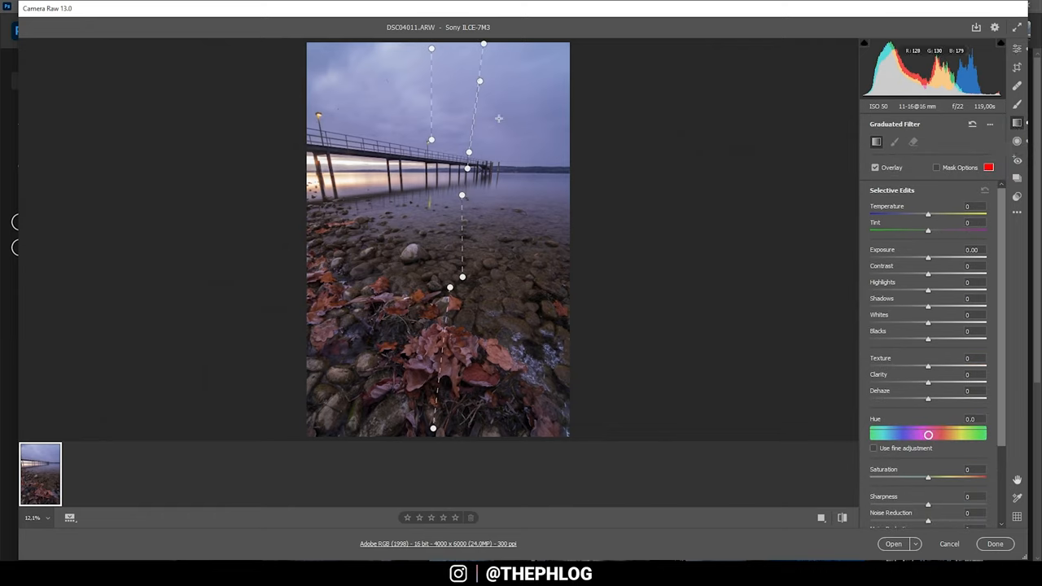
{"action": "mouse_move", "coordinate": [598, 108]}
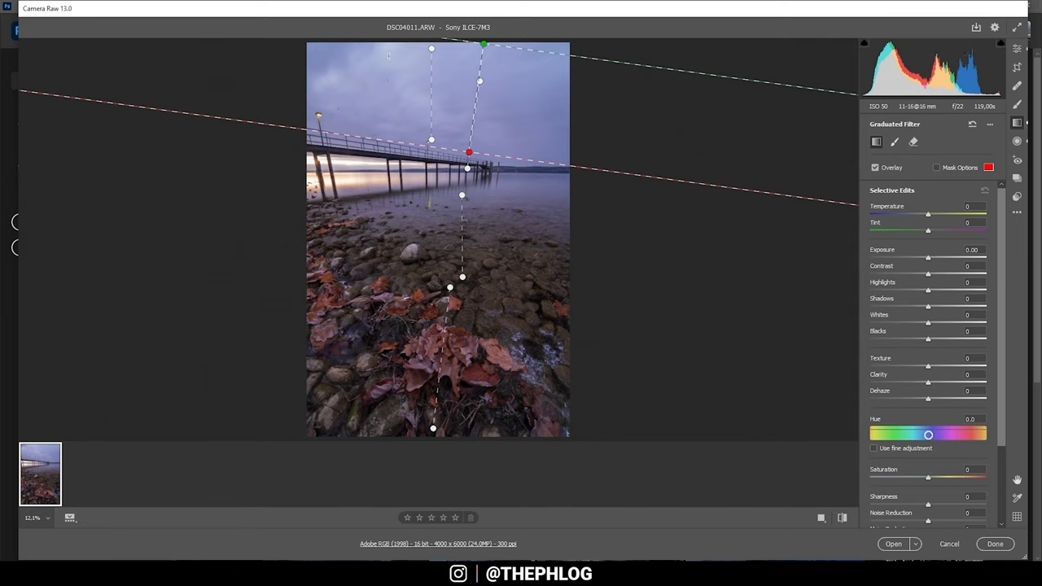
{"action": "mouse_move", "coordinate": [447, 65]}
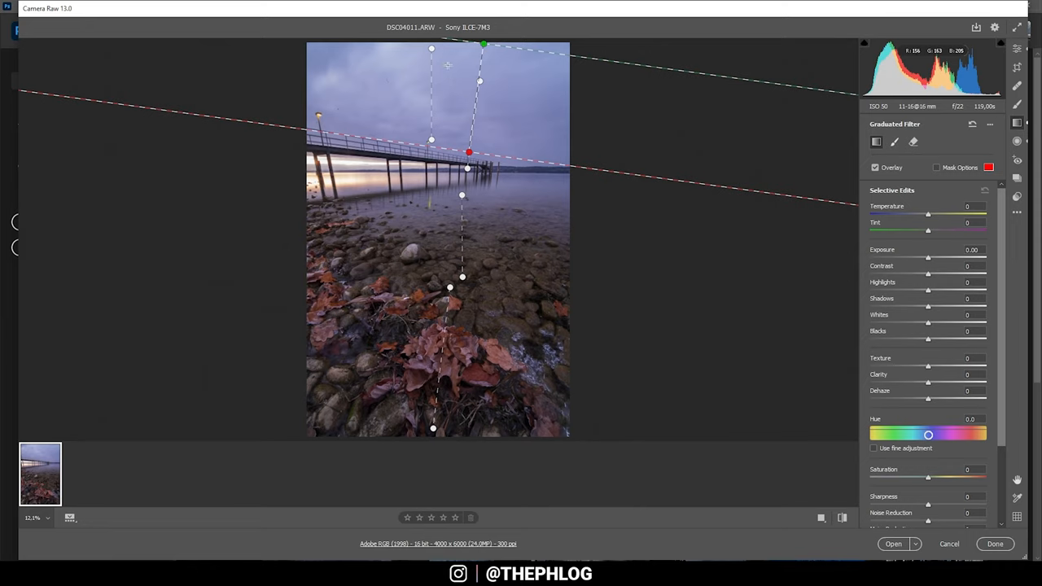
{"action": "mouse_move", "coordinate": [617, 115]}
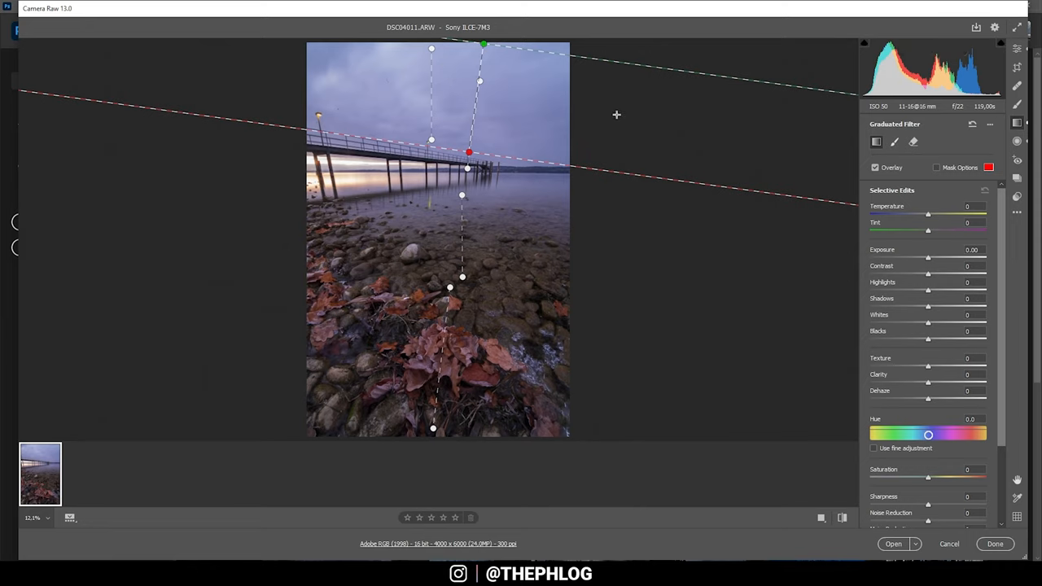
{"action": "mouse_move", "coordinate": [455, 120]}
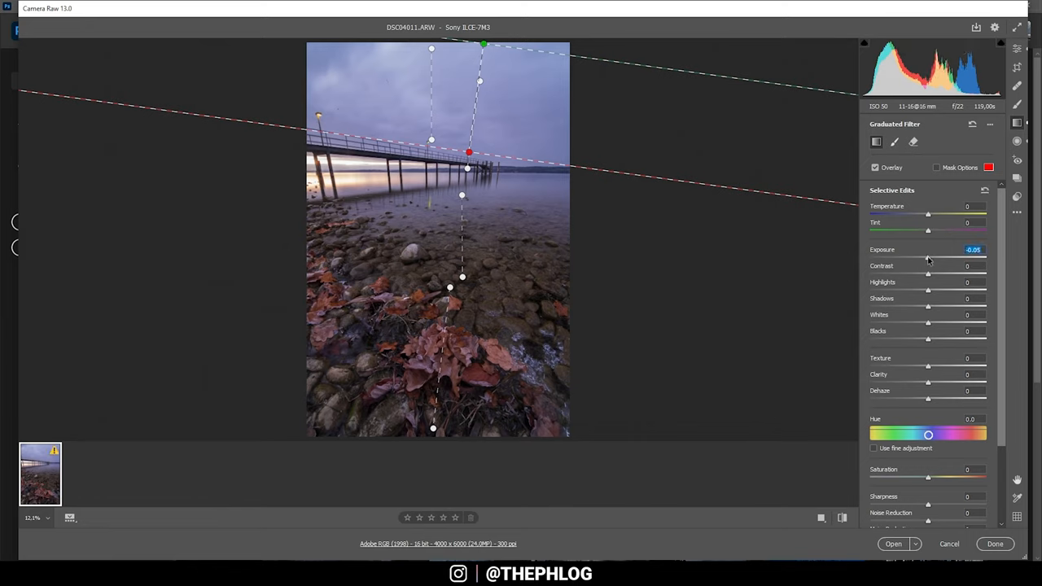
{"action": "left_click_drag", "start_coordinate": [927, 258], "coordinate": [924, 258]}
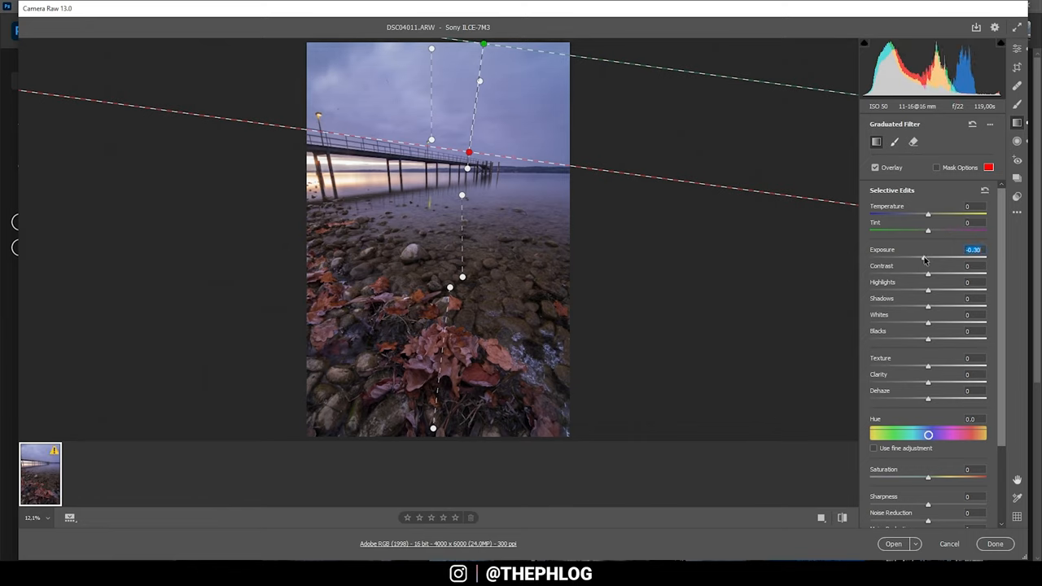
{"action": "left_click_drag", "start_coordinate": [924, 258], "coordinate": [920, 259]}
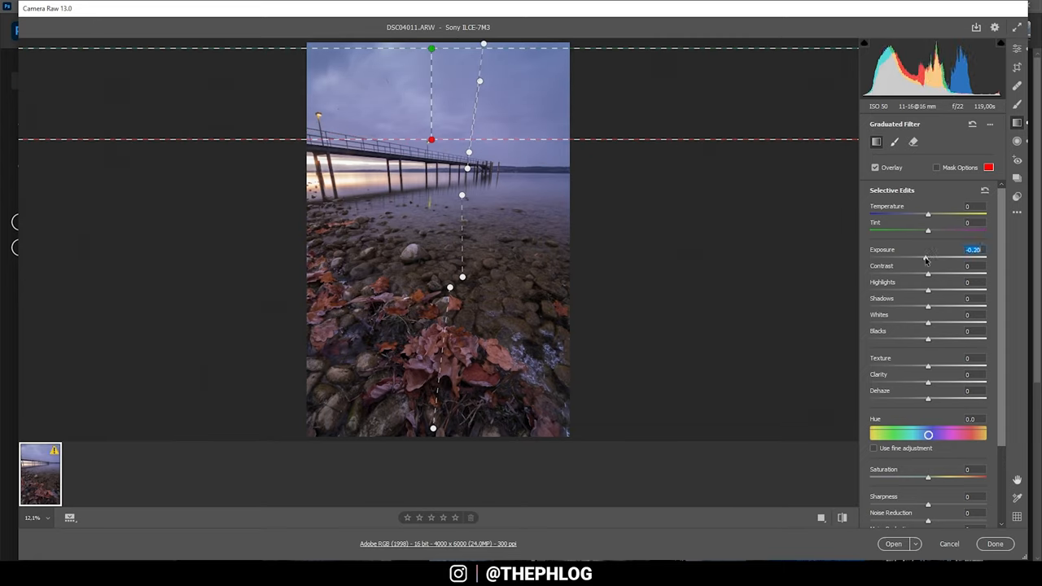
Step: Level the sky graduated filter along the horizon with Exposure −0.20
{"action": "left_click_drag", "start_coordinate": [928, 258], "coordinate": [916, 258]}
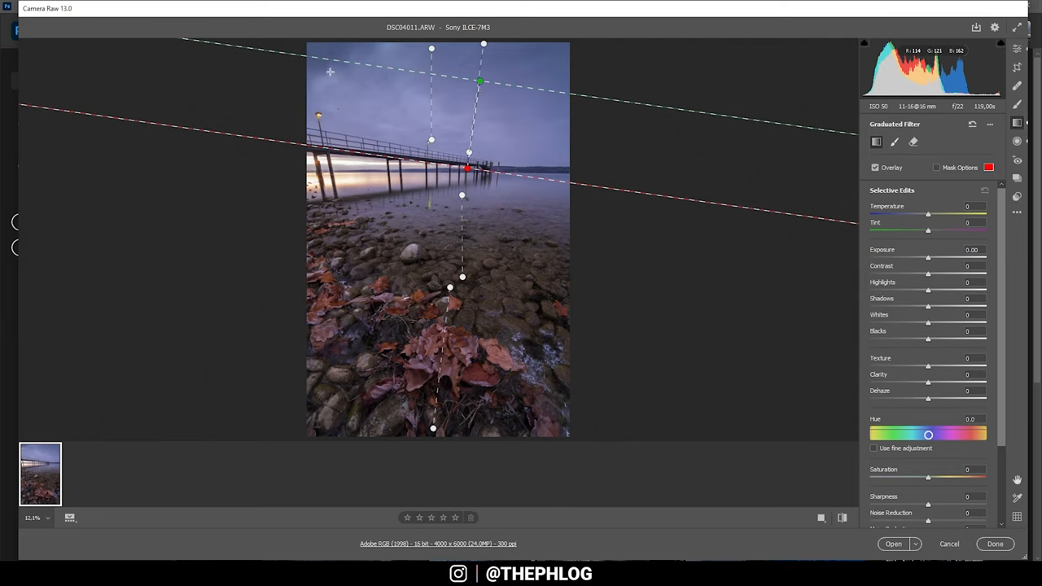
{"action": "mouse_move", "coordinate": [421, 77]}
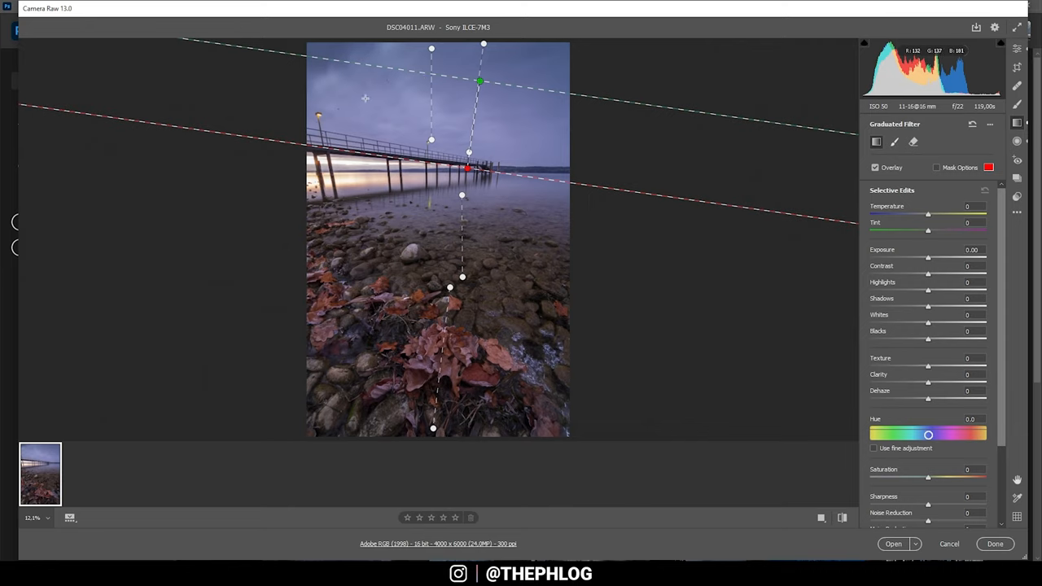
{"action": "mouse_move", "coordinate": [351, 99]}
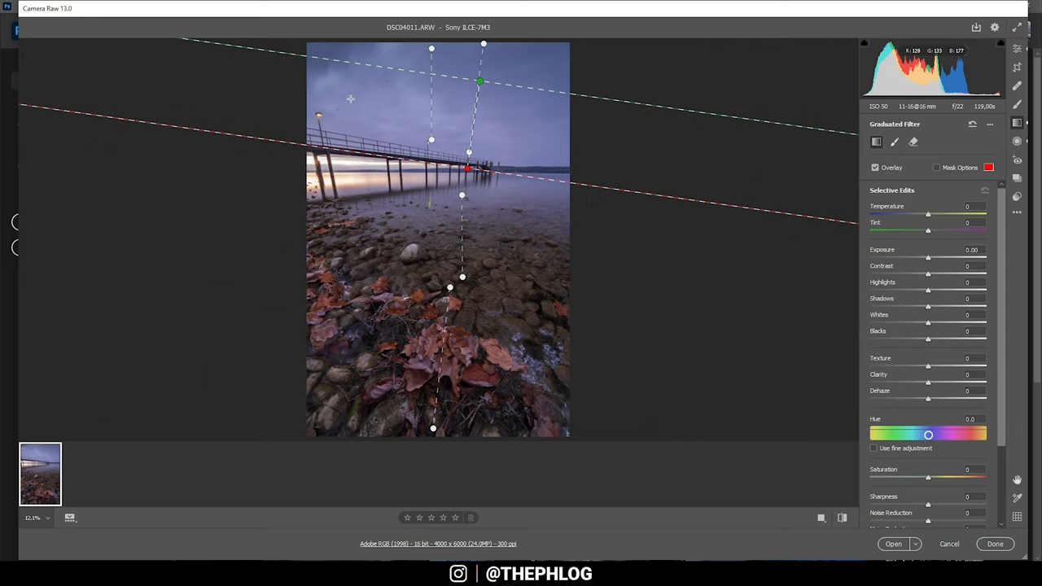
{"action": "mouse_move", "coordinate": [332, 87]}
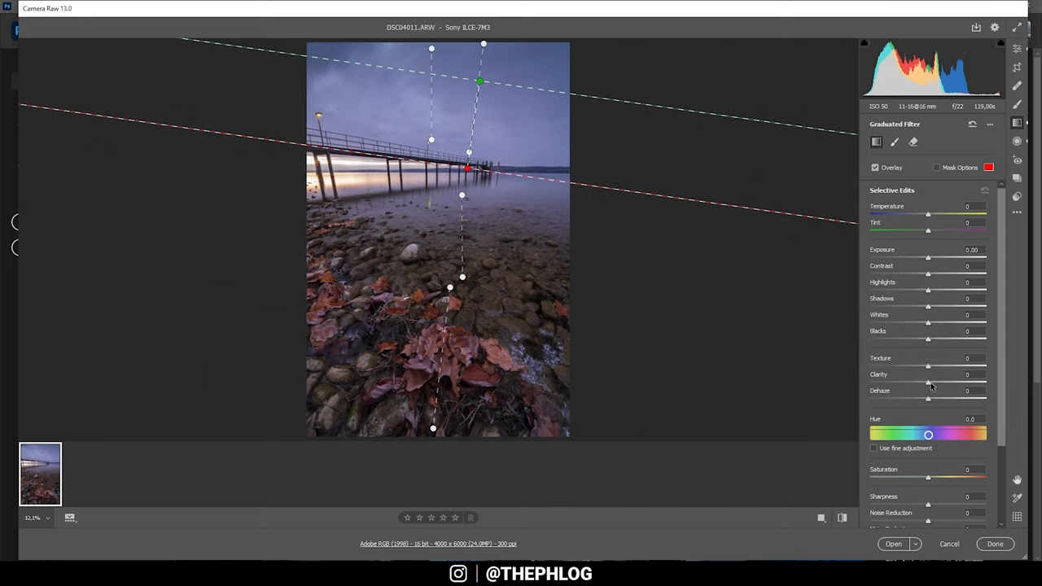
Step: Push the angled sky graduated filter's Clarity to +100
{"action": "left_click_drag", "start_coordinate": [928, 382], "coordinate": [984, 383]}
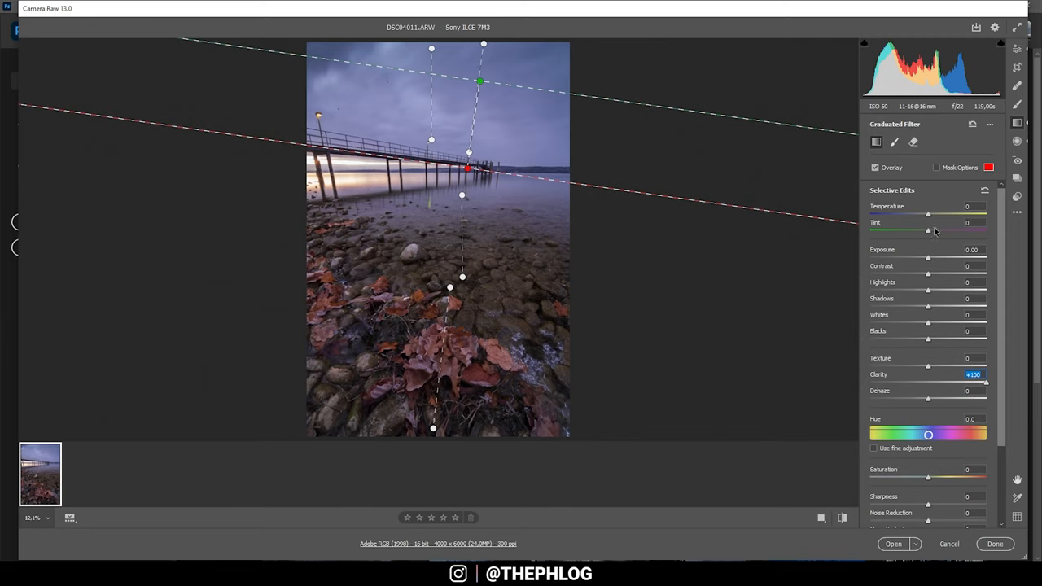
{"action": "left_click", "coordinate": [971, 266]}
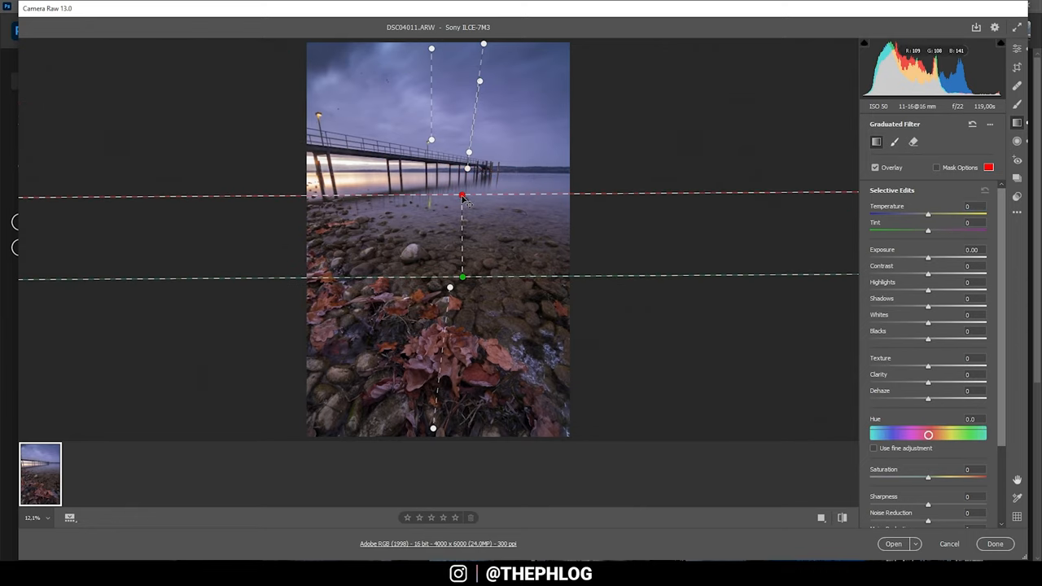
{"action": "mouse_move", "coordinate": [309, 308]}
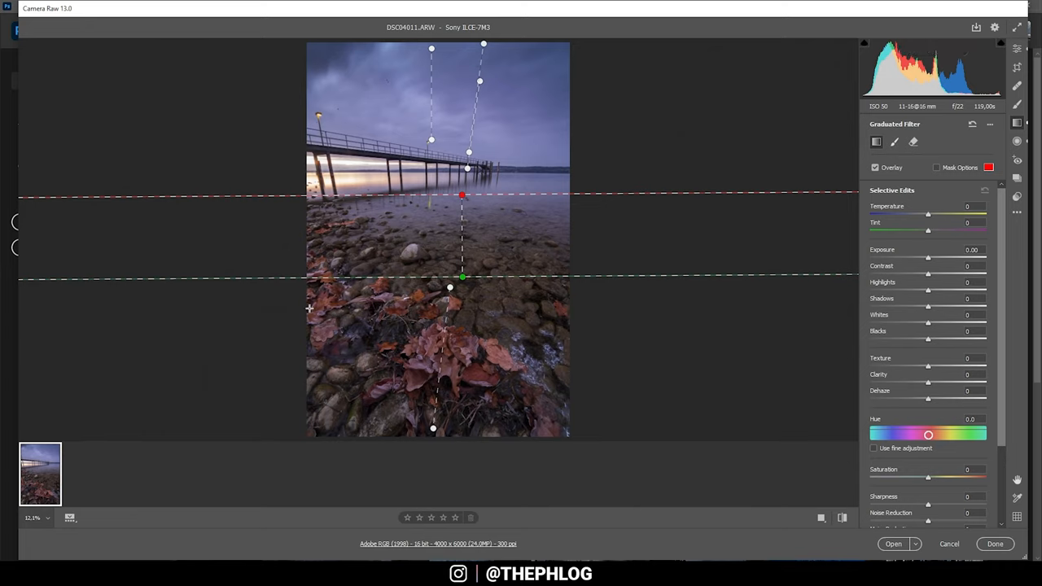
{"action": "mouse_move", "coordinate": [424, 253]}
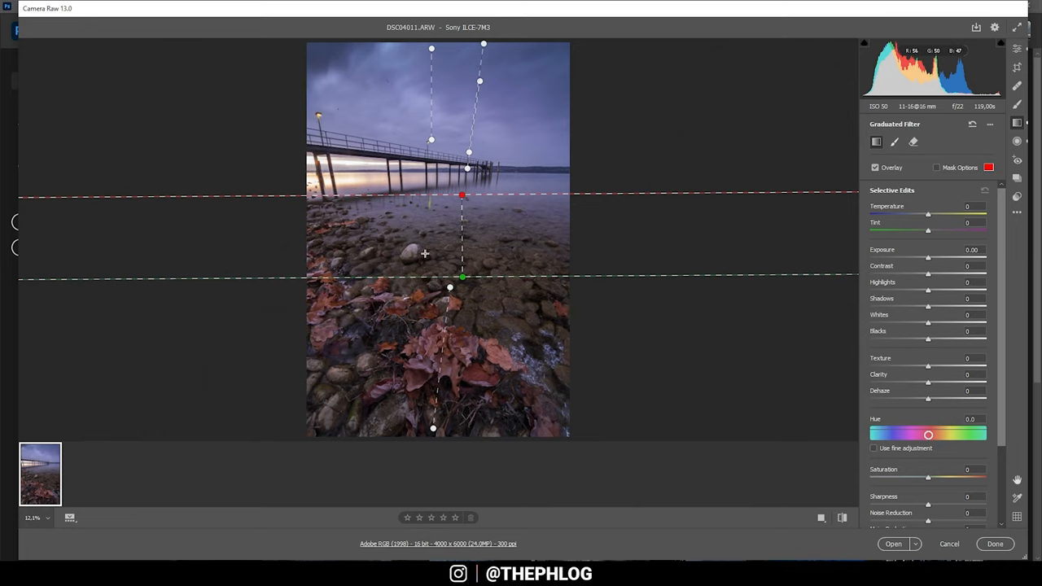
{"action": "mouse_move", "coordinate": [672, 337]}
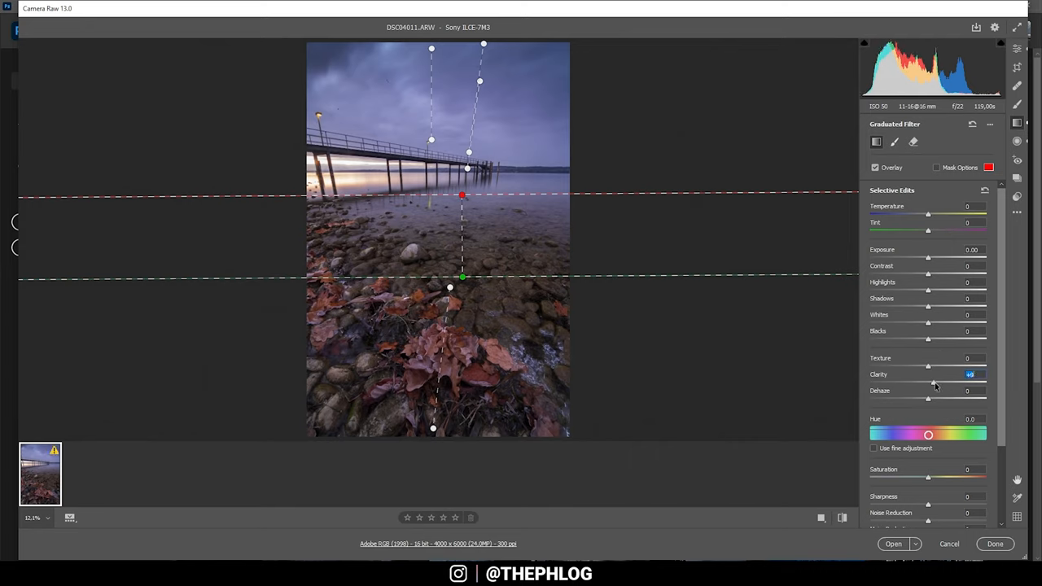
Step: Give the shoreline graduated filter Clarity +11, Texture +14 and Exposure +0.25
{"action": "left_click_drag", "start_coordinate": [940, 383], "coordinate": [934, 383]}
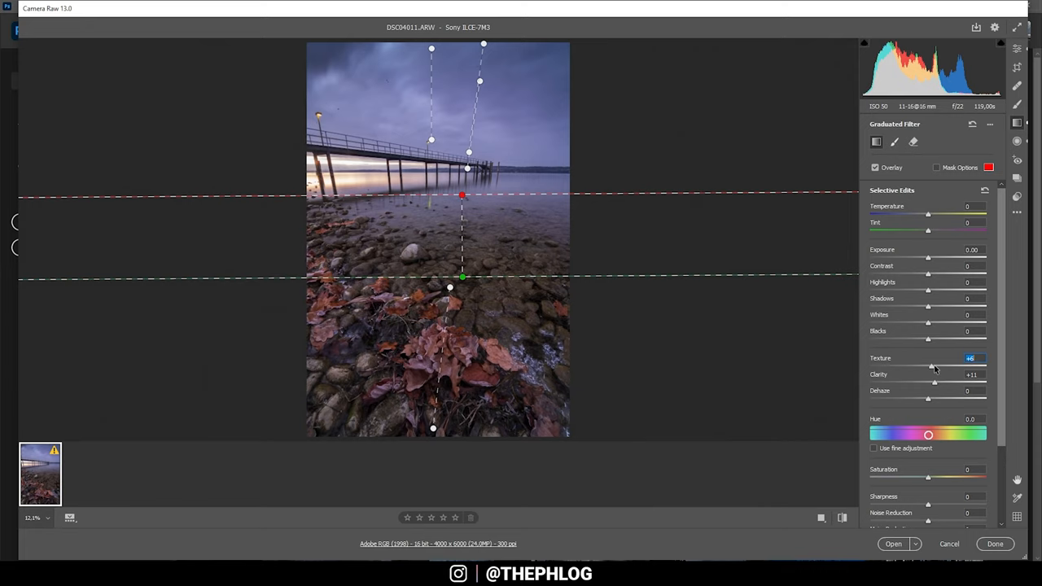
{"action": "left_click_drag", "start_coordinate": [930, 367], "coordinate": [935, 366]}
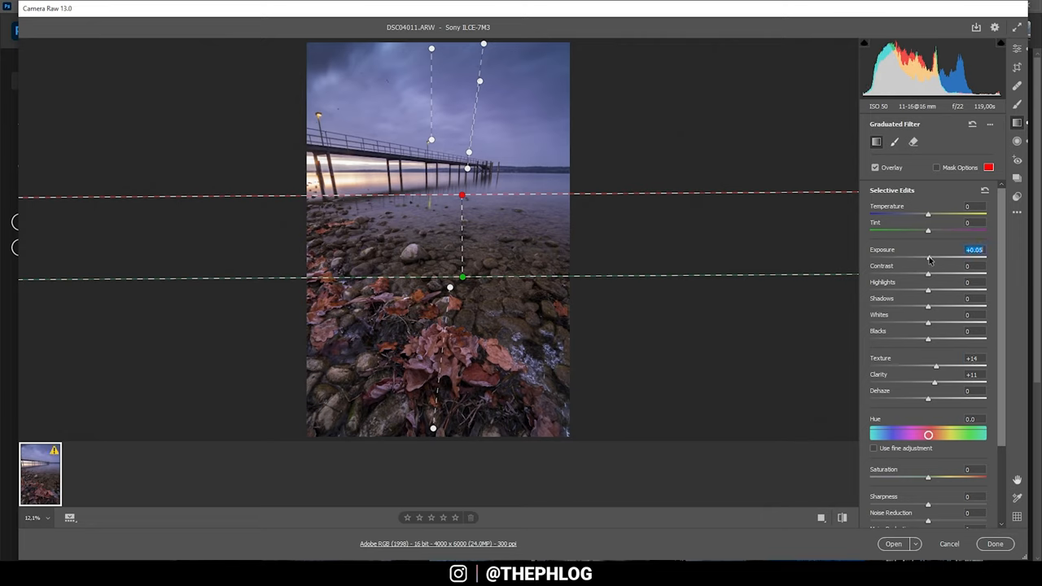
{"action": "left_click_drag", "start_coordinate": [928, 258], "coordinate": [933, 258]}
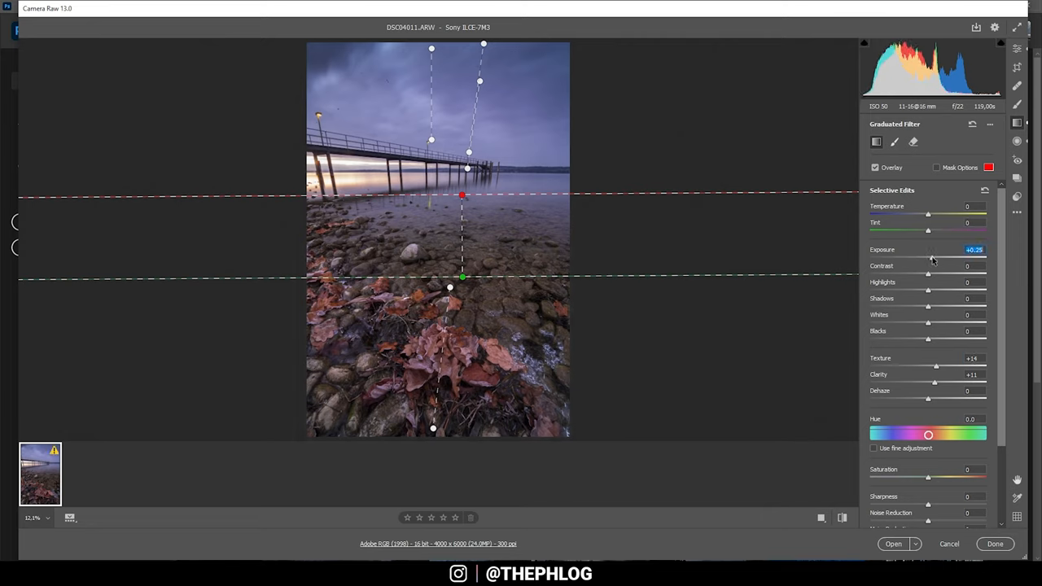
{"action": "mouse_move", "coordinate": [924, 227]}
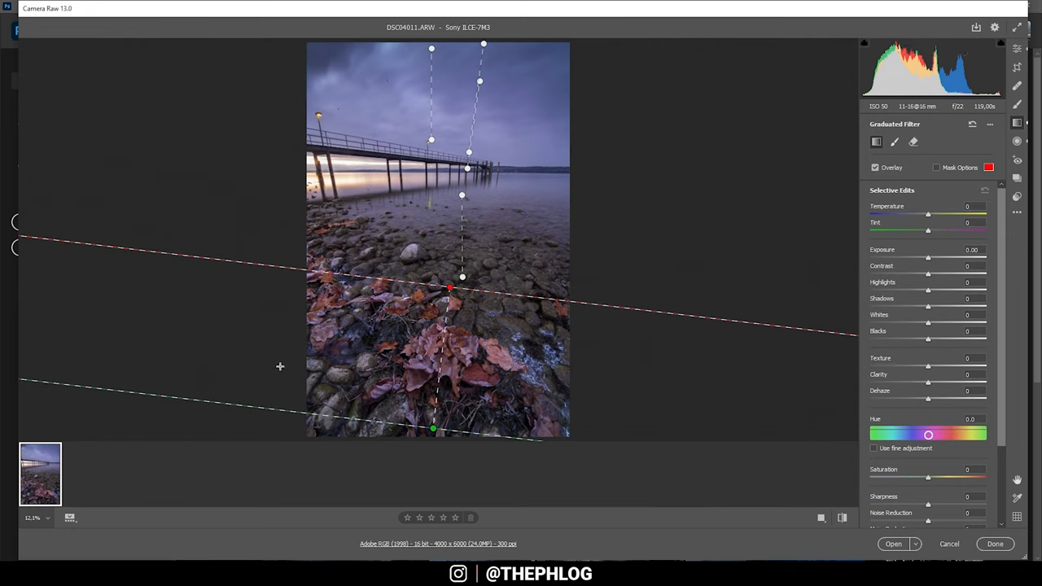
{"action": "mouse_move", "coordinate": [414, 365]}
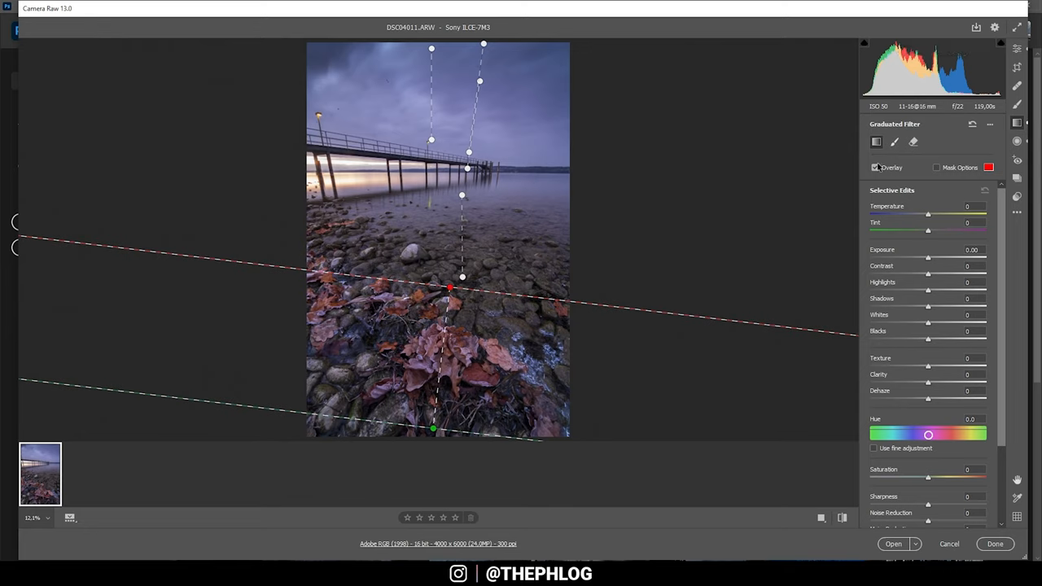
Step: Darken the foreground graduated filter from the bottom edge to −0.15 exposure
{"action": "double_click", "coordinate": [973, 250]}
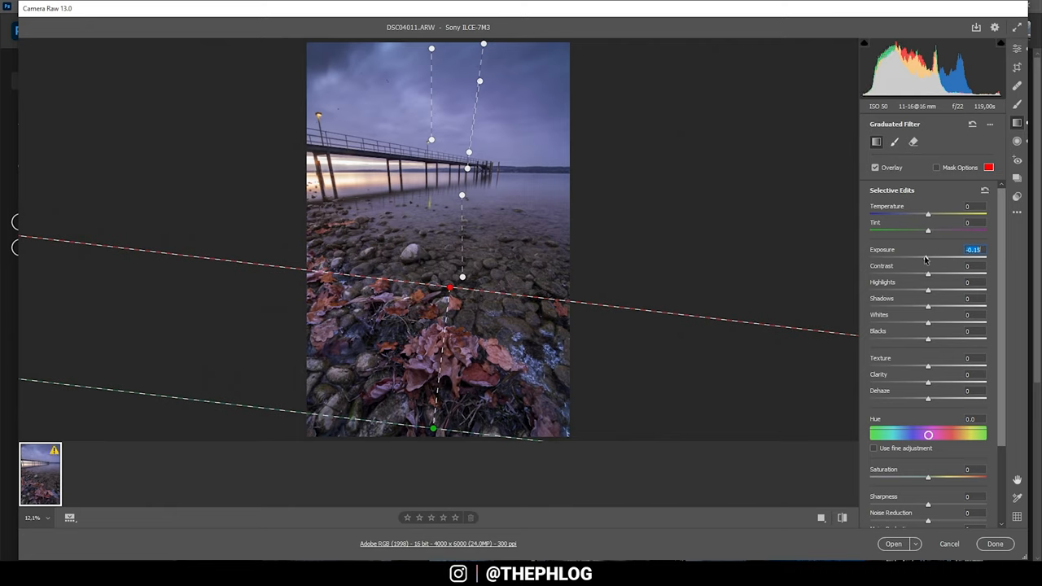
{"action": "left_click_drag", "start_coordinate": [928, 257], "coordinate": [922, 257]}
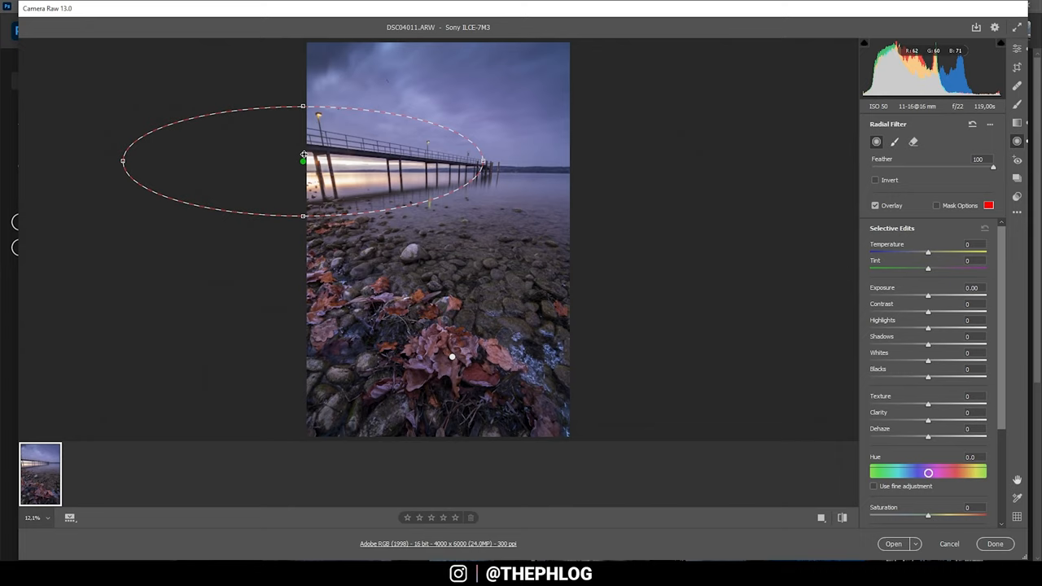
{"action": "mouse_move", "coordinate": [274, 155]}
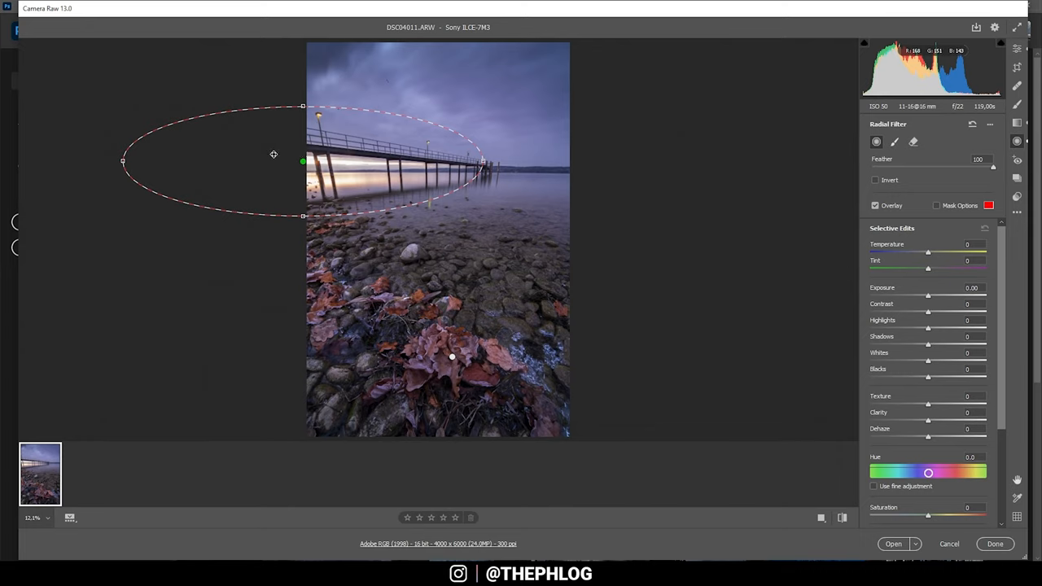
{"action": "mouse_move", "coordinate": [265, 162]}
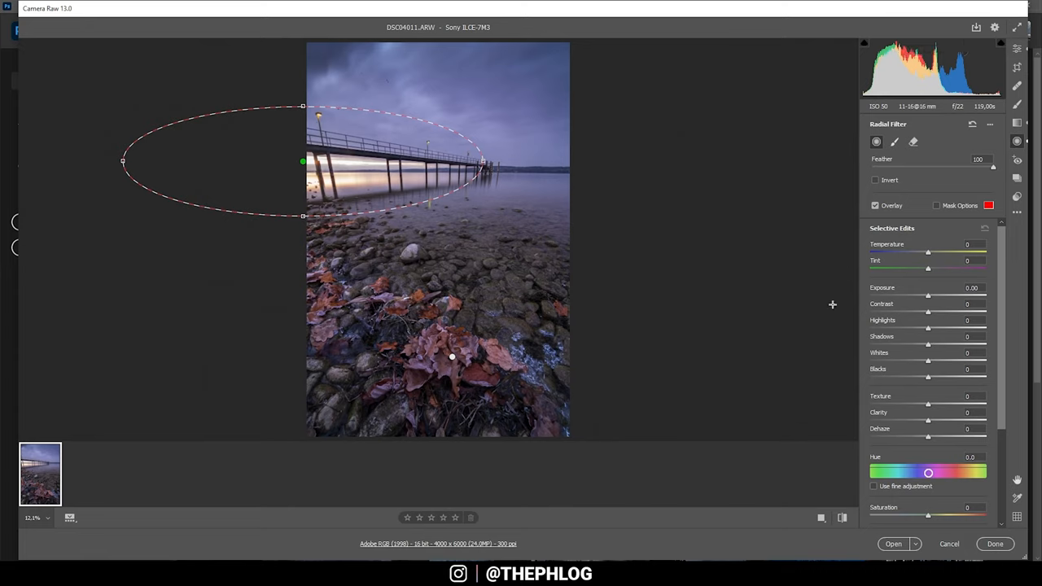
Step: Give the pier radial filter Blacks +26, Dehaze −21 and Temperature +32
{"action": "left_click_drag", "start_coordinate": [927, 377], "coordinate": [935, 377]}
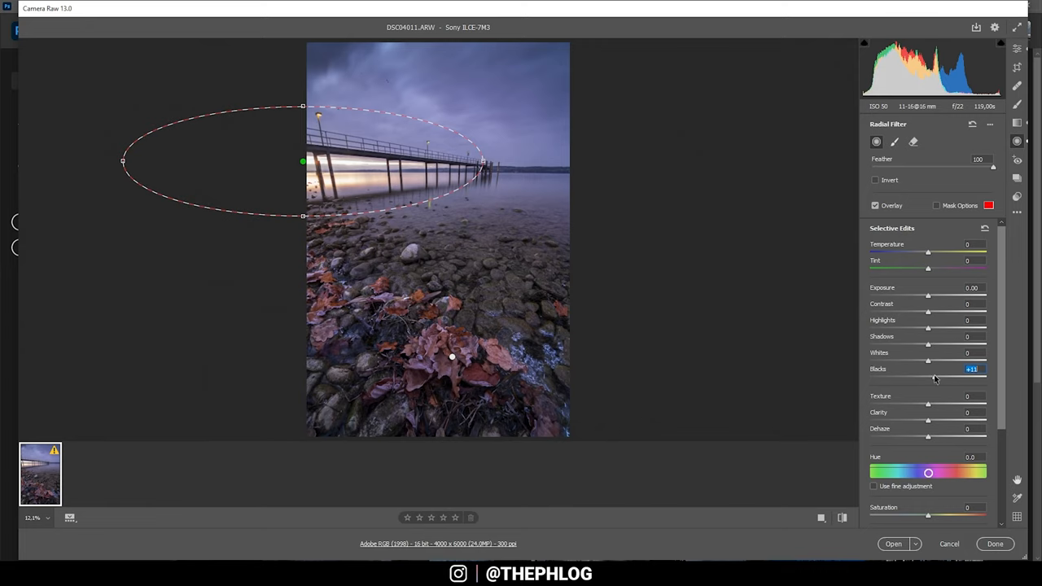
{"action": "left_click_drag", "start_coordinate": [928, 377], "coordinate": [942, 377]}
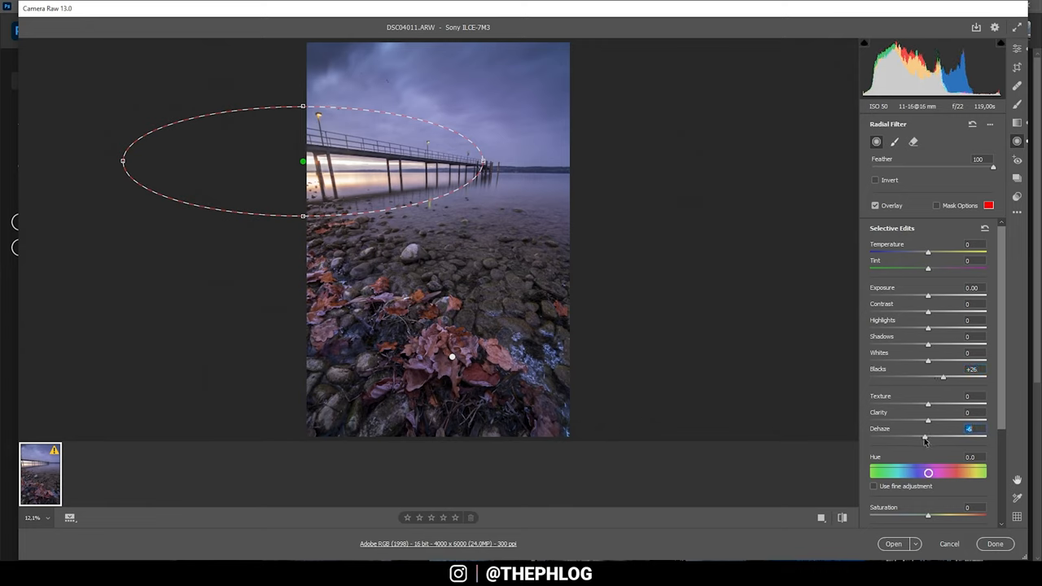
{"action": "left_click_drag", "start_coordinate": [928, 437], "coordinate": [924, 437]}
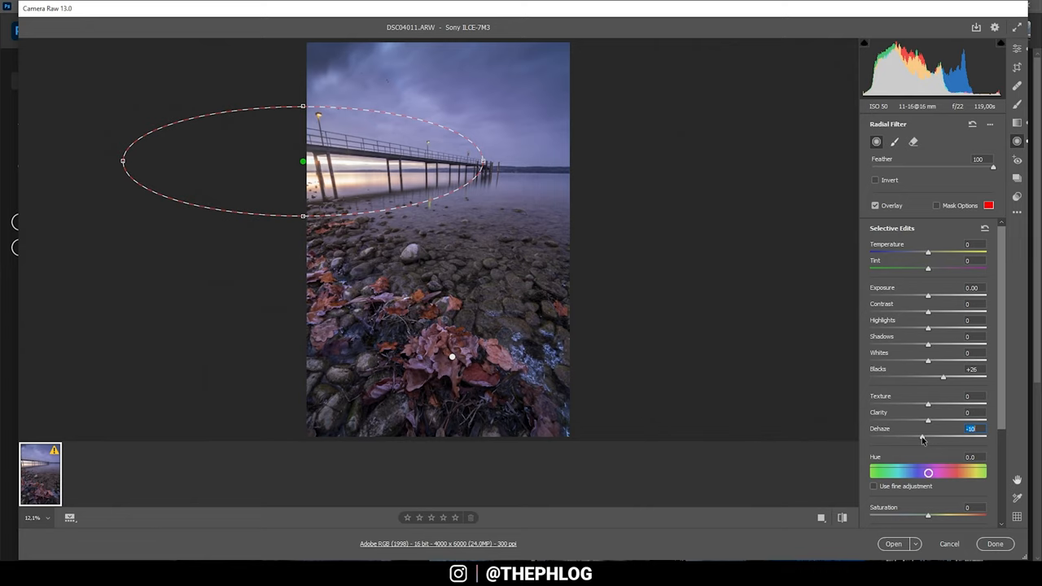
{"action": "left_click_drag", "start_coordinate": [928, 438], "coordinate": [918, 438]}
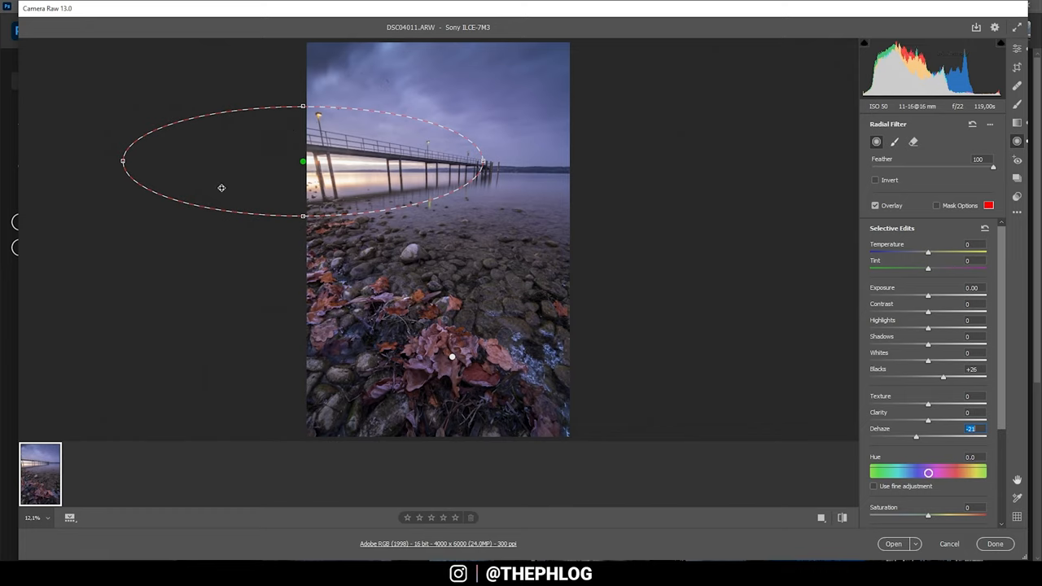
{"action": "mouse_move", "coordinate": [897, 187]}
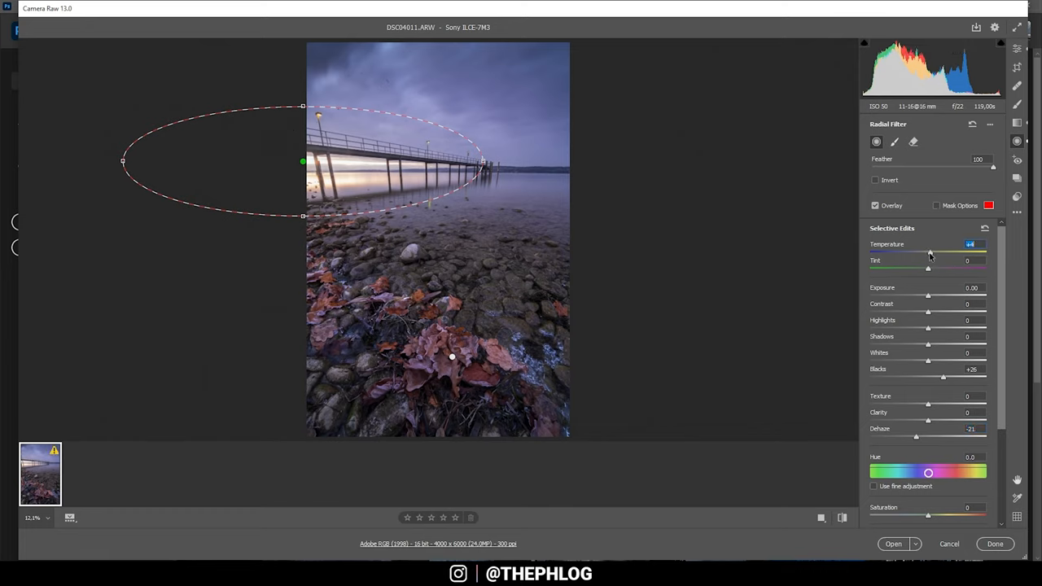
{"action": "left_click_drag", "start_coordinate": [929, 251], "coordinate": [946, 252]}
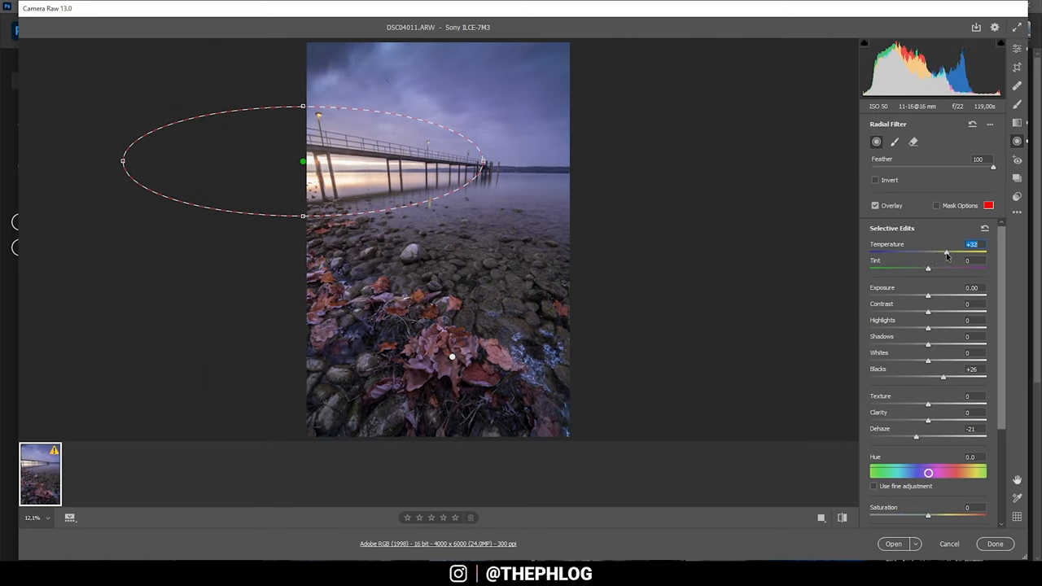
{"action": "left_click_drag", "start_coordinate": [944, 251], "coordinate": [973, 251]}
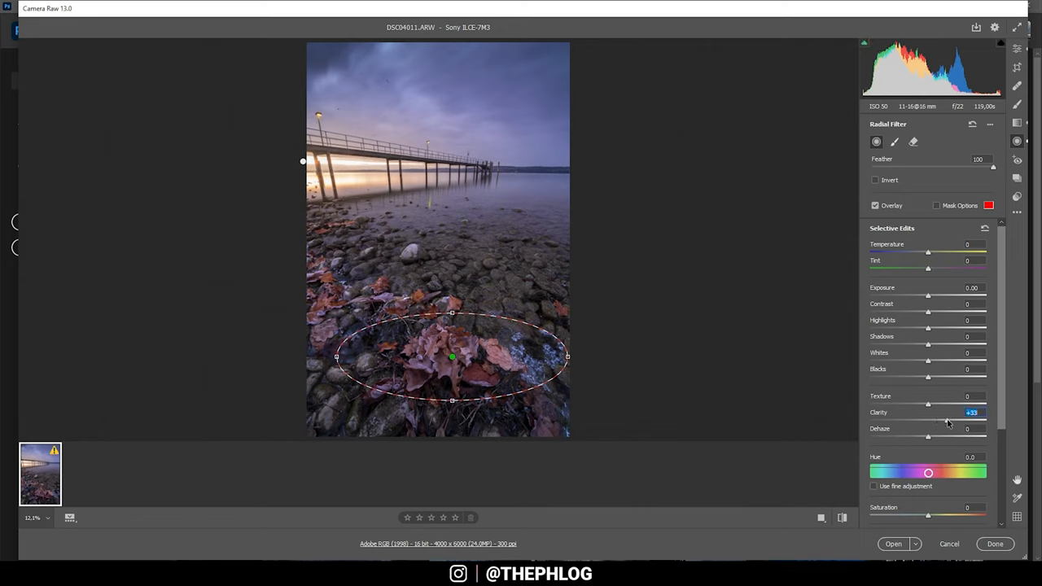
Step: Set the leaves radial filter to Clarity +44 and Texture +10
{"action": "left_click_drag", "start_coordinate": [927, 405], "coordinate": [954, 404]}
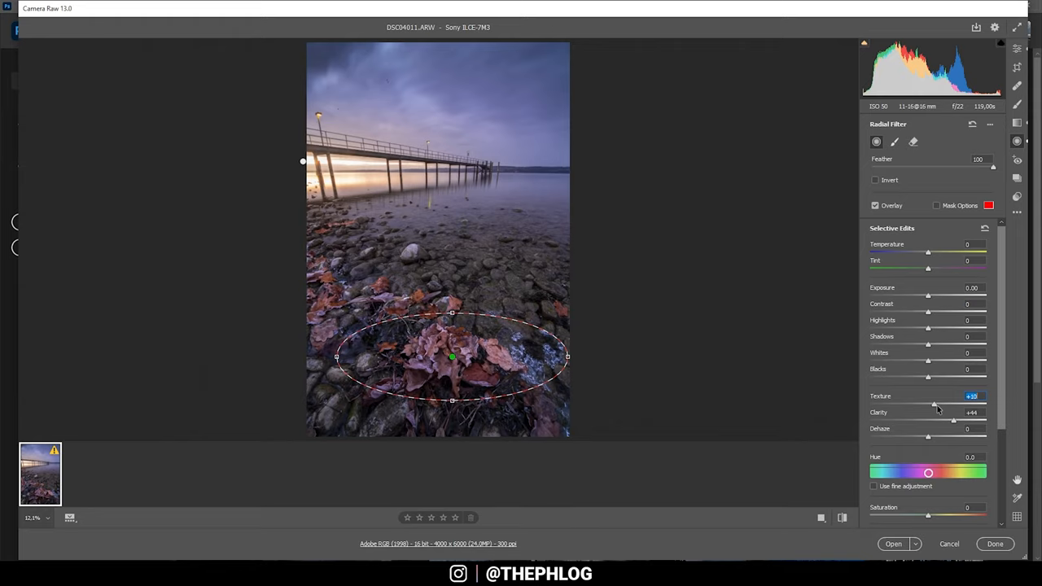
{"action": "left_click_drag", "start_coordinate": [933, 404], "coordinate": [941, 404]}
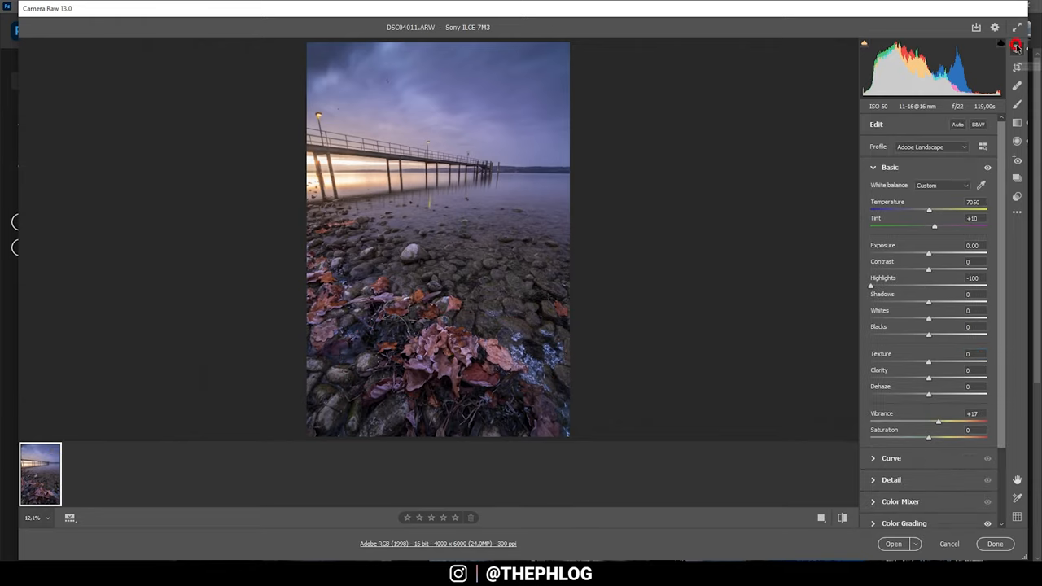
Step: In the Color Mixer's Hue tab, set Blues to -9 and Purples to -28
{"action": "left_click", "coordinate": [873, 167]}
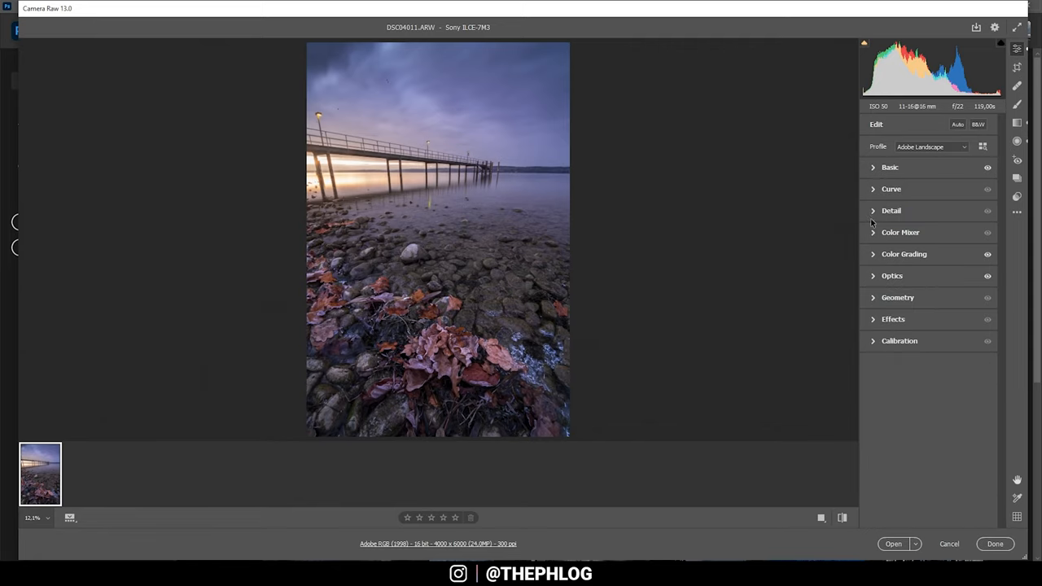
{"action": "left_click", "coordinate": [900, 232]}
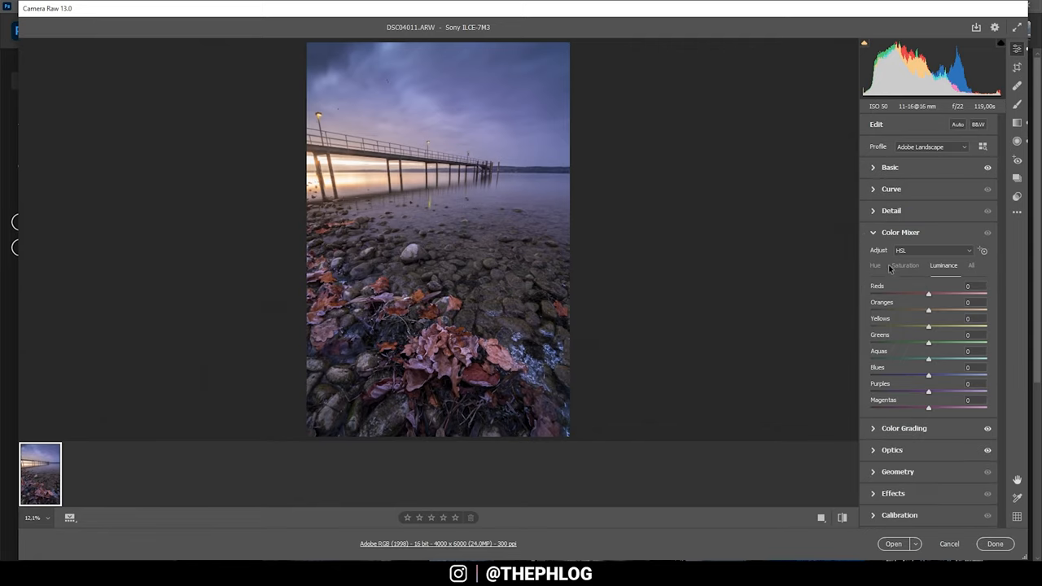
{"action": "left_click", "coordinate": [874, 266]}
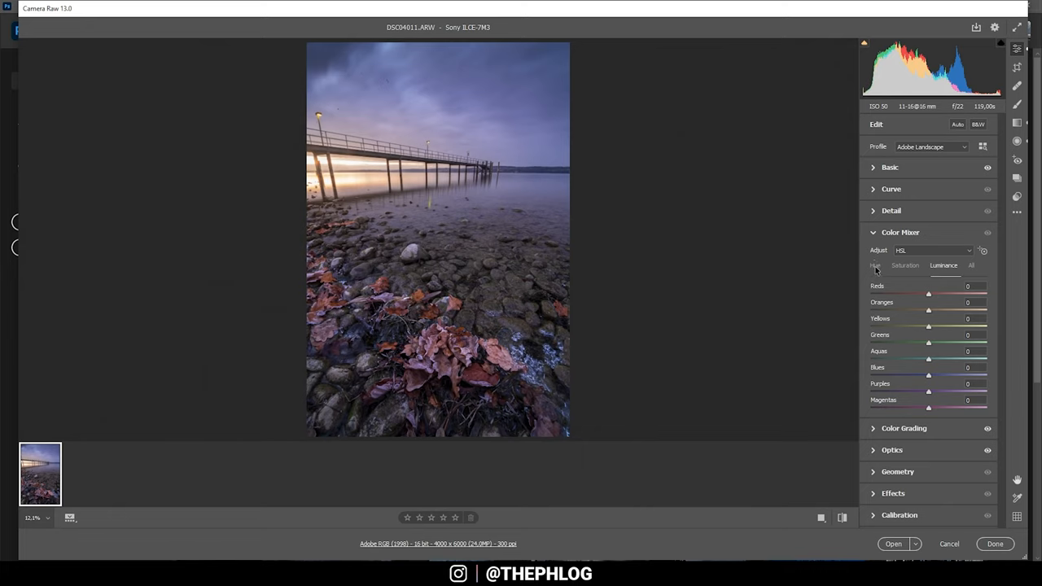
{"action": "left_click", "coordinate": [875, 265]}
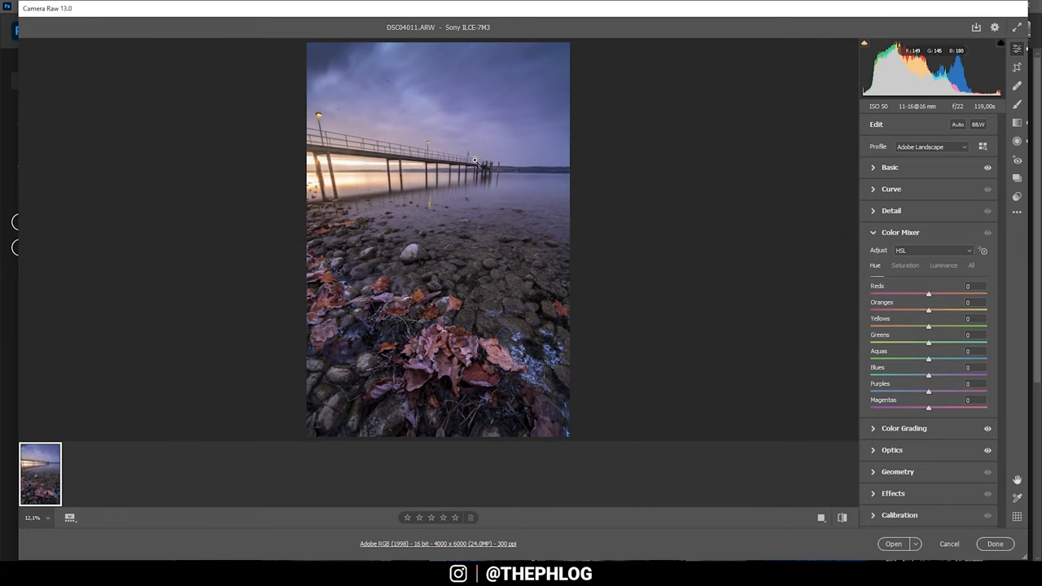
{"action": "mouse_move", "coordinate": [652, 267]}
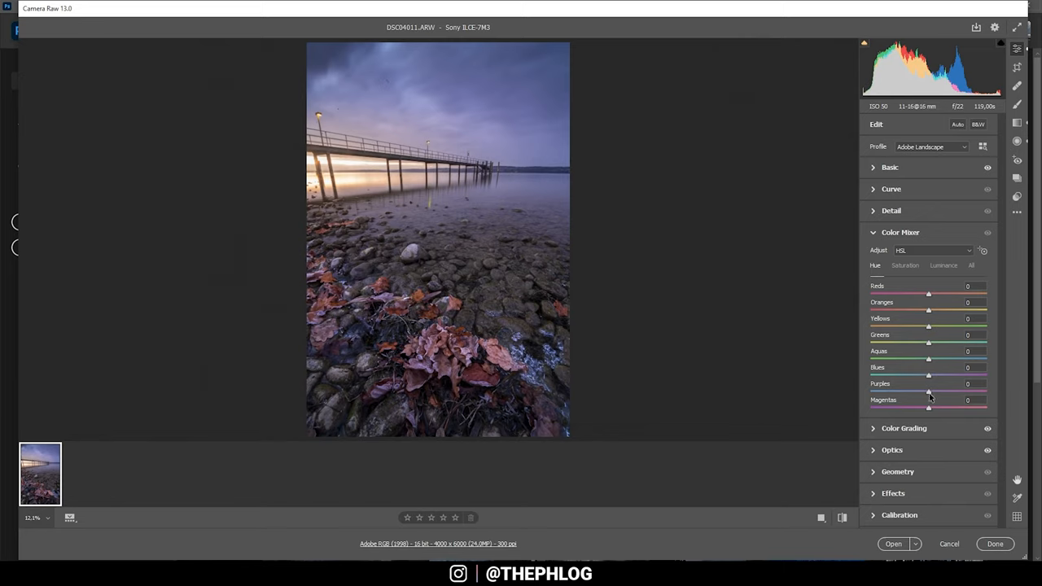
{"action": "mouse_move", "coordinate": [928, 381]}
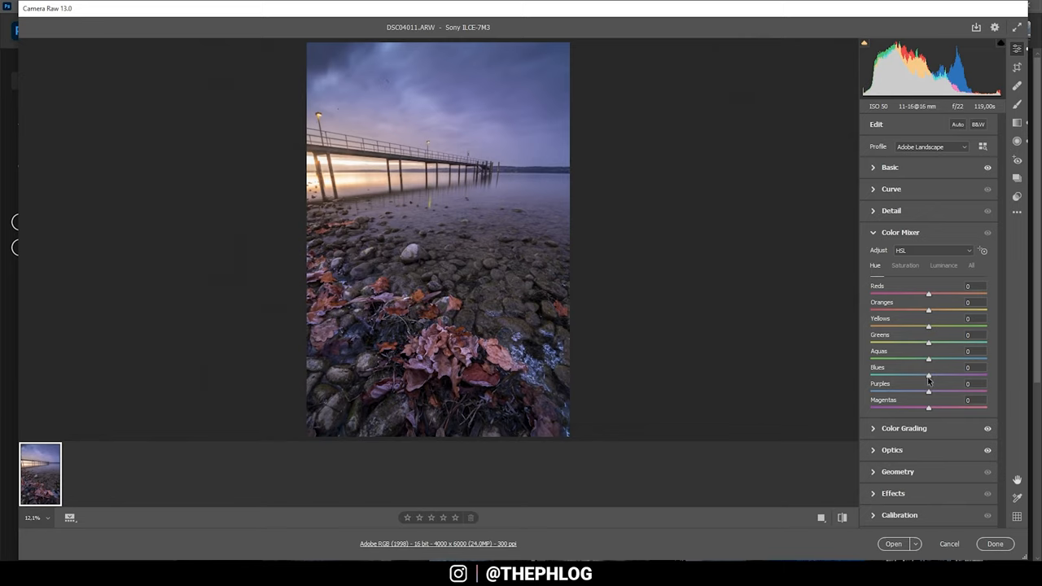
{"action": "left_click_drag", "start_coordinate": [928, 375], "coordinate": [922, 376]}
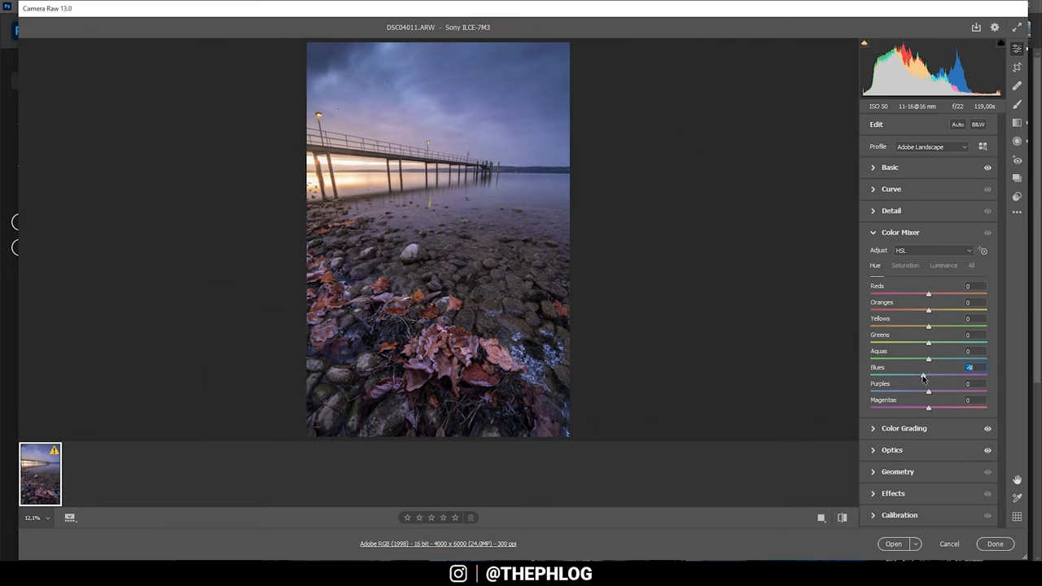
{"action": "left_click_drag", "start_coordinate": [928, 366], "coordinate": [924, 375]}
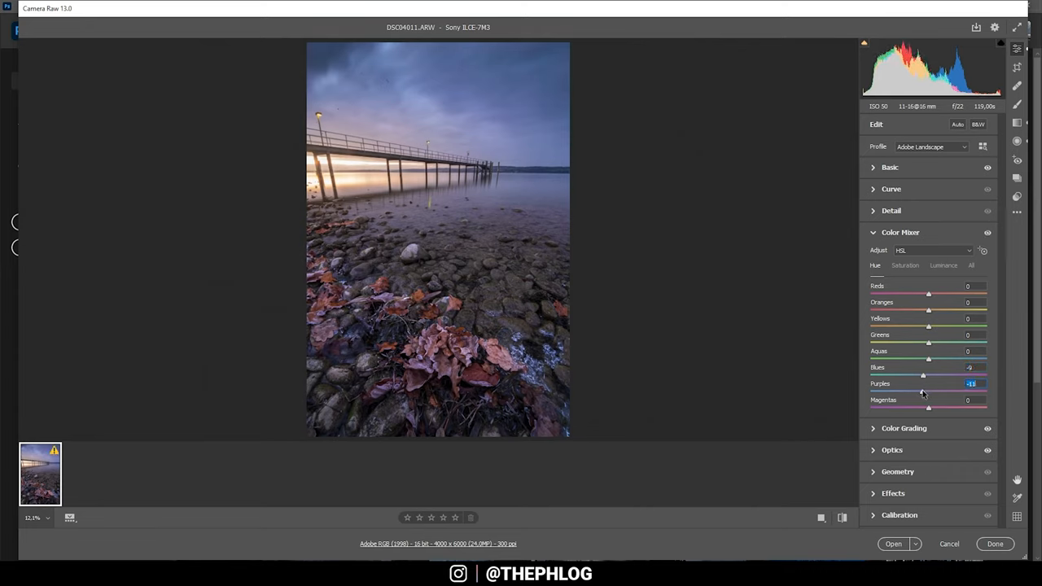
{"action": "left_click_drag", "start_coordinate": [923, 390], "coordinate": [912, 390]}
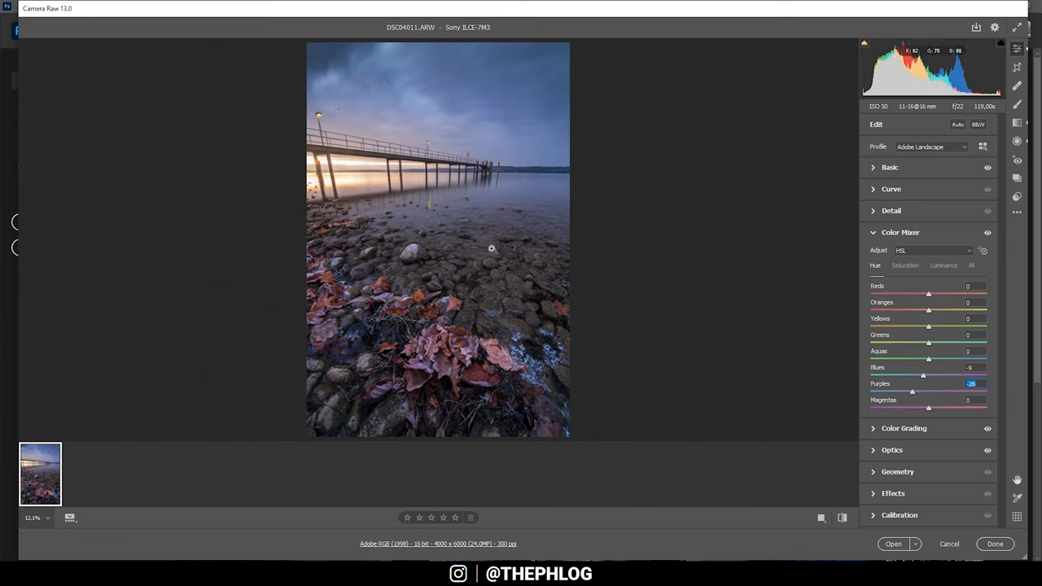
{"action": "left_click", "coordinate": [905, 265]}
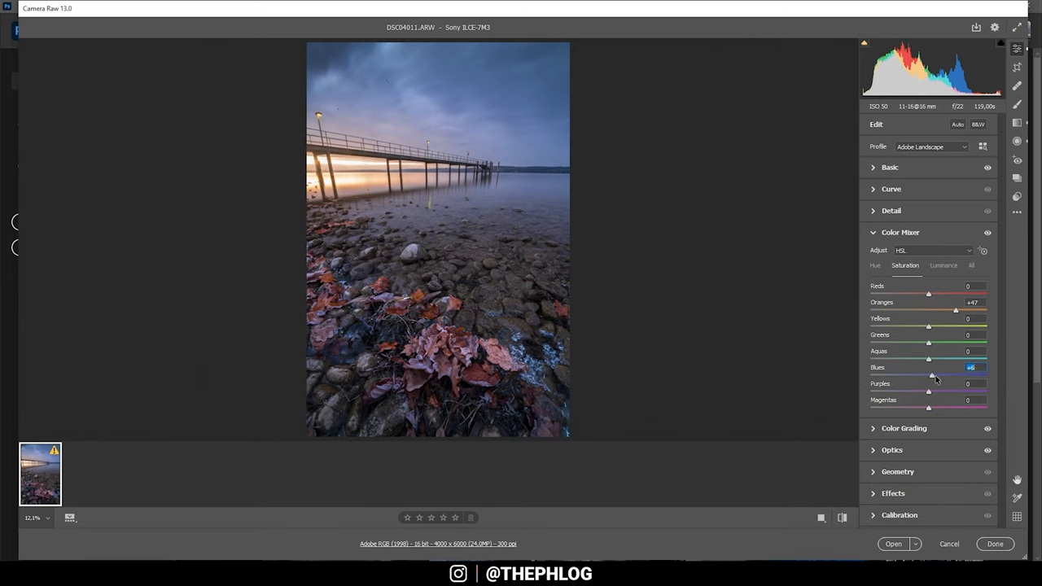
Step: Raise the Blues saturation in the Color Mixer to +7
{"action": "left_click_drag", "start_coordinate": [931, 375], "coordinate": [933, 376]}
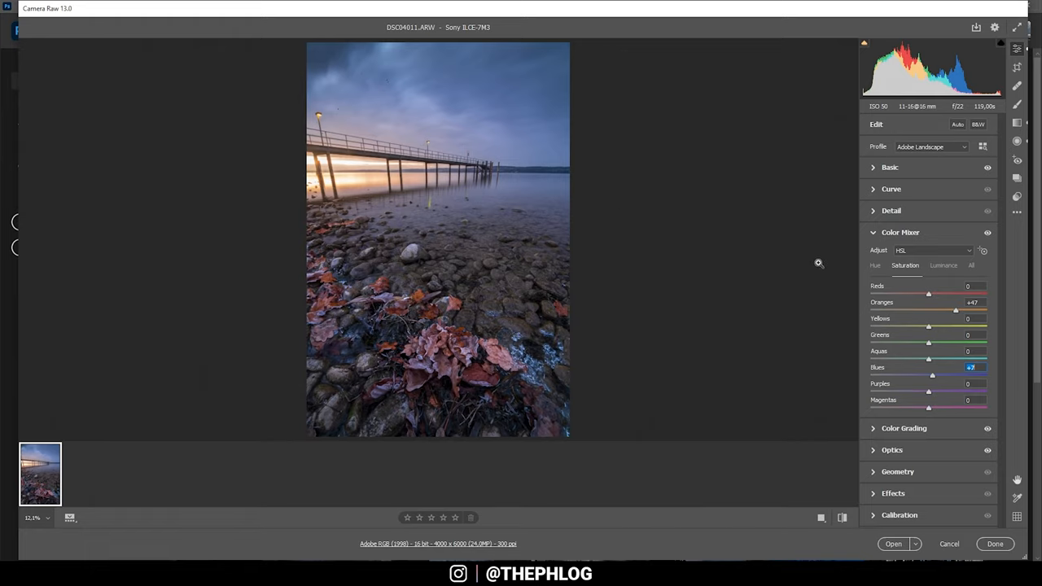
{"action": "mouse_move", "coordinate": [873, 431]}
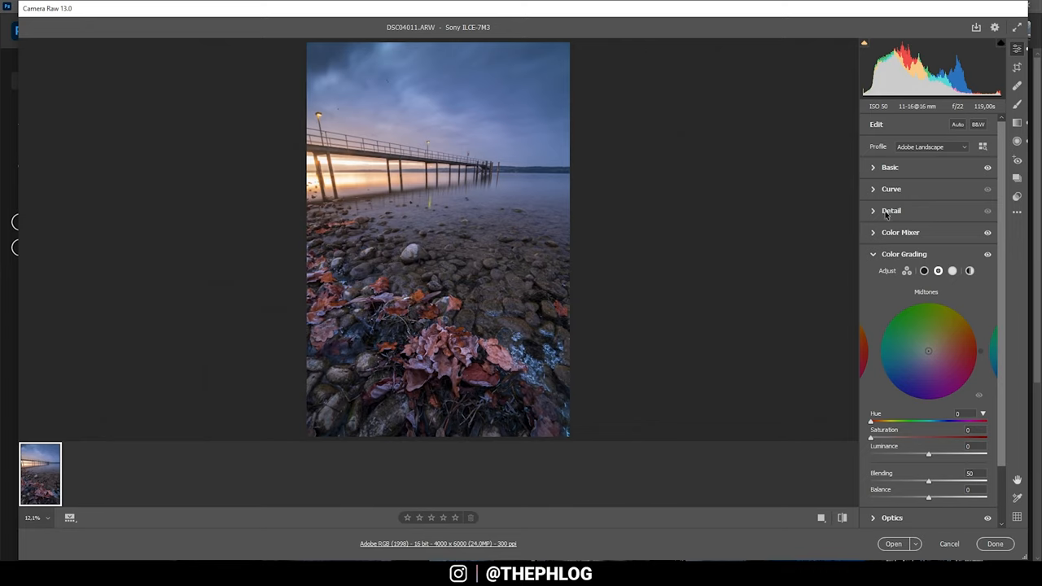
Step: On the Highlights color-grading wheel, set hue 33 and saturation 55
{"action": "left_click", "coordinate": [951, 245]}
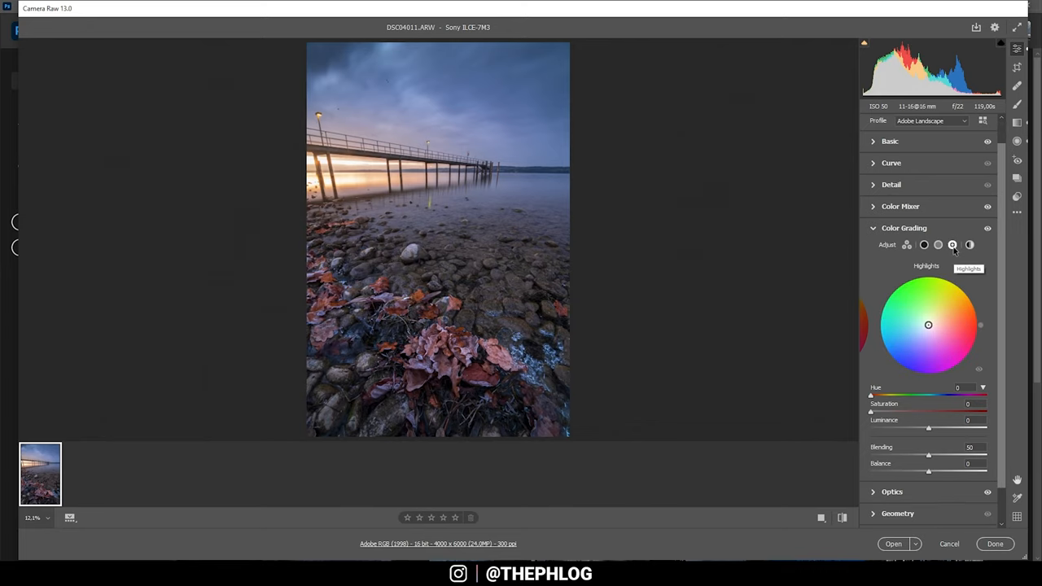
{"action": "mouse_move", "coordinate": [938, 244]}
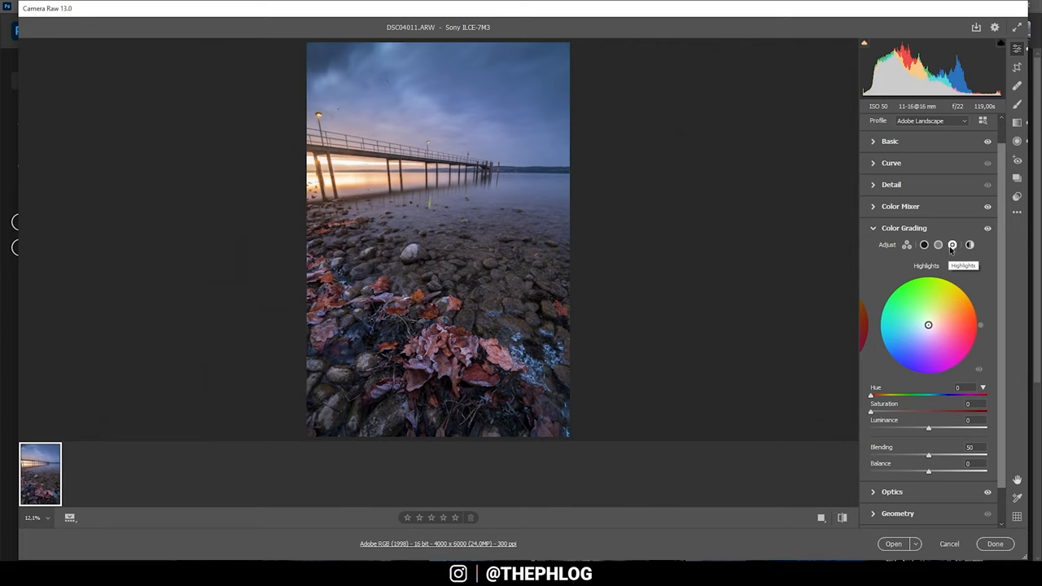
{"action": "left_click_drag", "start_coordinate": [928, 324], "coordinate": [974, 302]}
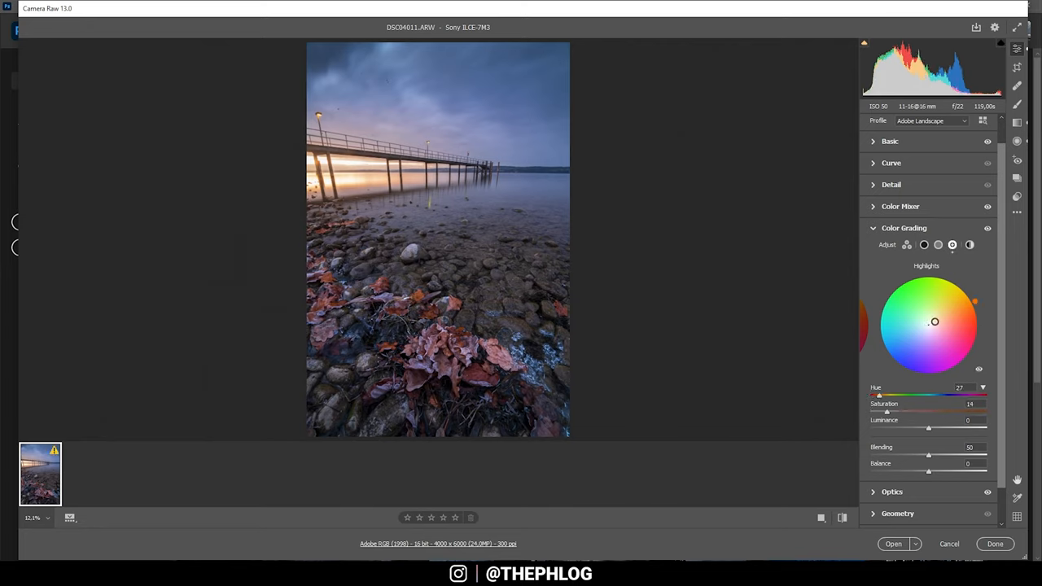
{"action": "left_click_drag", "start_coordinate": [935, 321], "coordinate": [947, 319]}
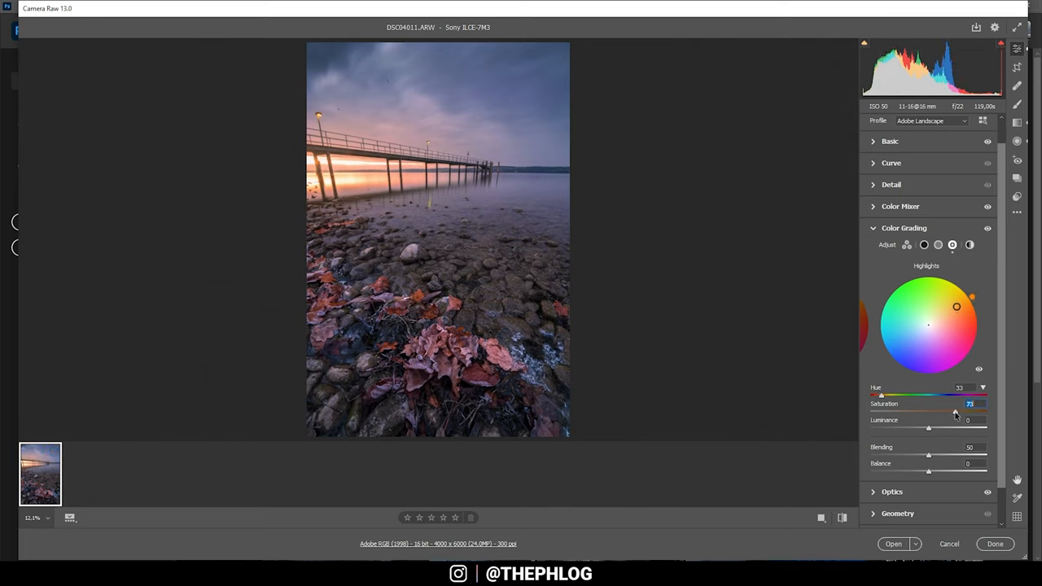
{"action": "left_click_drag", "start_coordinate": [955, 404], "coordinate": [944, 404]}
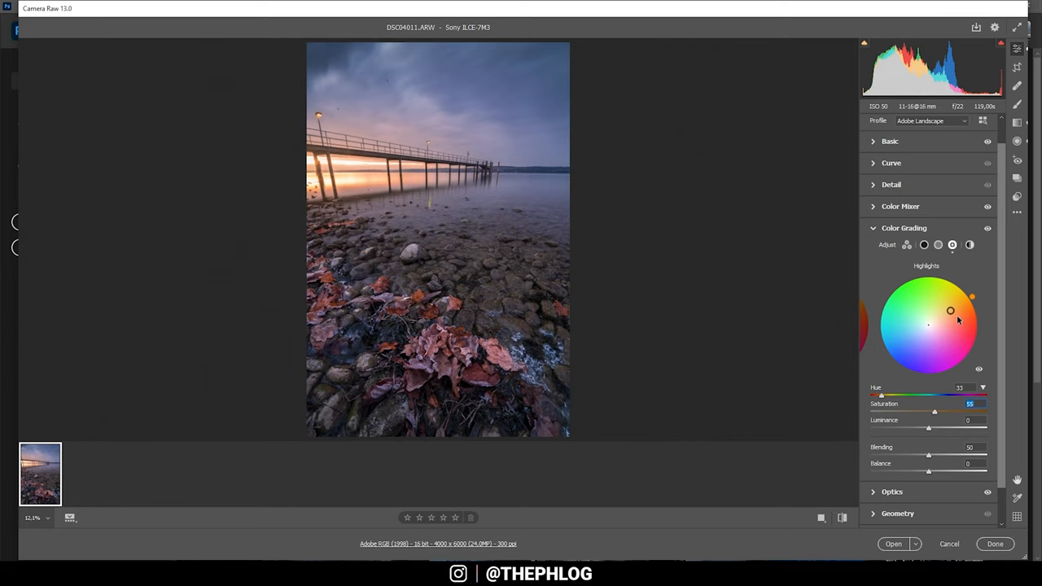
Step: Tint the midtones to hue 50, saturation 19, then hide Color Grading to compare
{"action": "left_click", "coordinate": [937, 245]}
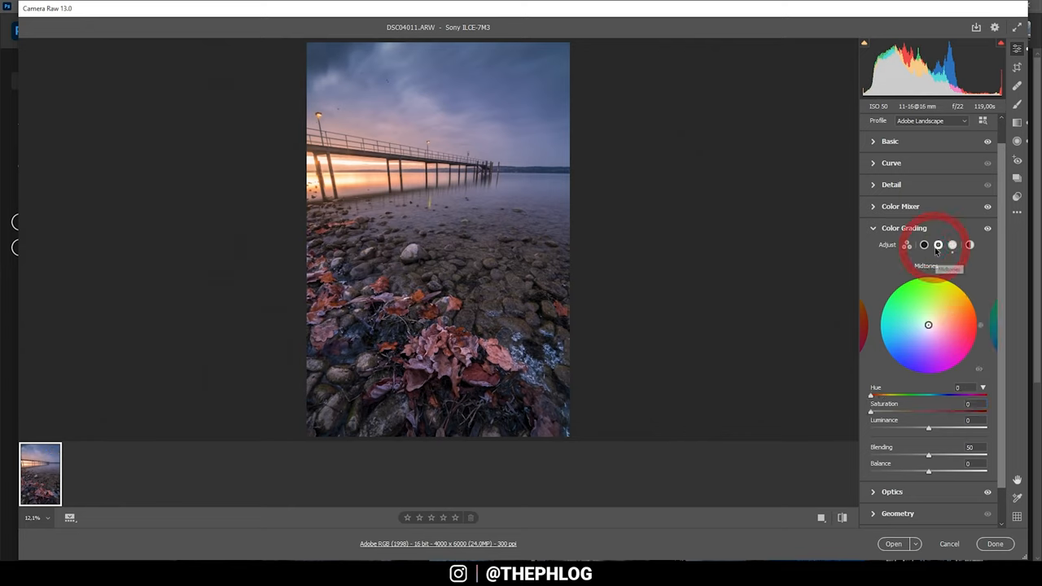
{"action": "left_click_drag", "start_coordinate": [928, 325], "coordinate": [934, 324]}
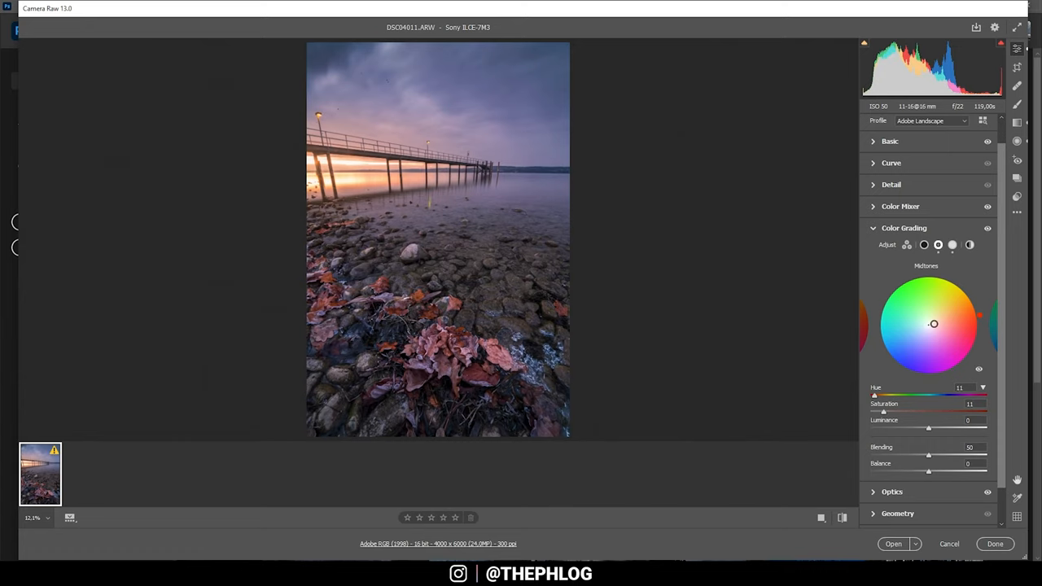
{"action": "left_click_drag", "start_coordinate": [934, 324], "coordinate": [938, 316]}
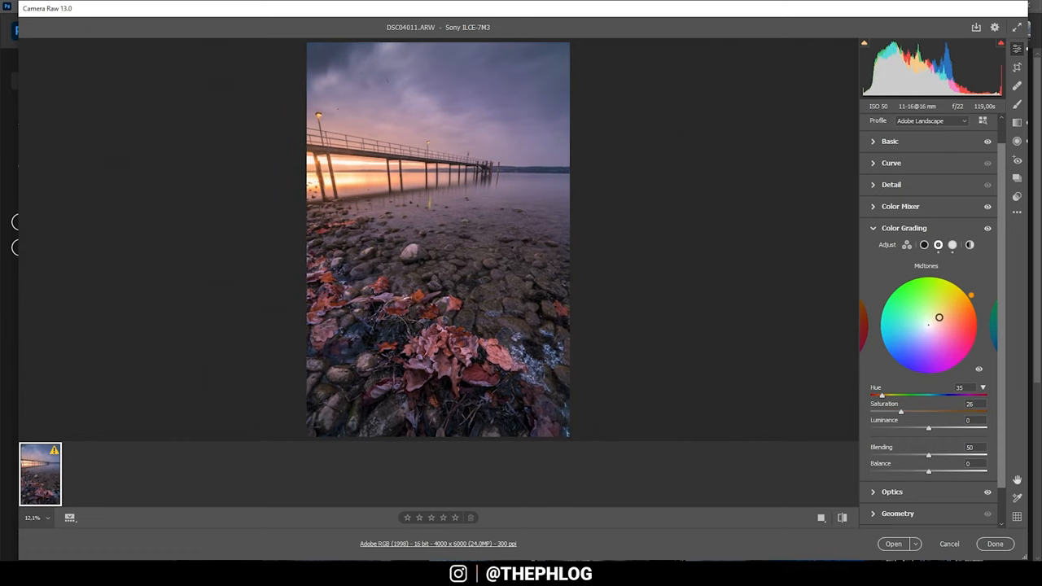
{"action": "left_click_drag", "start_coordinate": [972, 295], "coordinate": [959, 283]}
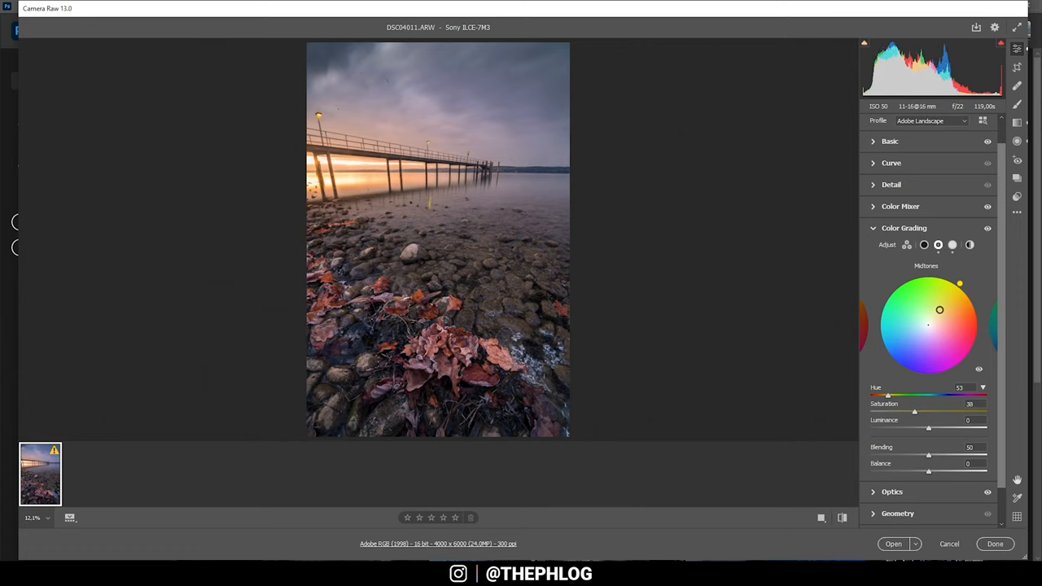
{"action": "left_click_drag", "start_coordinate": [914, 411], "coordinate": [911, 411]}
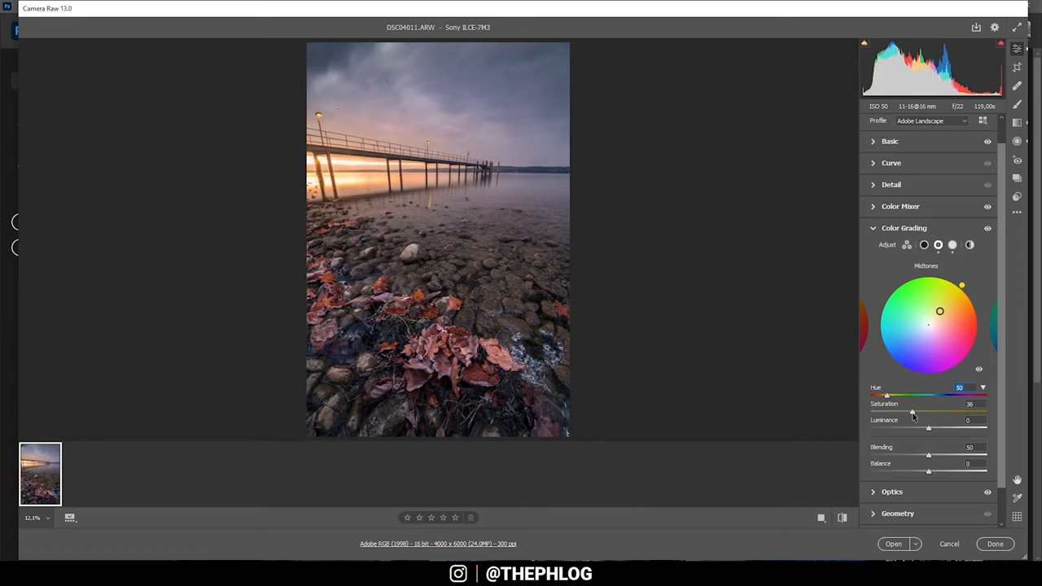
{"action": "left_click_drag", "start_coordinate": [912, 411], "coordinate": [895, 411]}
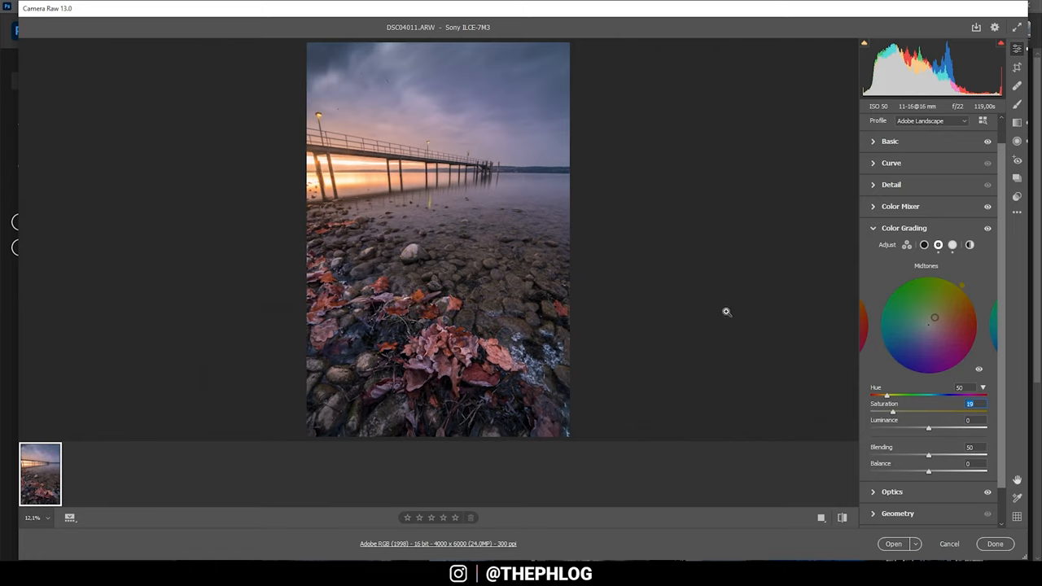
{"action": "left_click", "coordinate": [988, 229]}
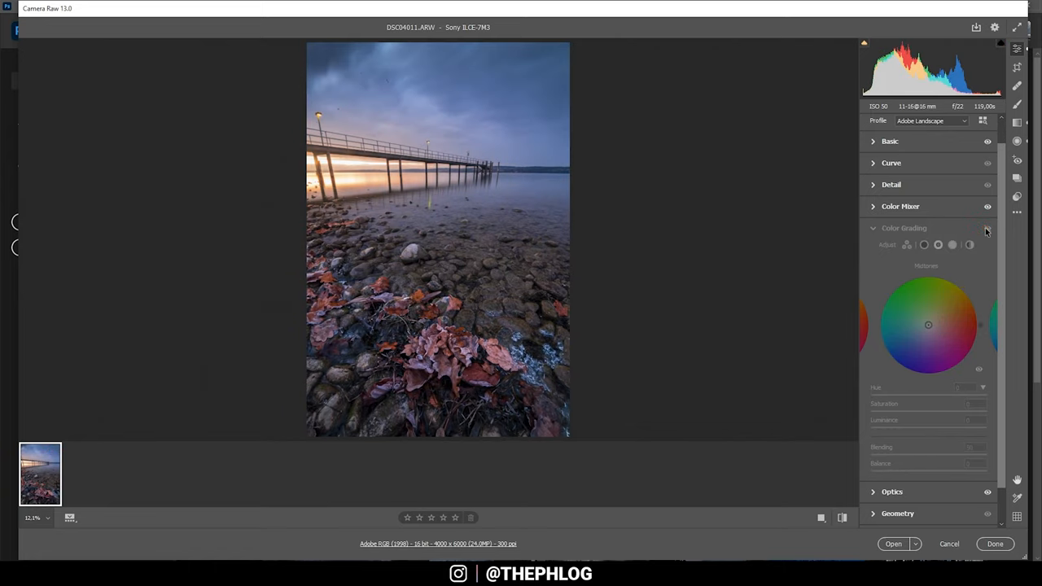
Step: Re-enable Color Grading and set sharpening amount 63, radius 0.5, detail 100, masking 72
{"action": "left_click", "coordinate": [903, 228]}
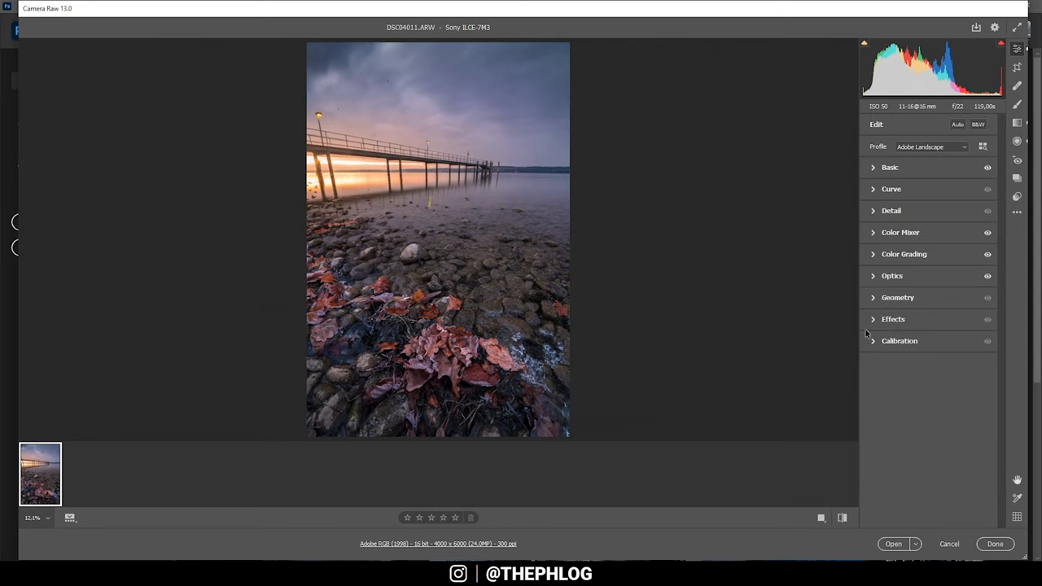
{"action": "left_click", "coordinate": [872, 210]}
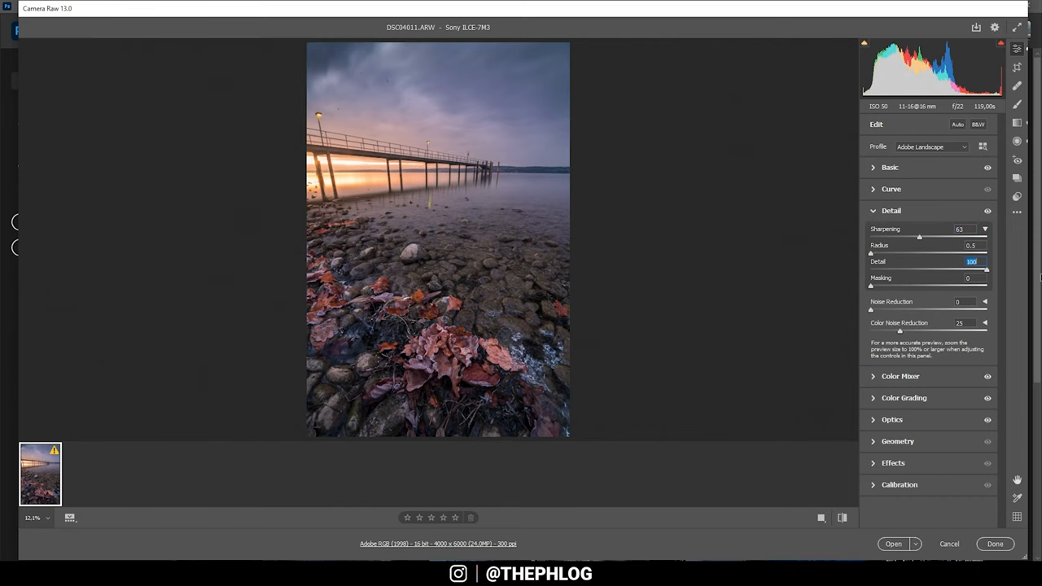
{"action": "left_click_drag", "start_coordinate": [870, 286], "coordinate": [954, 286]}
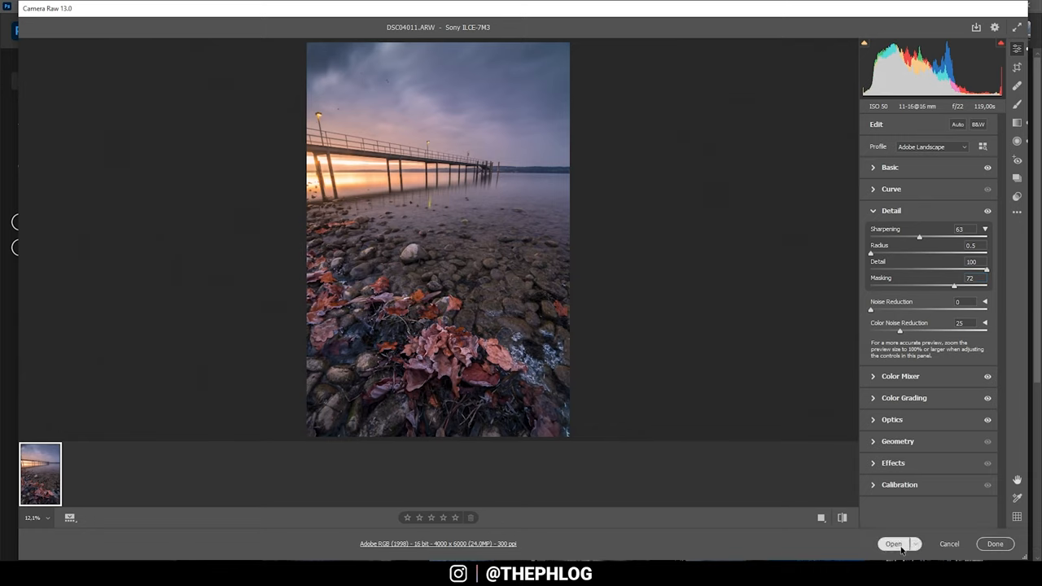
Step: Send the graded, sharpened pier photo from Camera Raw into Photoshop
{"action": "left_click", "coordinate": [893, 543]}
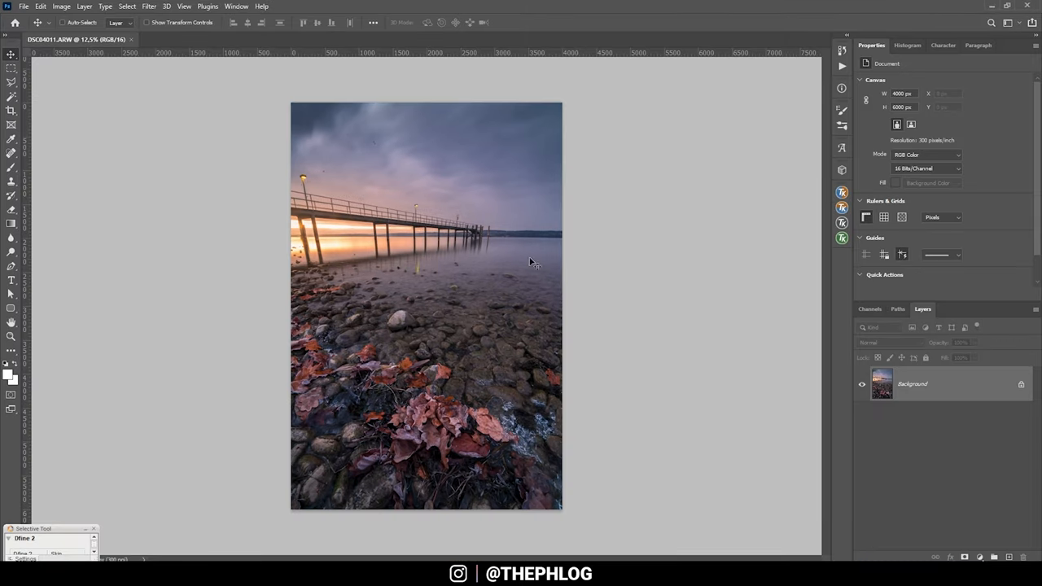
{"action": "mouse_move", "coordinate": [332, 125]}
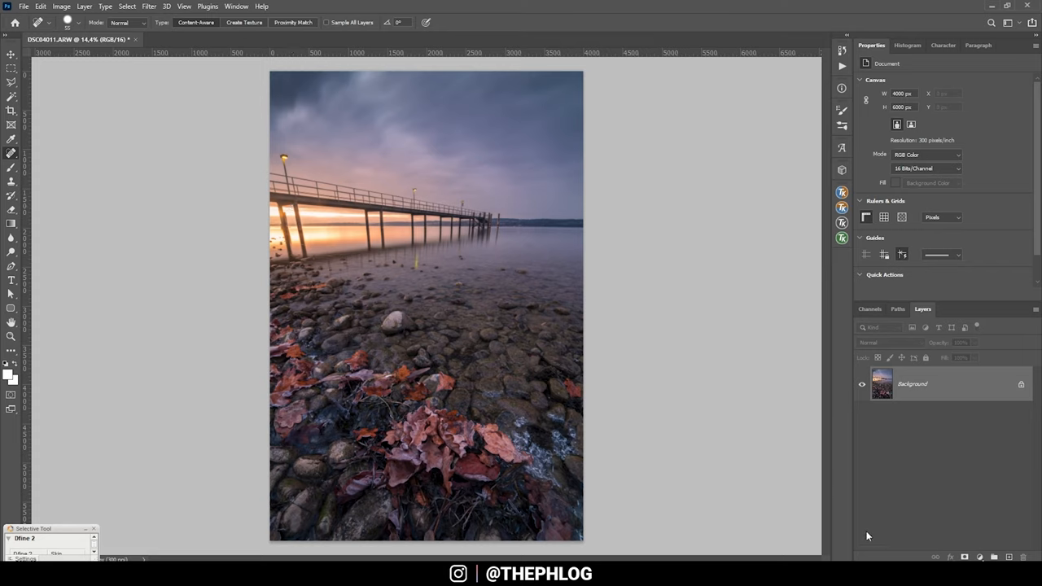
Step: Add a new empty layer with Hard Light blend mode
{"action": "left_click", "coordinate": [980, 557]}
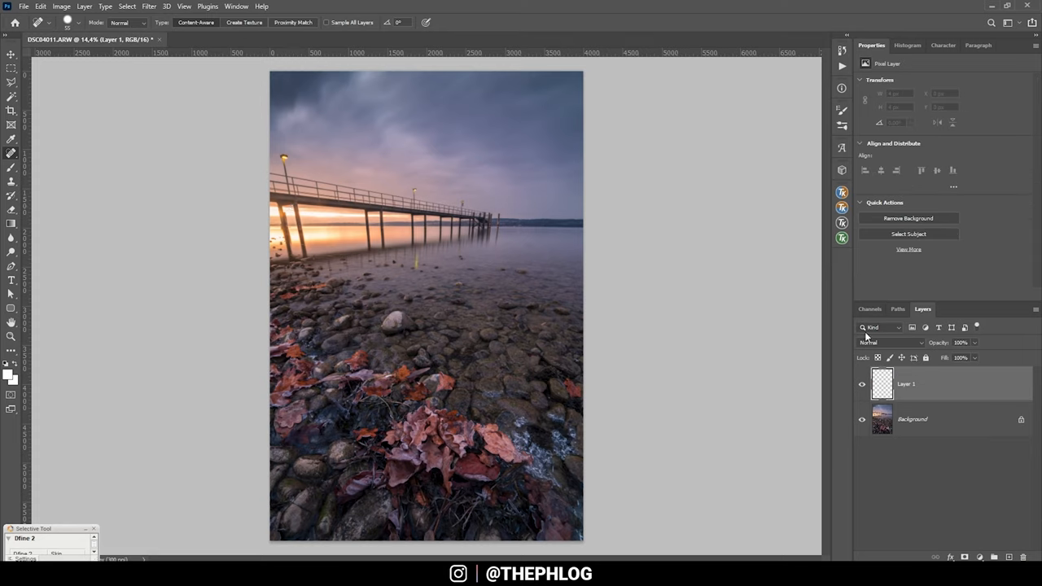
{"action": "left_click", "coordinate": [883, 342]}
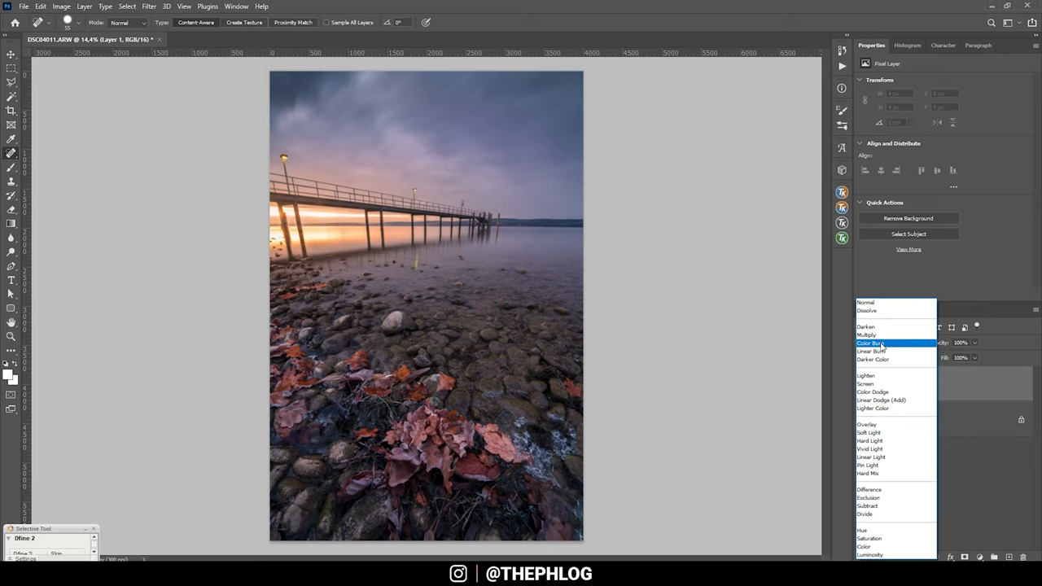
{"action": "left_click", "coordinate": [869, 440]}
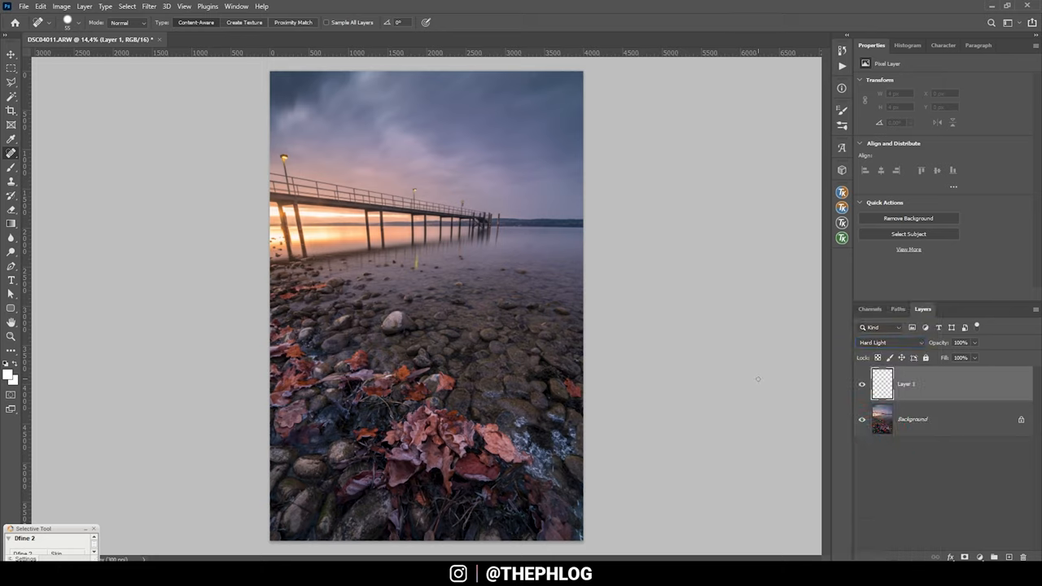
{"action": "mouse_move", "coordinate": [312, 211]}
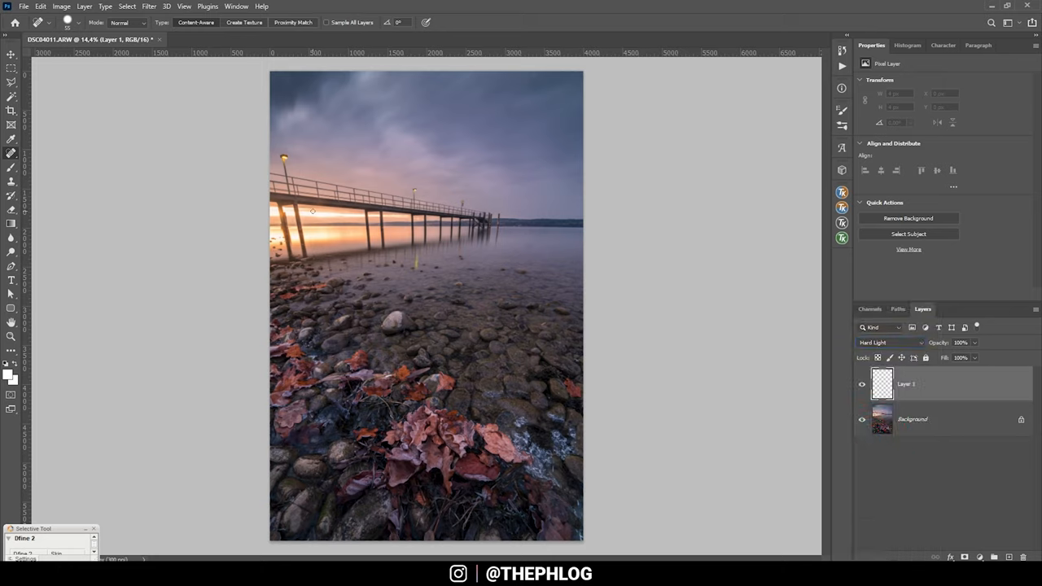
Step: Paint a soft glow with the brush over the sunrise near the pier
{"action": "left_click", "coordinate": [11, 169]}
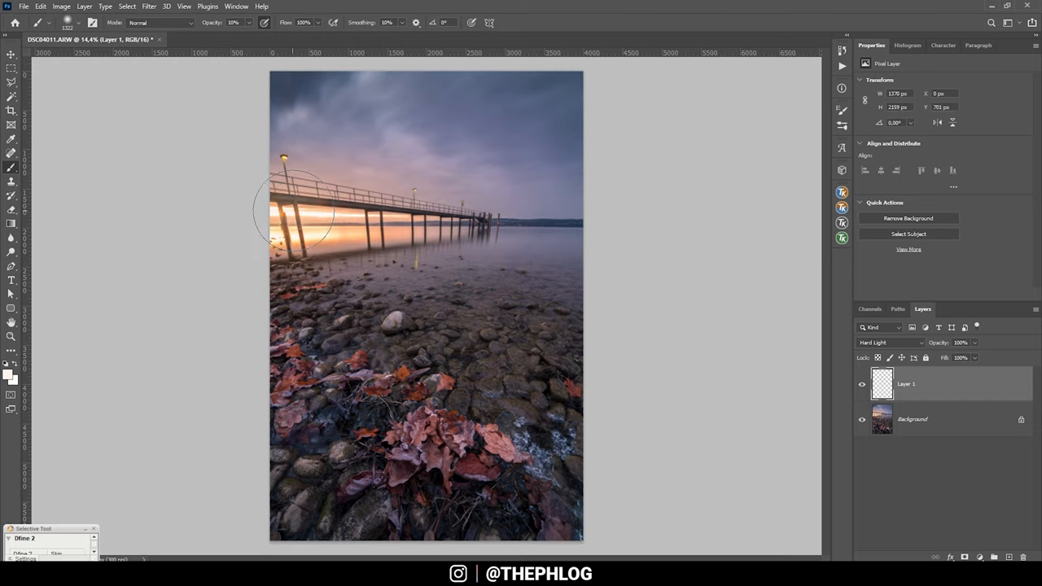
{"action": "left_click", "coordinate": [261, 237]}
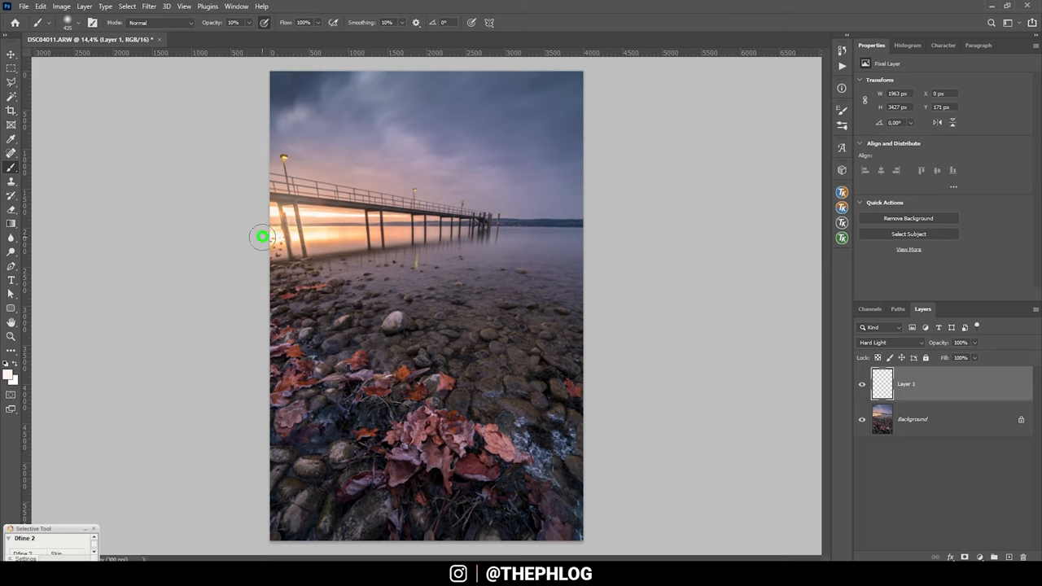
{"action": "scroll", "scroll_direction": "down", "scroll_amount": 3}
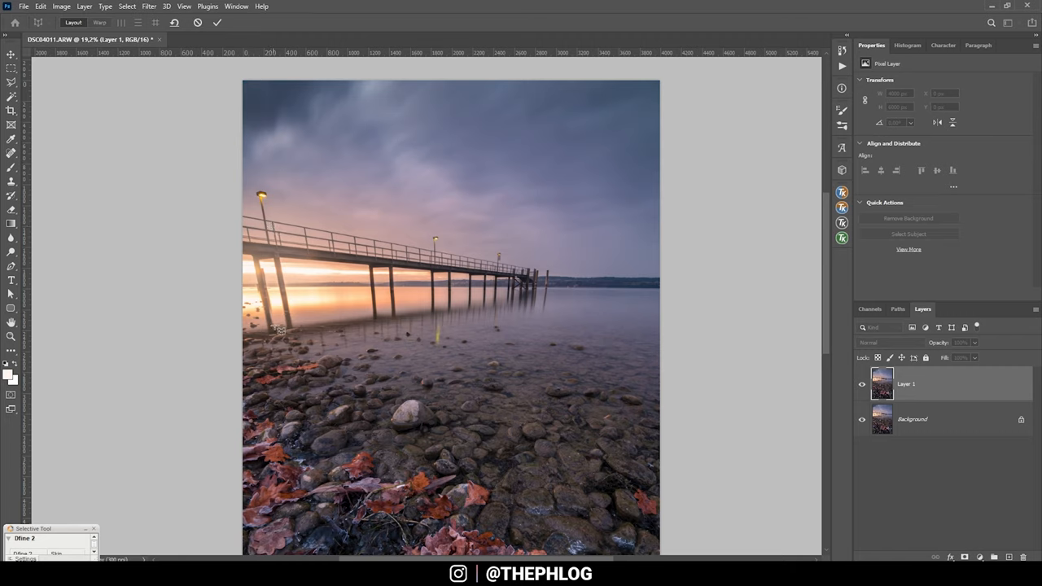
{"action": "mouse_move", "coordinate": [264, 236]}
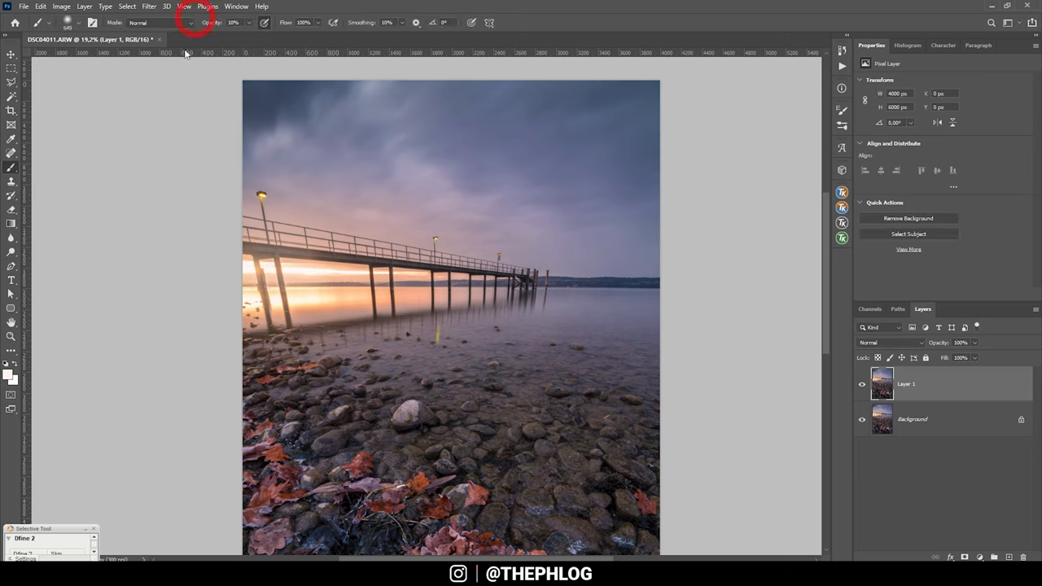
Step: Start Edit > Perspective Warp and draw planes over the pier and sky
{"action": "left_click", "coordinate": [40, 6]}
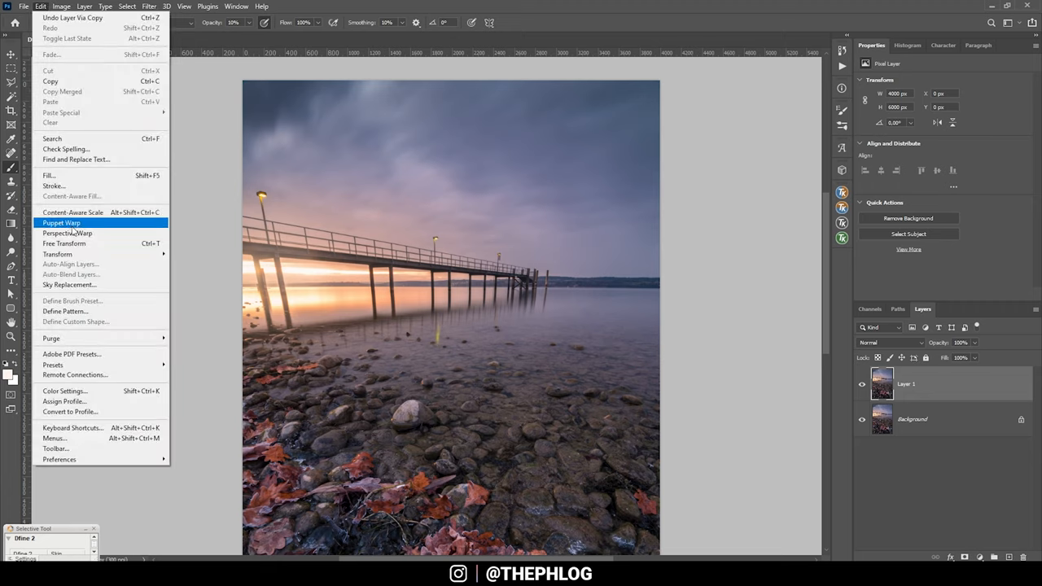
{"action": "left_click", "coordinate": [61, 222]}
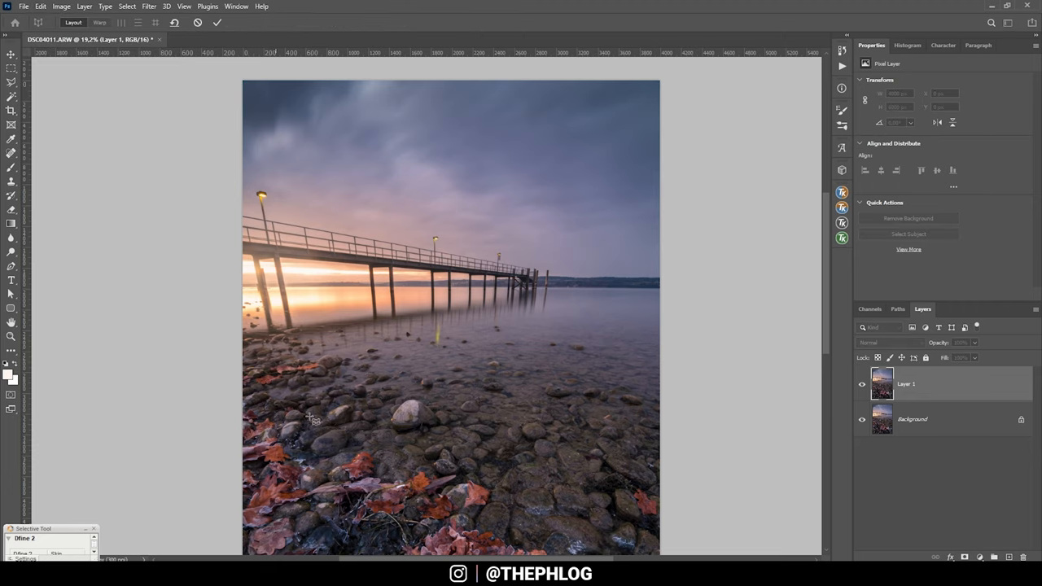
{"action": "mouse_move", "coordinate": [248, 189]}
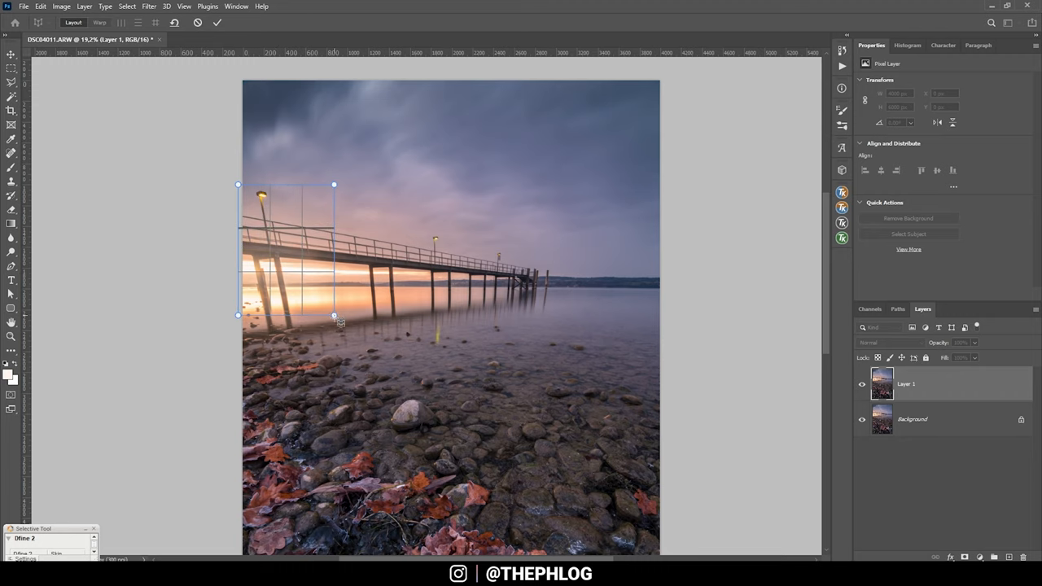
{"action": "left_click_drag", "start_coordinate": [334, 315], "coordinate": [353, 342]}
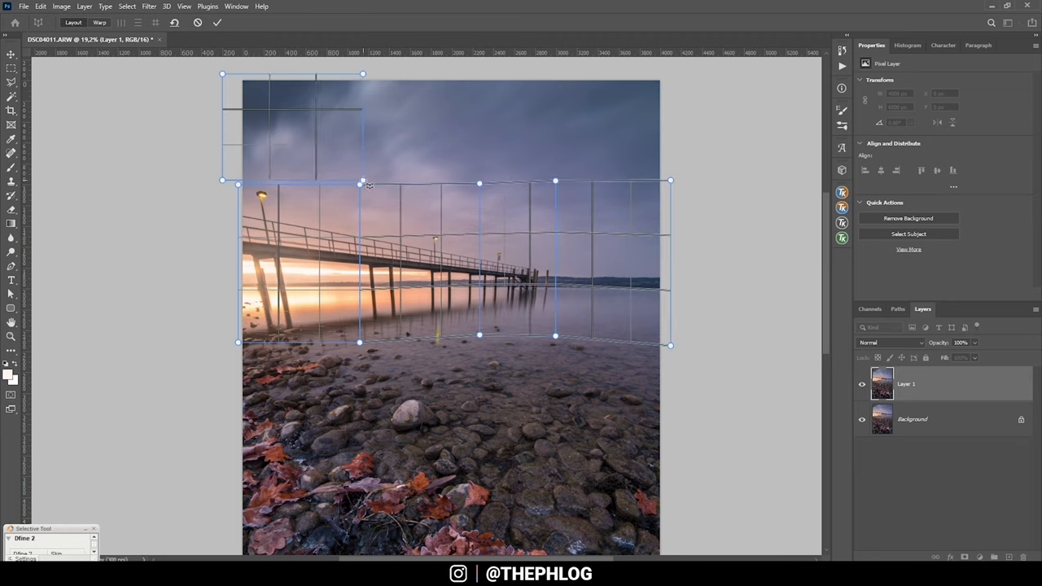
{"action": "left_click_drag", "start_coordinate": [360, 183], "coordinate": [360, 163]}
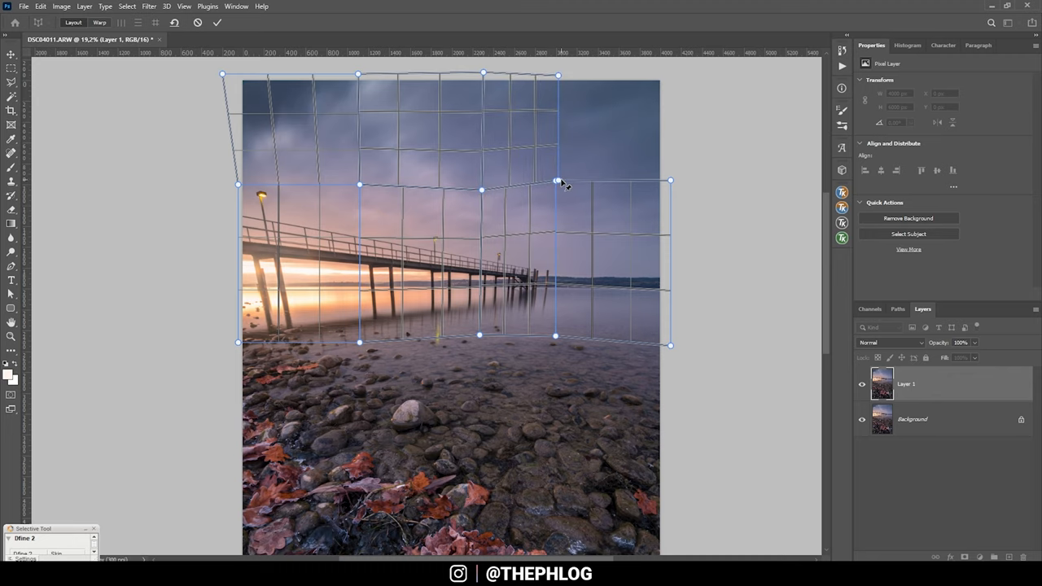
Step: Drag warp pins to widen the sky plane and straighten the left edge
{"action": "left_click_drag", "start_coordinate": [556, 181], "coordinate": [556, 191]}
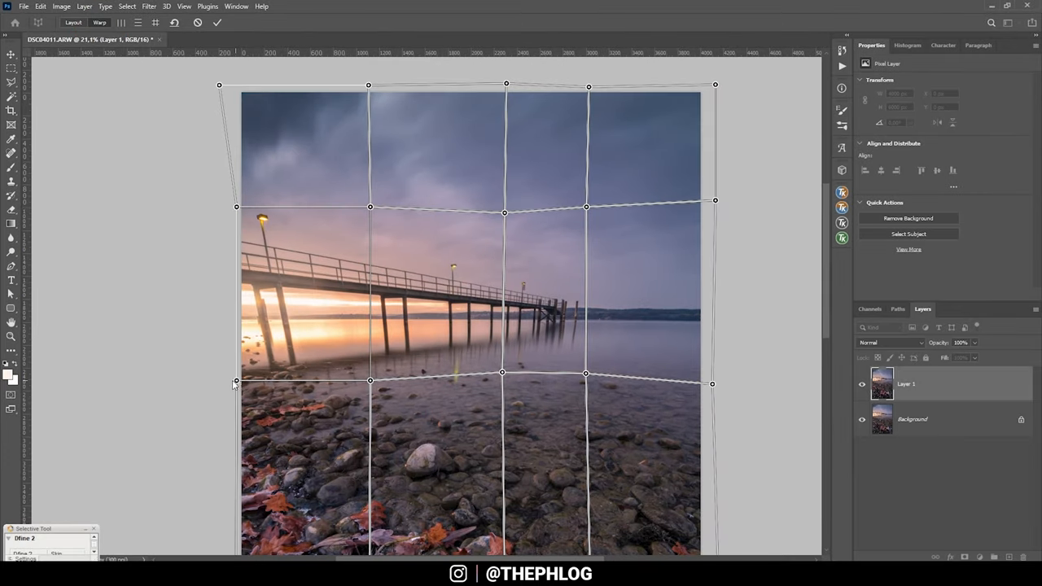
{"action": "left_click_drag", "start_coordinate": [236, 381], "coordinate": [223, 382]}
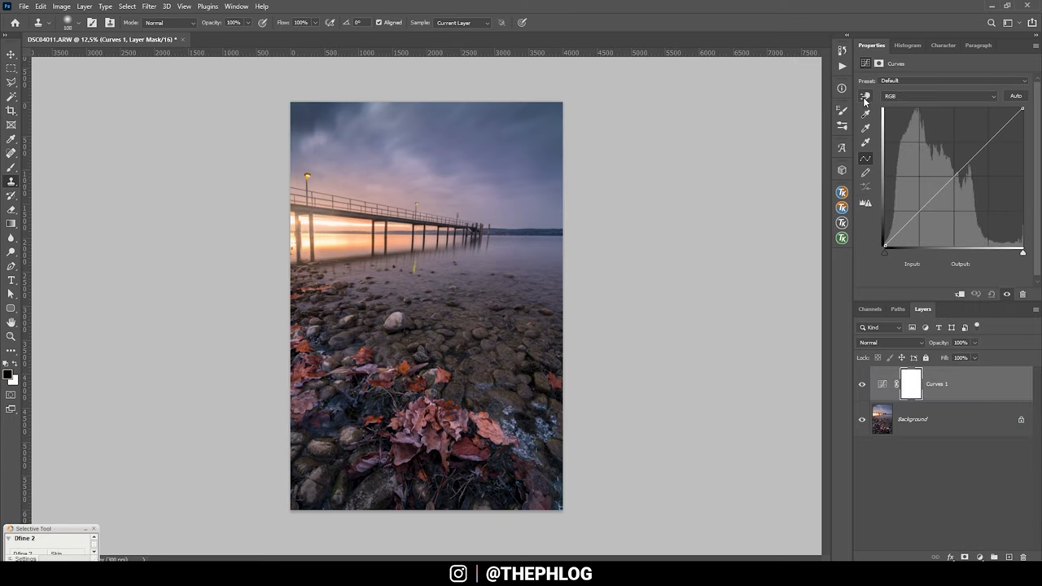
Step: Pull the Red curve's white point left to warm the highlights
{"action": "left_click", "coordinate": [938, 96]}
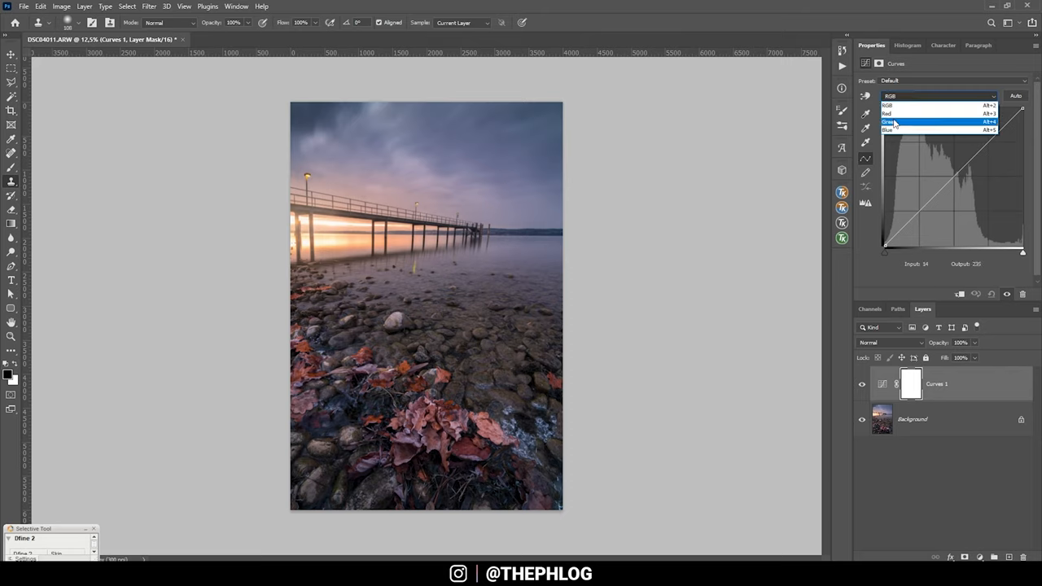
{"action": "left_click", "coordinate": [887, 114]}
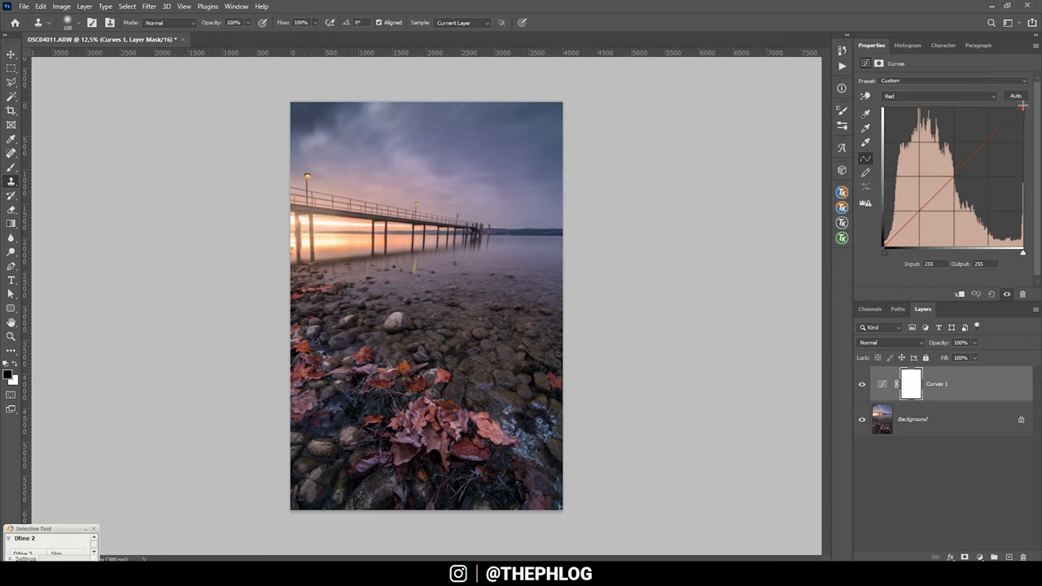
{"action": "left_click_drag", "start_coordinate": [1022, 108], "coordinate": [1013, 108]}
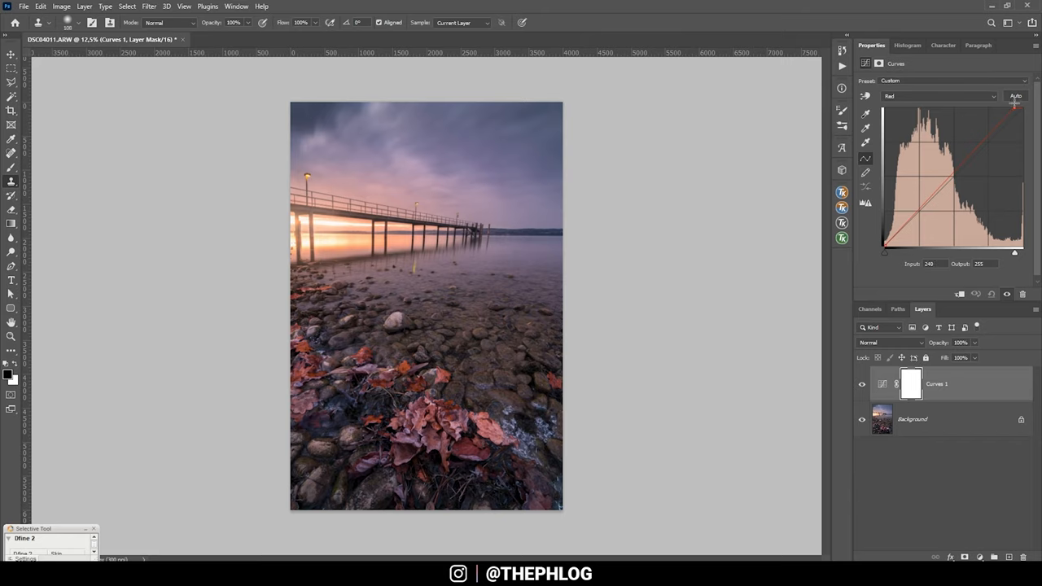
Step: Switch back to the RGB channel and add points to shape its curve
{"action": "left_click", "coordinate": [936, 97]}
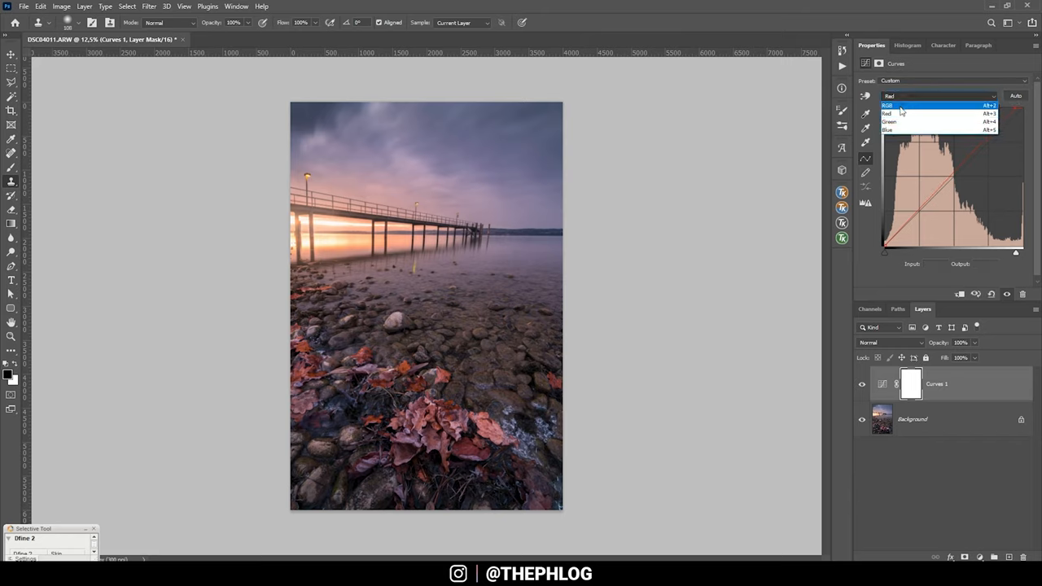
{"action": "left_click", "coordinate": [887, 105]}
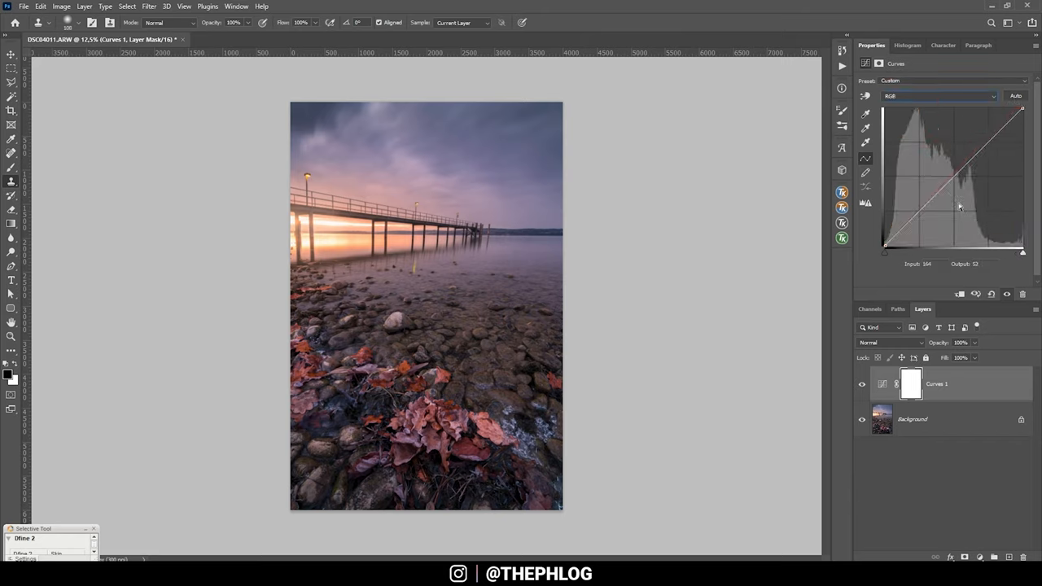
{"action": "left_click_drag", "start_coordinate": [977, 207], "coordinate": [956, 177]}
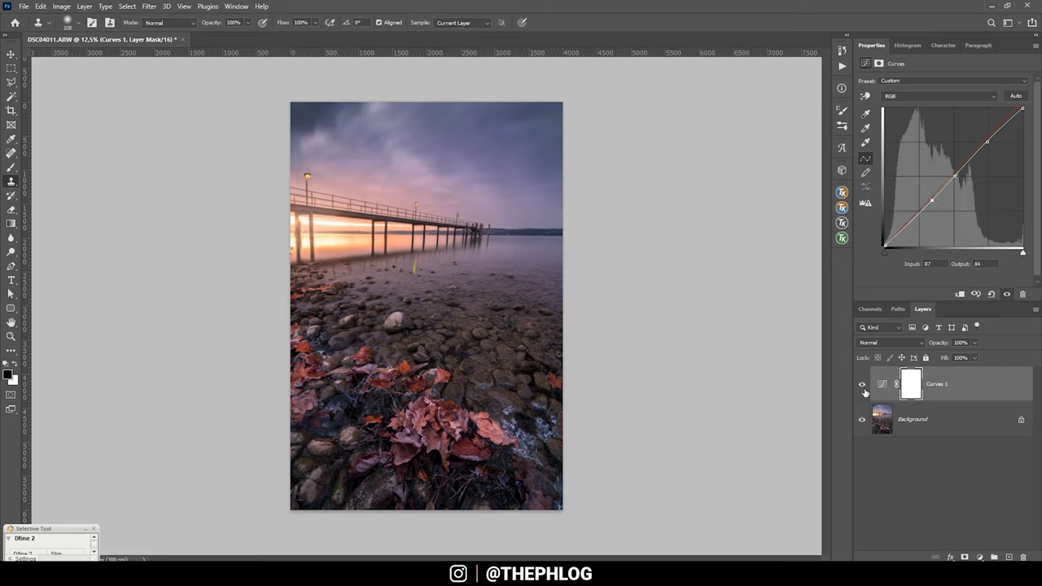
Step: Flatten the curves layer into the Background and open Color Efex Pro 4 from the Filter menu
{"action": "left_click", "coordinate": [912, 419]}
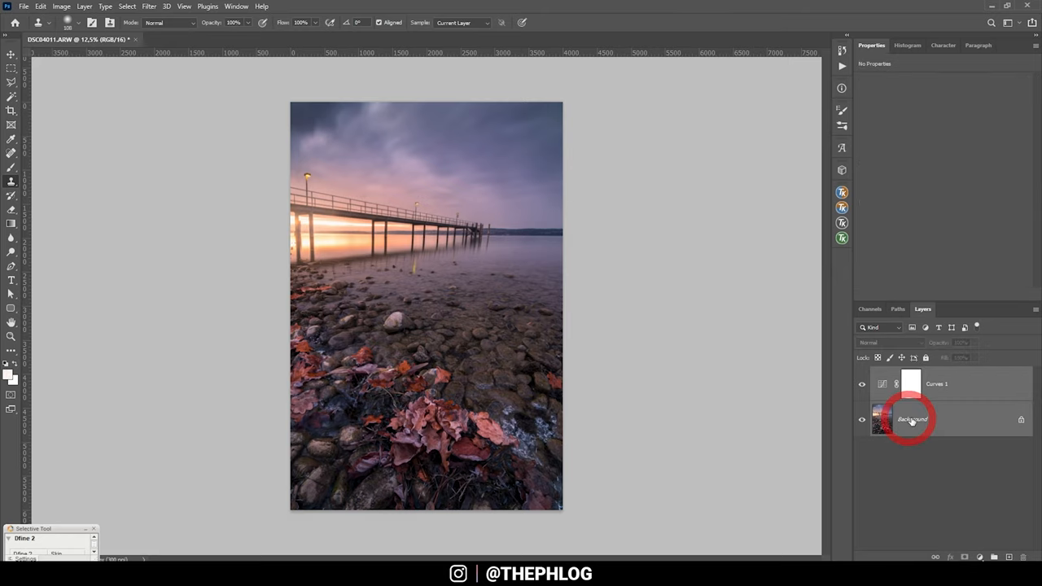
{"action": "left_click", "coordinate": [912, 418]}
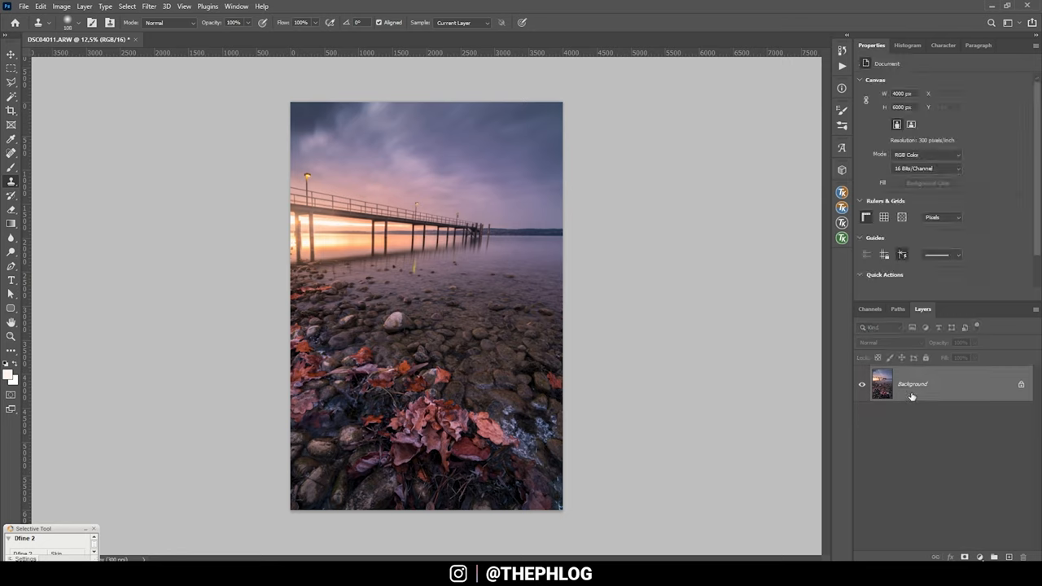
{"action": "mouse_move", "coordinate": [923, 367]}
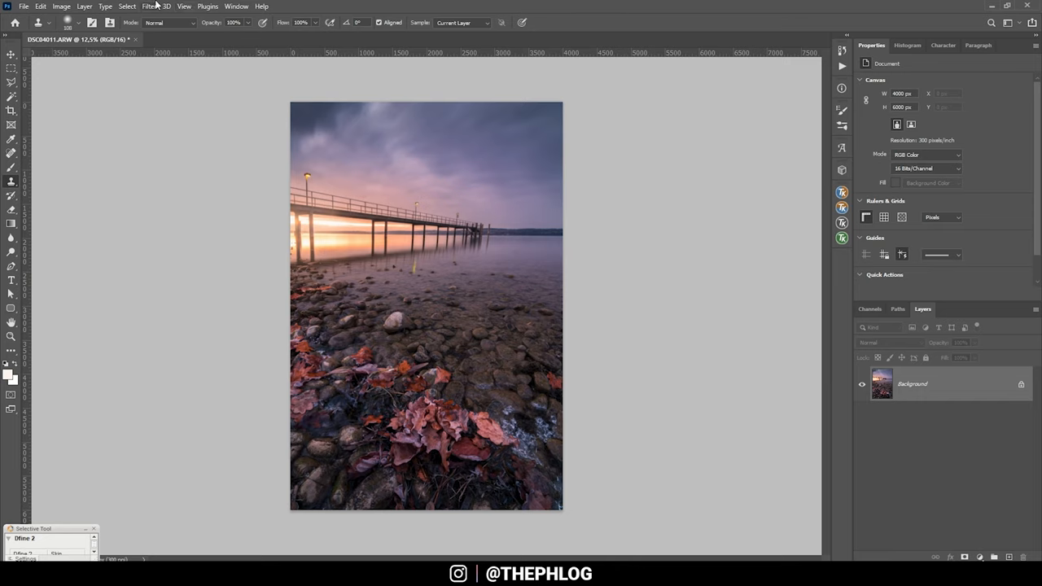
{"action": "left_click", "coordinate": [149, 6]}
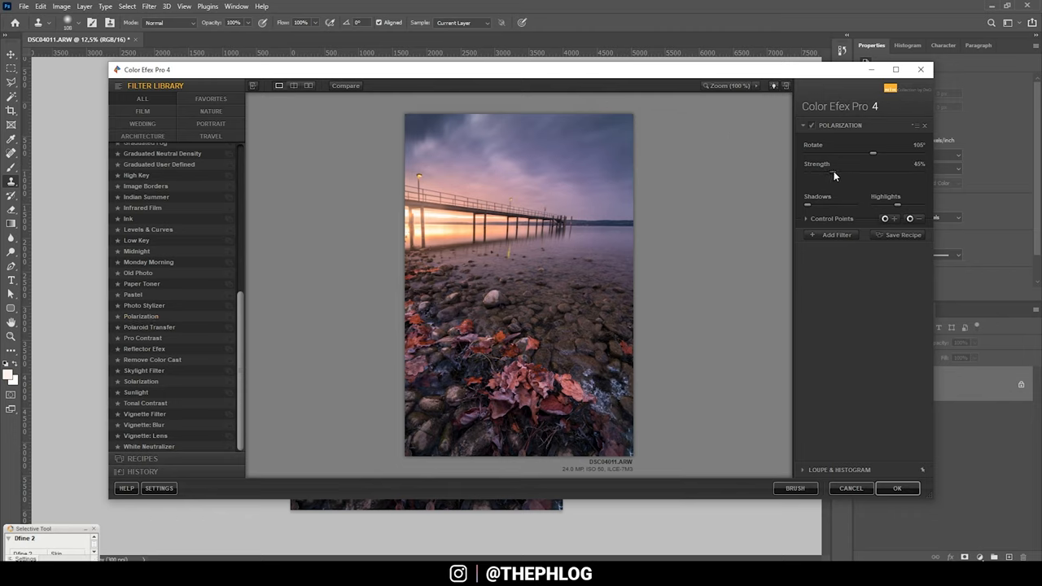
Step: Set Polarization strength to 128%, add Glamour Glow at 22%, and apply to a new layer
{"action": "left_click_drag", "start_coordinate": [874, 176], "coordinate": [895, 176]}
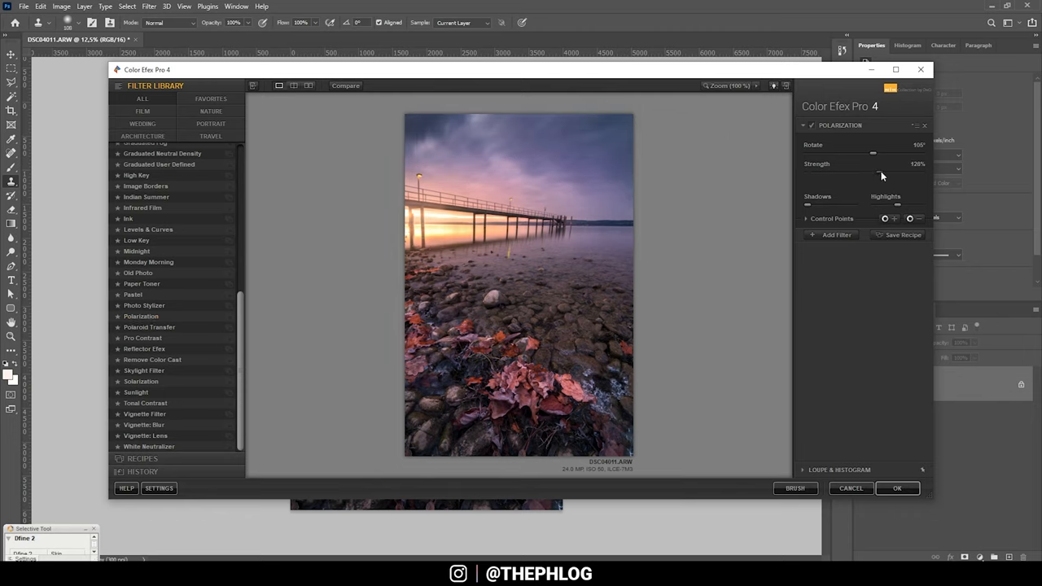
{"action": "left_click_drag", "start_coordinate": [895, 171], "coordinate": [877, 172]}
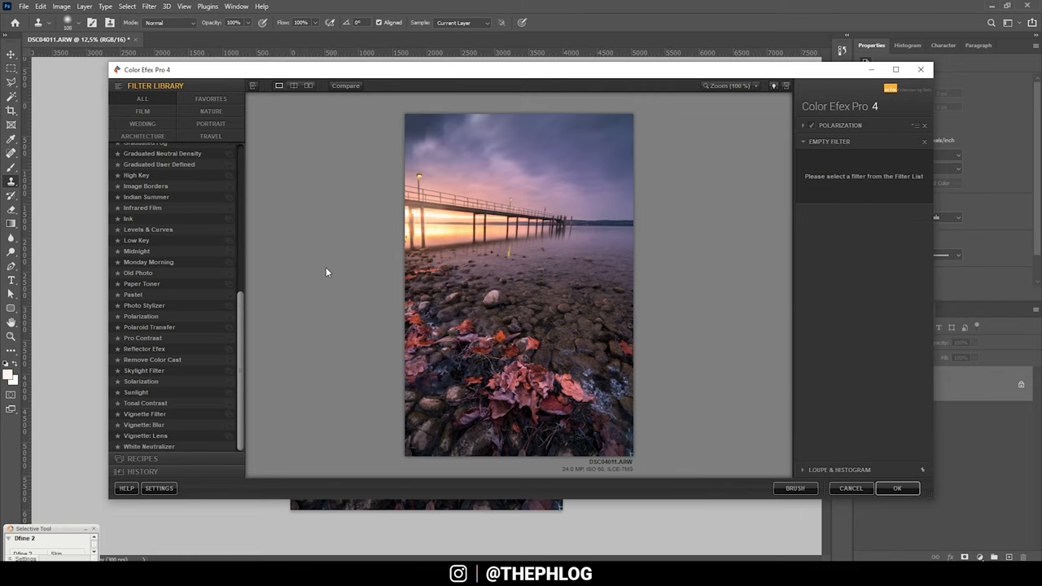
{"action": "left_click", "coordinate": [147, 358]}
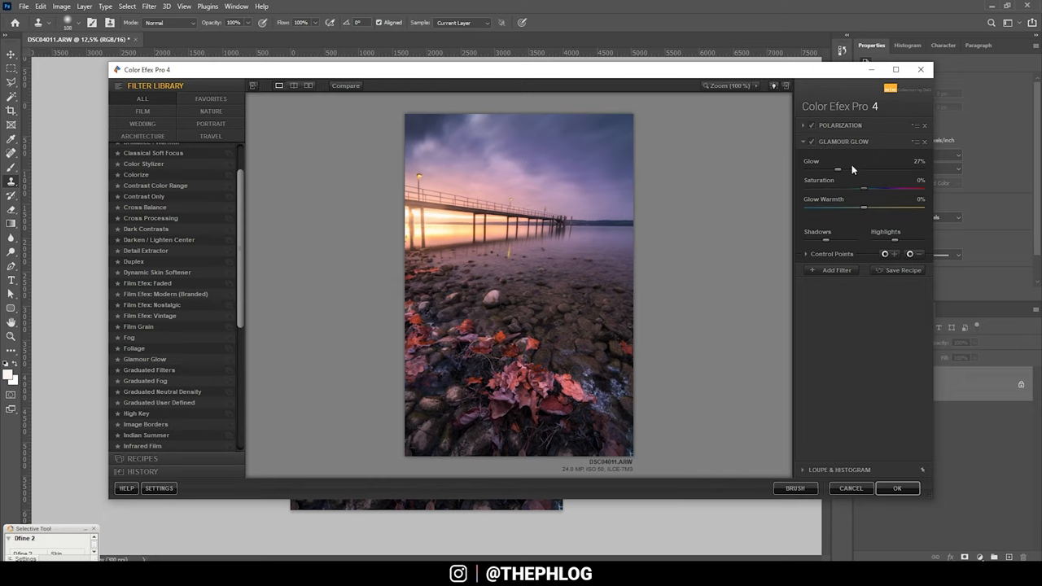
{"action": "mouse_move", "coordinate": [835, 172]}
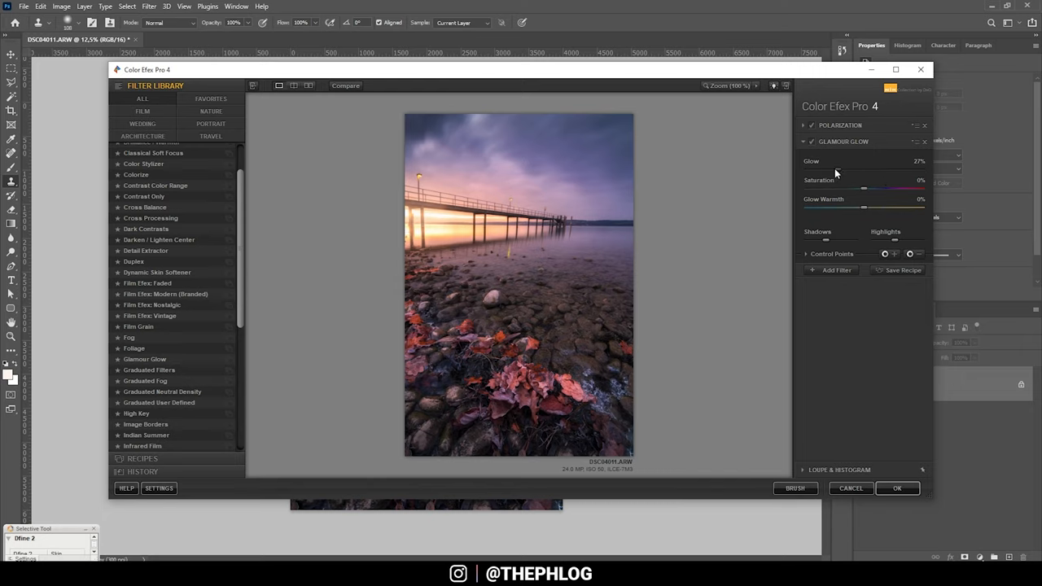
{"action": "left_click_drag", "start_coordinate": [874, 169], "coordinate": [864, 169]}
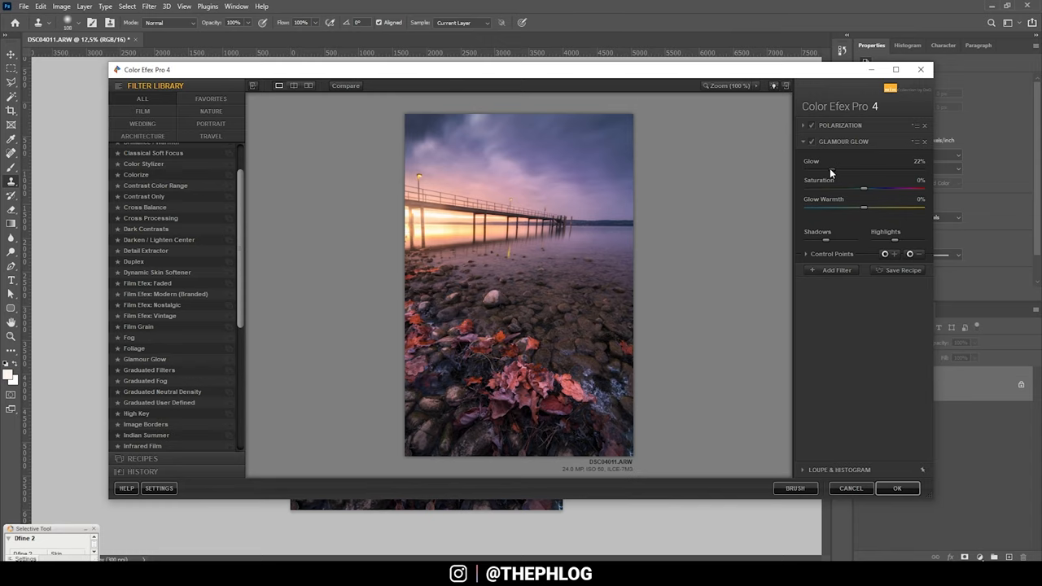
{"action": "mouse_move", "coordinate": [379, 259]}
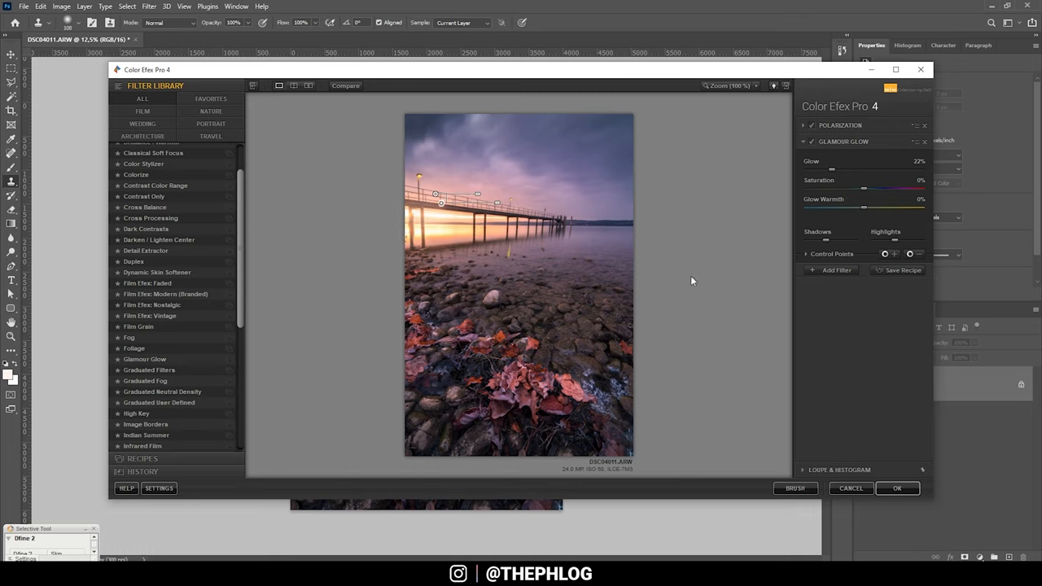
{"action": "left_click", "coordinate": [897, 487]}
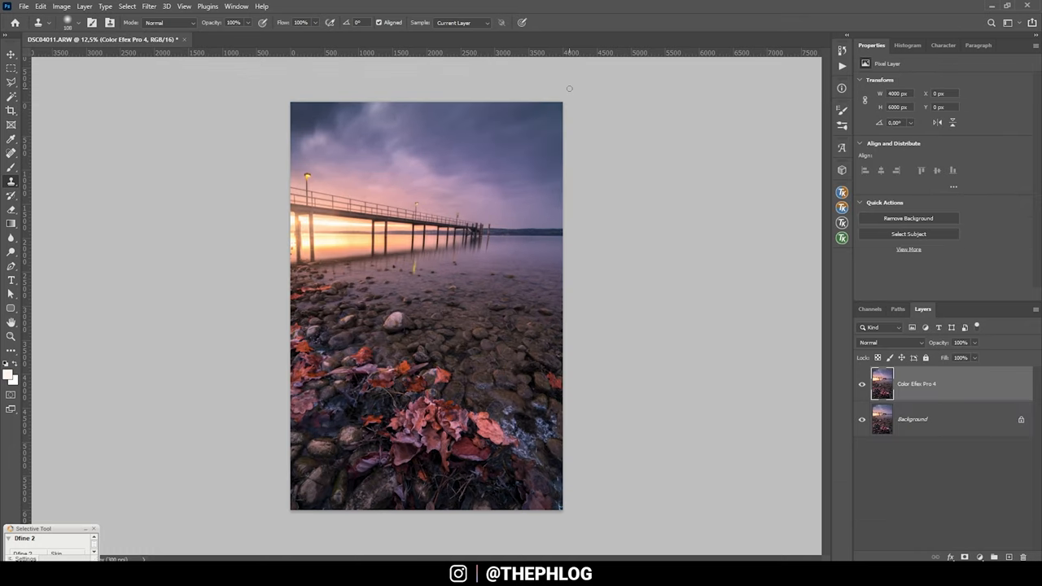